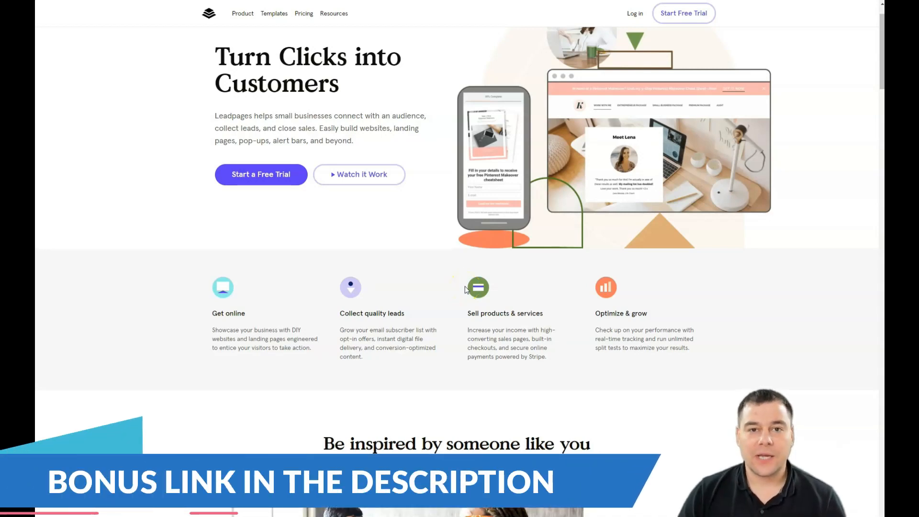
Scroll down through the Leadpages site and back up to the top
{"action": "scroll", "scroll_direction": "down", "scroll_amount": 3}
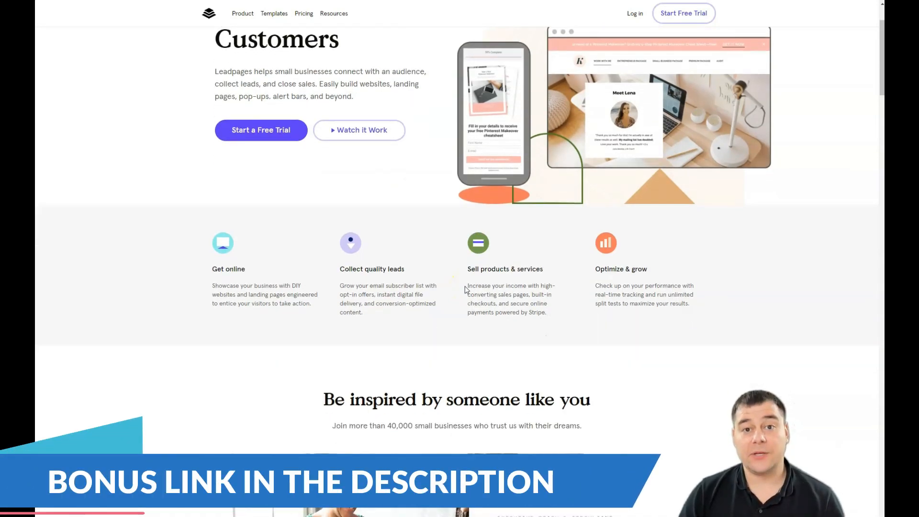
{"action": "scroll", "scroll_direction": "down", "scroll_amount": 3}
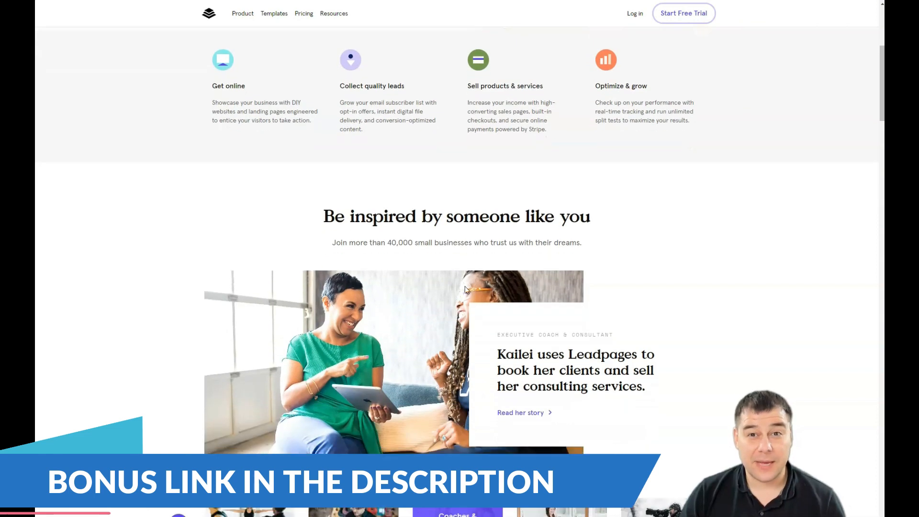
{"action": "scroll", "scroll_direction": "down", "scroll_amount": 3}
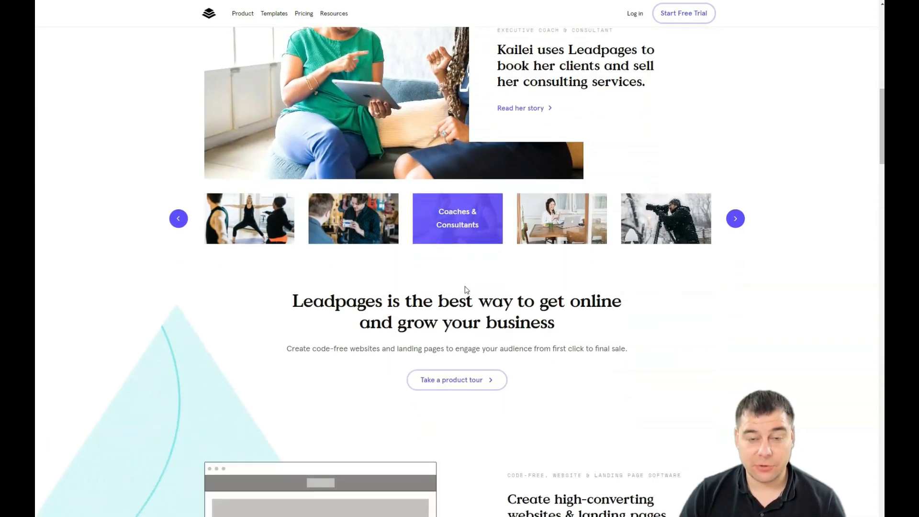
{"action": "scroll", "scroll_direction": "down", "scroll_amount": 3}
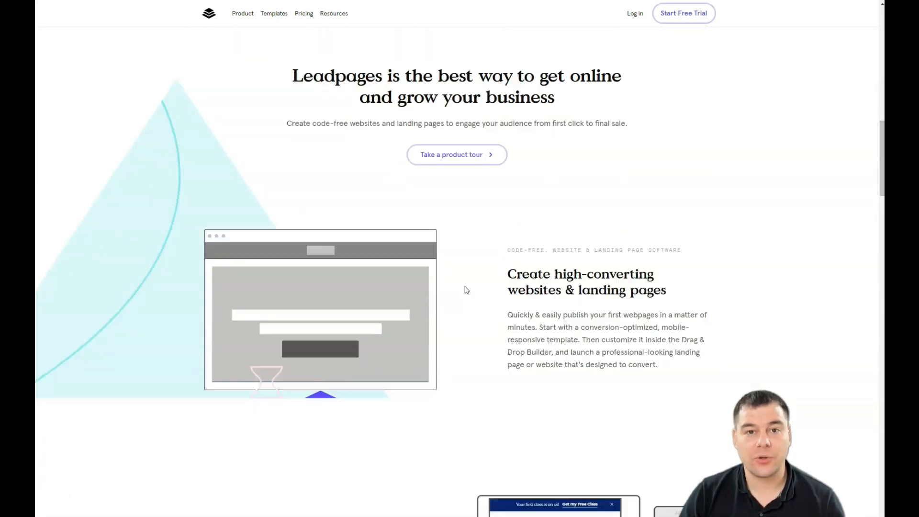
{"action": "scroll", "scroll_direction": "down", "scroll_amount": 3}
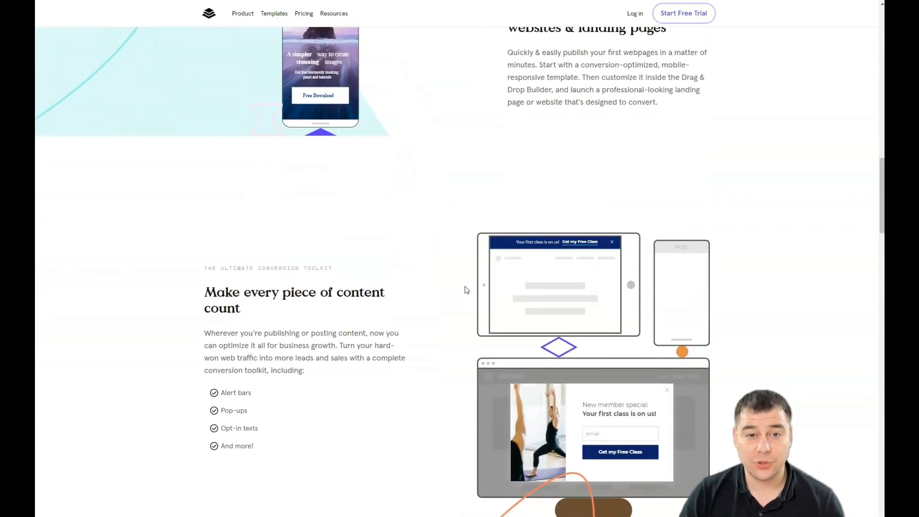
{"action": "scroll", "scroll_direction": "down", "scroll_amount": 3}
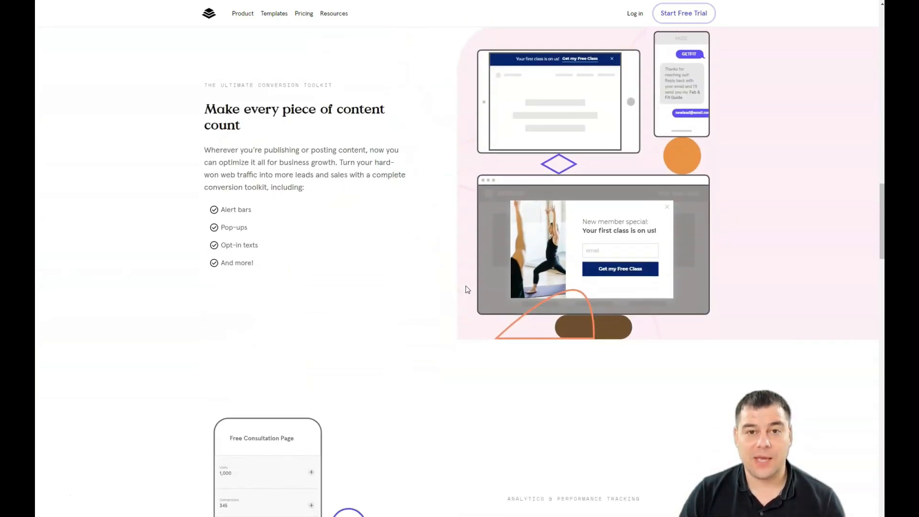
{"action": "scroll", "scroll_direction": "down", "scroll_amount": 3}
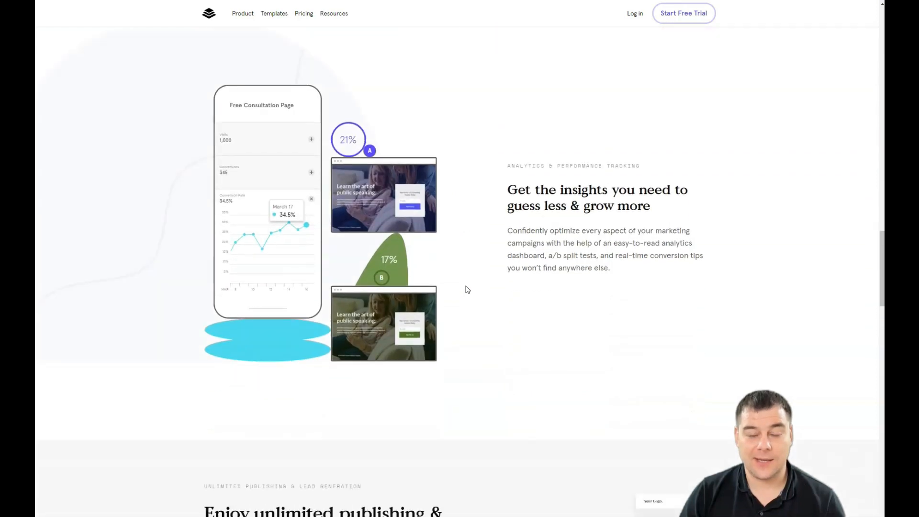
{"action": "scroll", "scroll_direction": "down", "scroll_amount": 3}
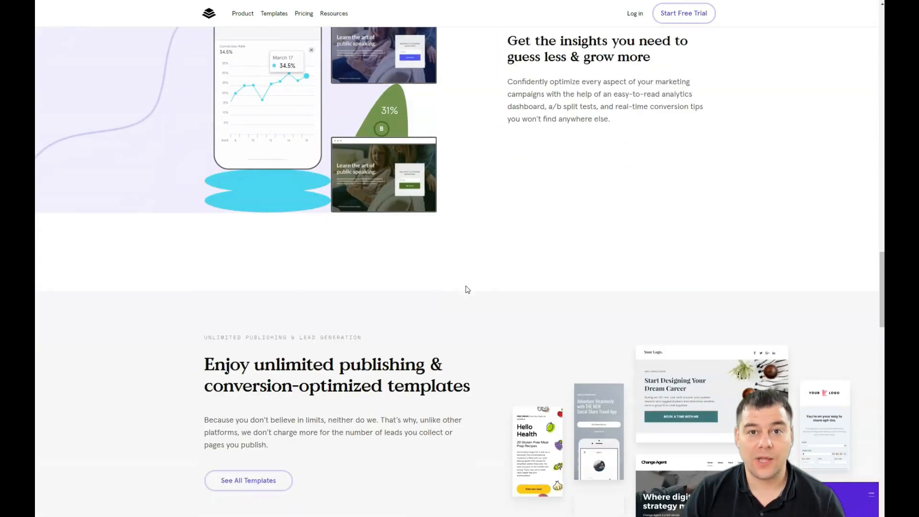
{"action": "scroll", "scroll_direction": "down", "scroll_amount": 3}
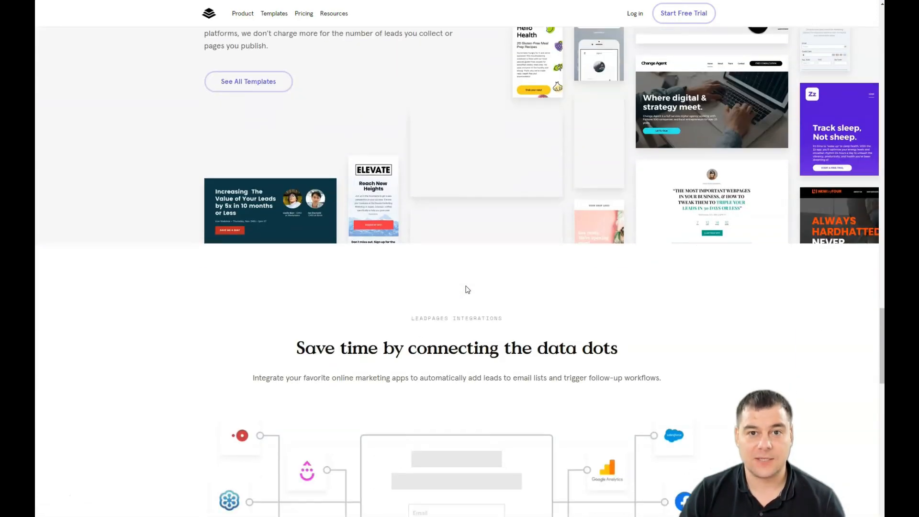
{"action": "scroll", "scroll_direction": "down", "scroll_amount": 3}
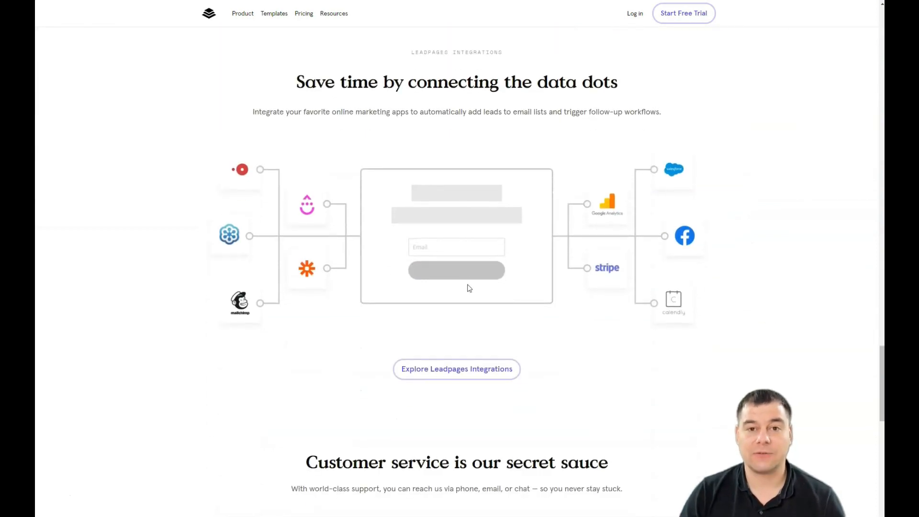
{"action": "scroll", "scroll_direction": "down", "scroll_amount": 3}
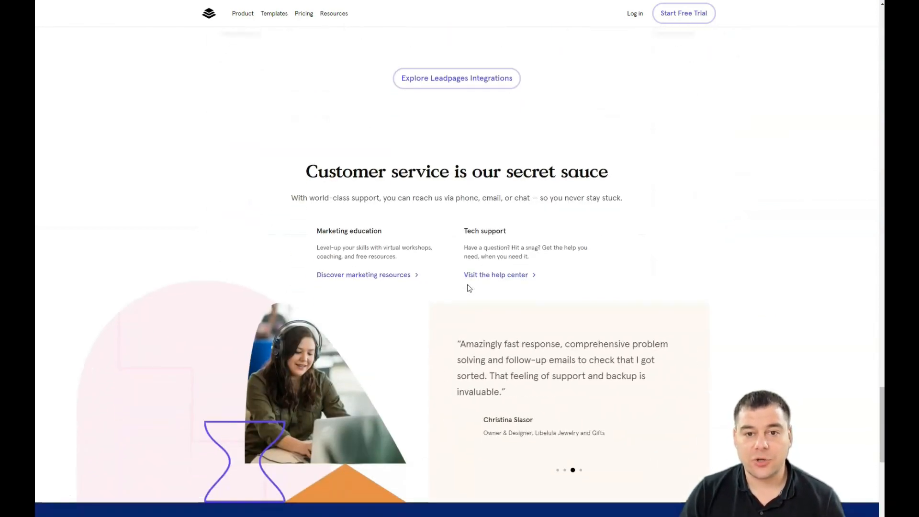
{"action": "scroll", "scroll_direction": "down", "scroll_amount": 3}
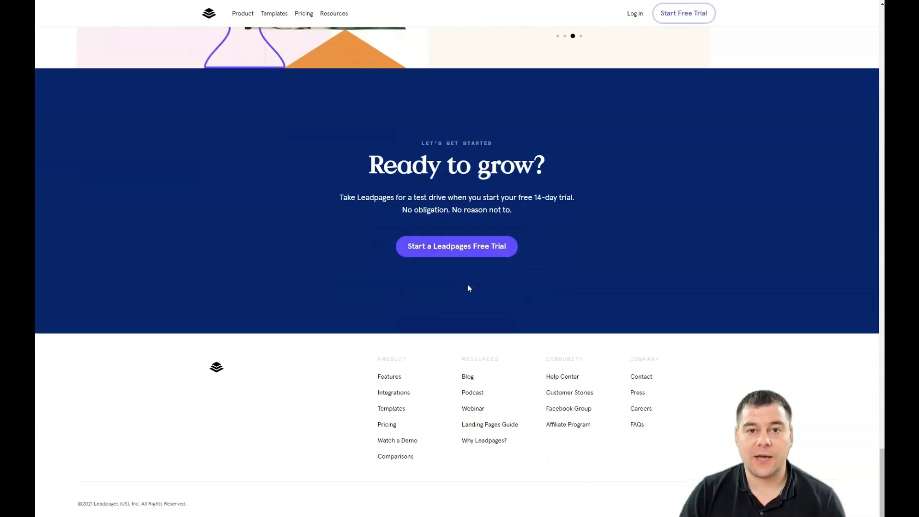
{"action": "scroll", "scroll_direction": "up", "scroll_amount": 3}
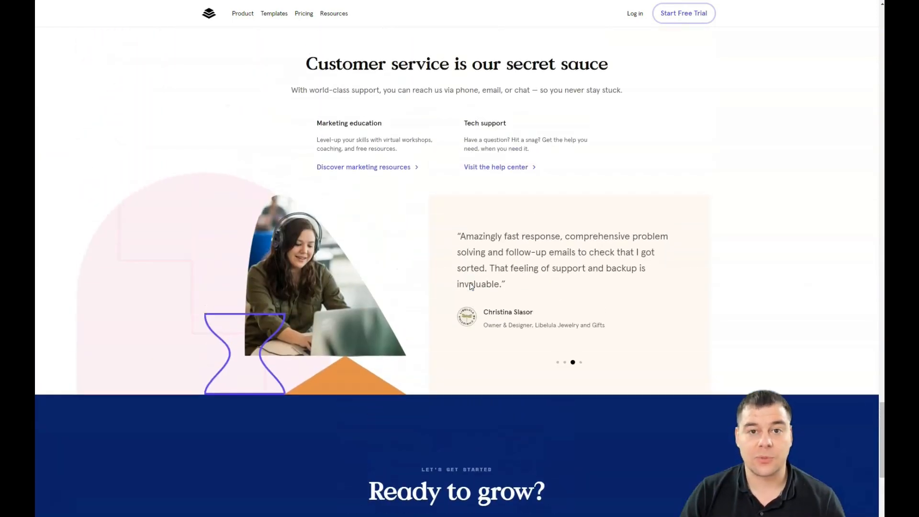
{"action": "scroll", "scroll_direction": "up", "scroll_amount": 3}
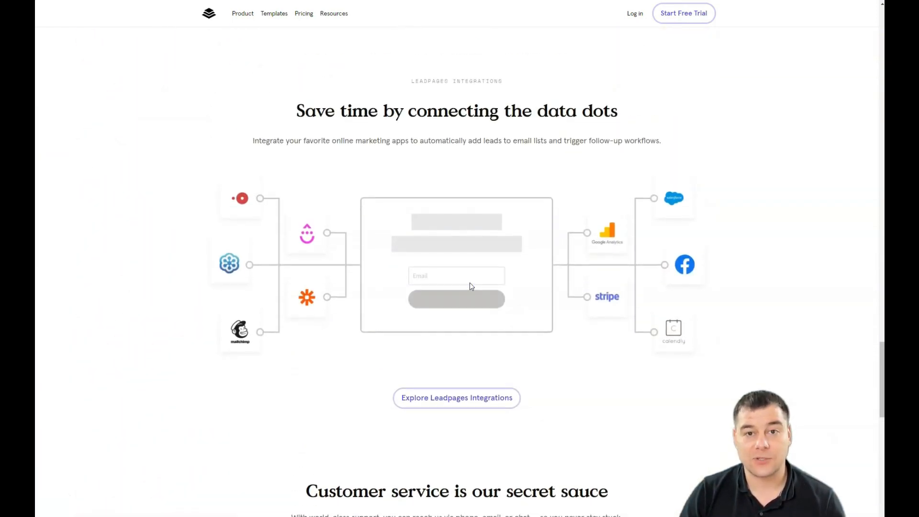
{"action": "scroll", "scroll_direction": "up", "scroll_amount": 3}
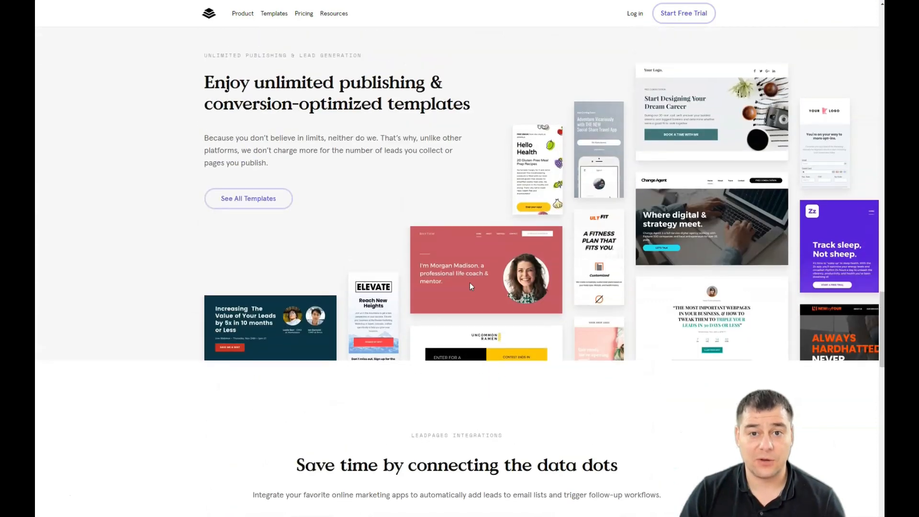
{"action": "scroll", "scroll_direction": "up", "scroll_amount": 3}
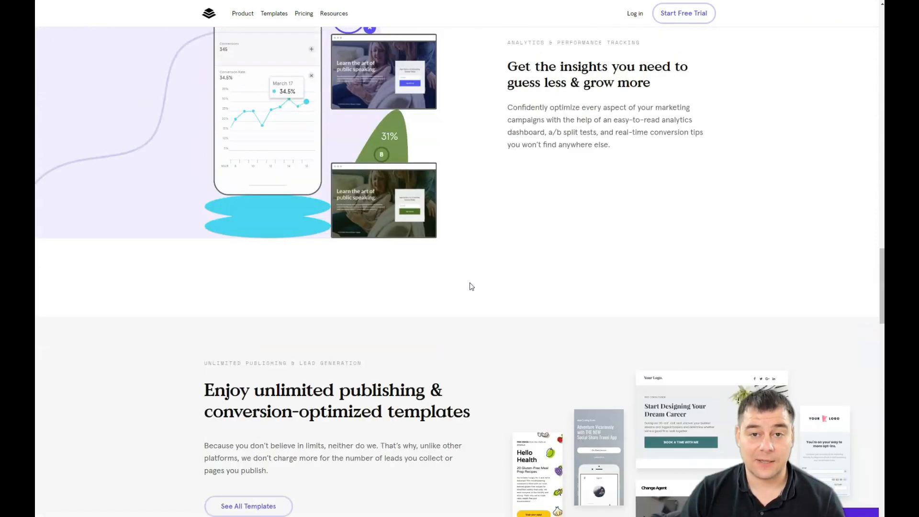
{"action": "scroll", "scroll_direction": "up", "scroll_amount": 3}
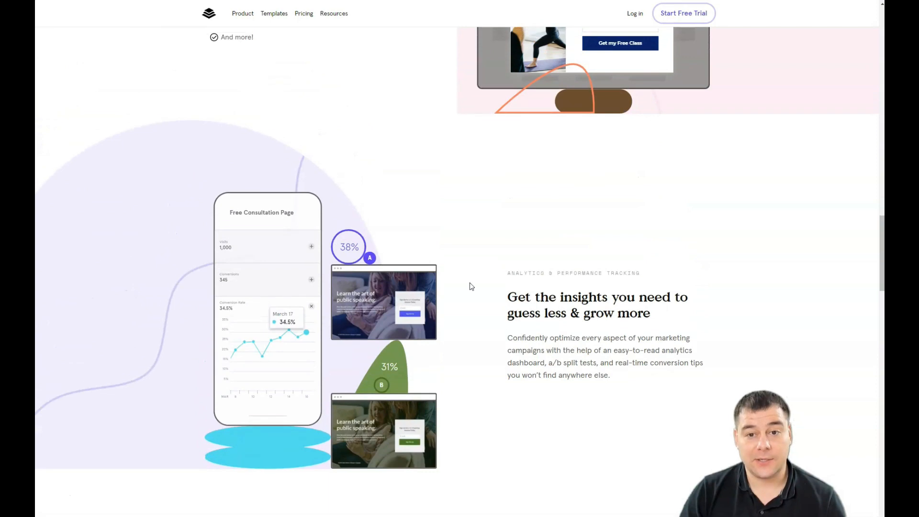
{"action": "scroll", "scroll_direction": "up", "scroll_amount": 3}
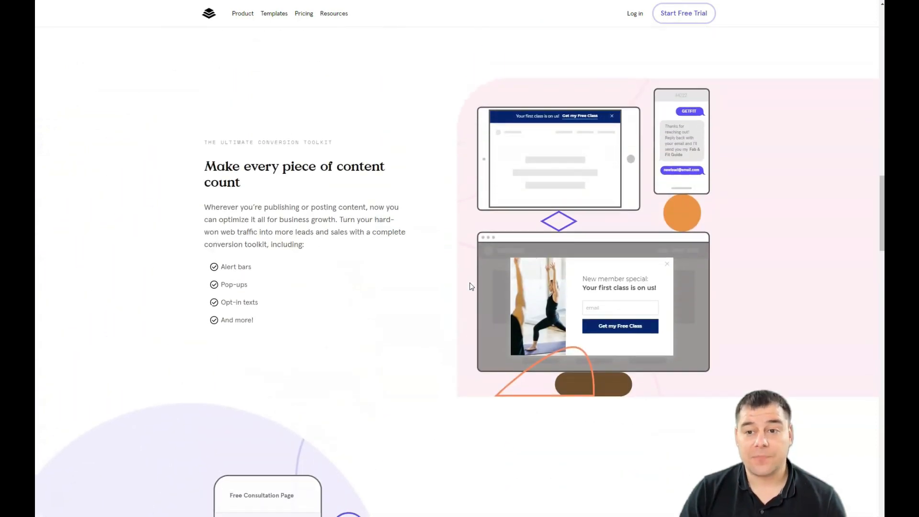
{"action": "scroll", "scroll_direction": "up", "scroll_amount": 3}
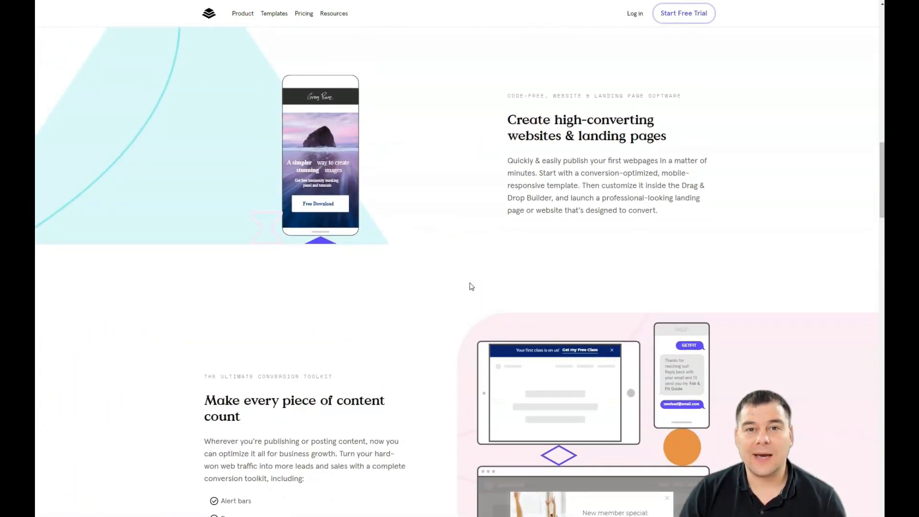
{"action": "scroll", "scroll_direction": "up", "scroll_amount": 3}
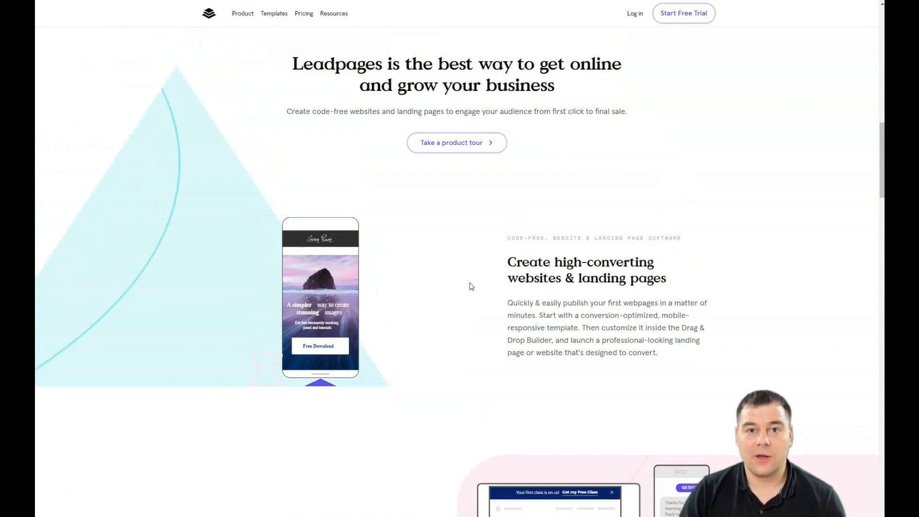
{"action": "scroll", "scroll_direction": "up", "scroll_amount": 3}
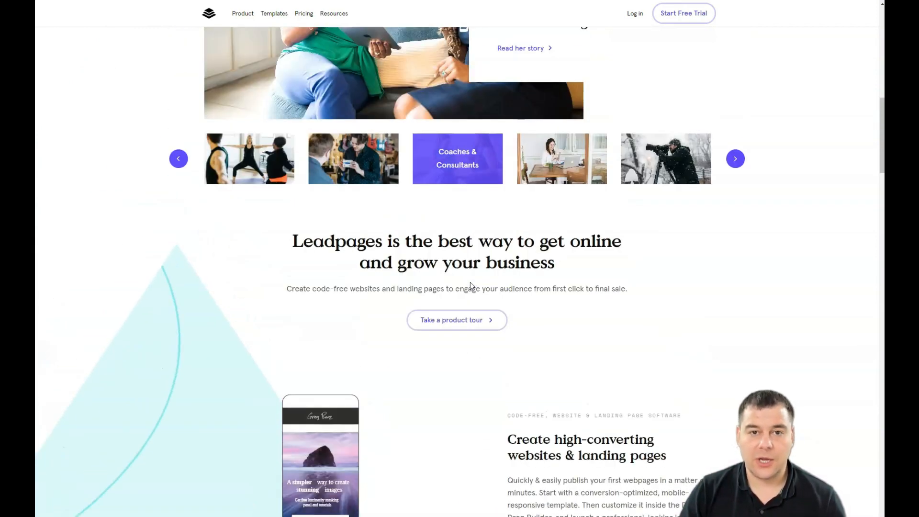
{"action": "scroll", "scroll_direction": "up", "scroll_amount": 3}
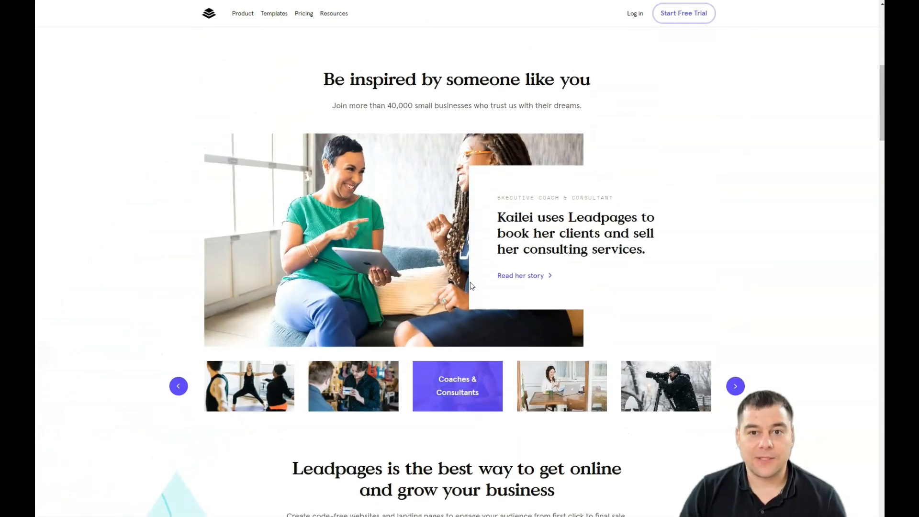
{"action": "scroll", "scroll_direction": "up", "scroll_amount": 3}
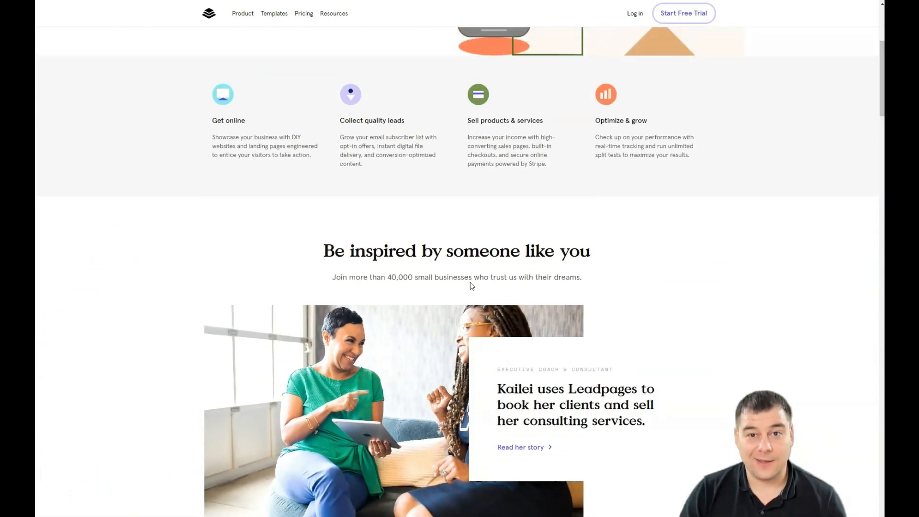
{"action": "scroll", "scroll_direction": "up", "scroll_amount": 3}
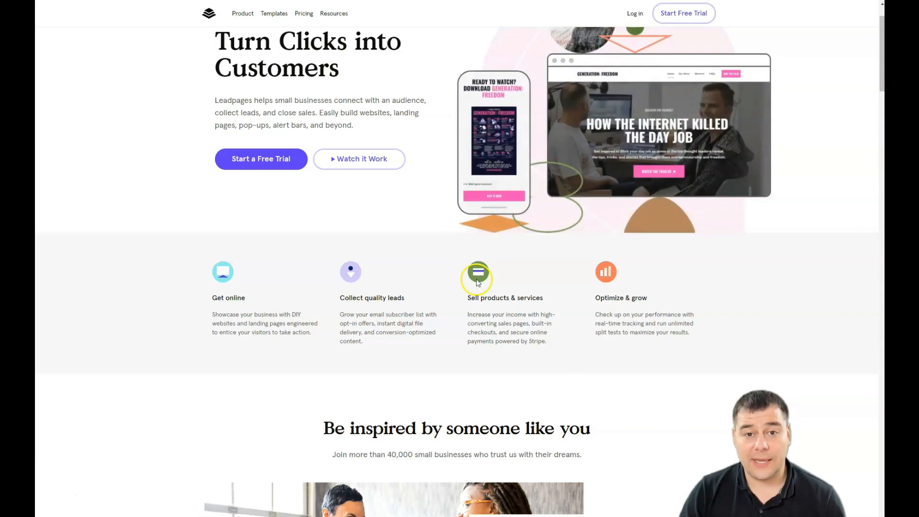
{"action": "mouse_move", "coordinate": [582, 164]}
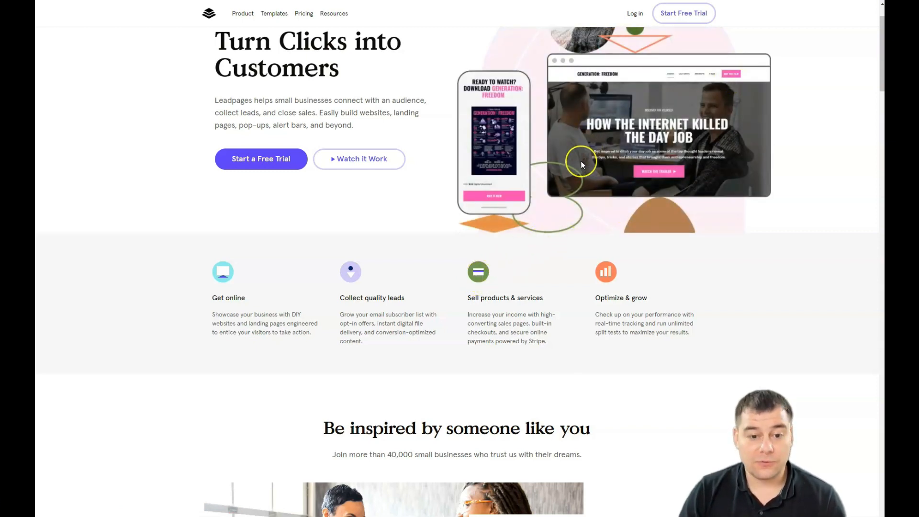
{"action": "mouse_move", "coordinate": [658, 138]}
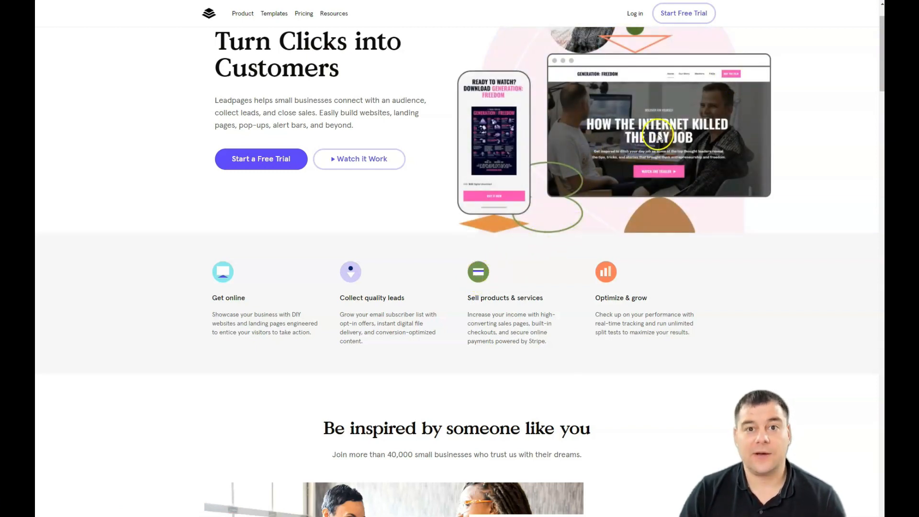
{"action": "mouse_move", "coordinate": [683, 13]}
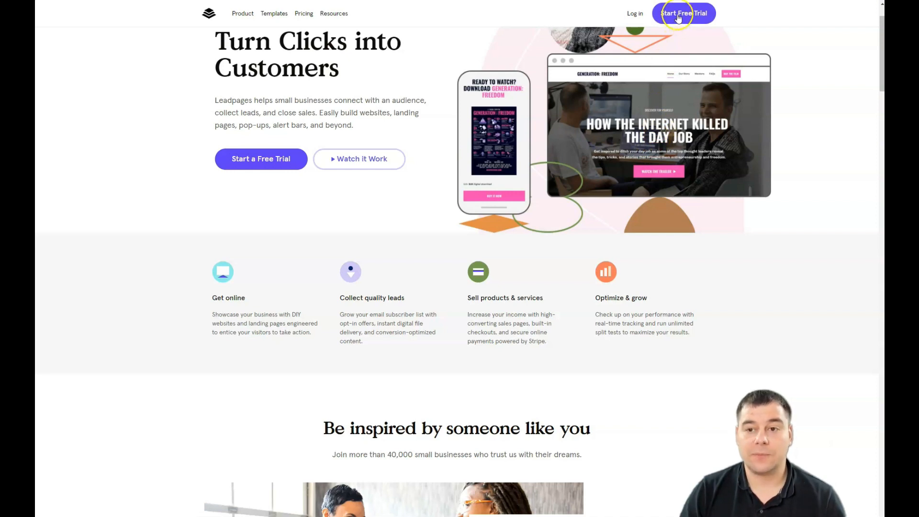
Begin a free trial and browse the plan options
{"action": "left_click", "coordinate": [303, 13]}
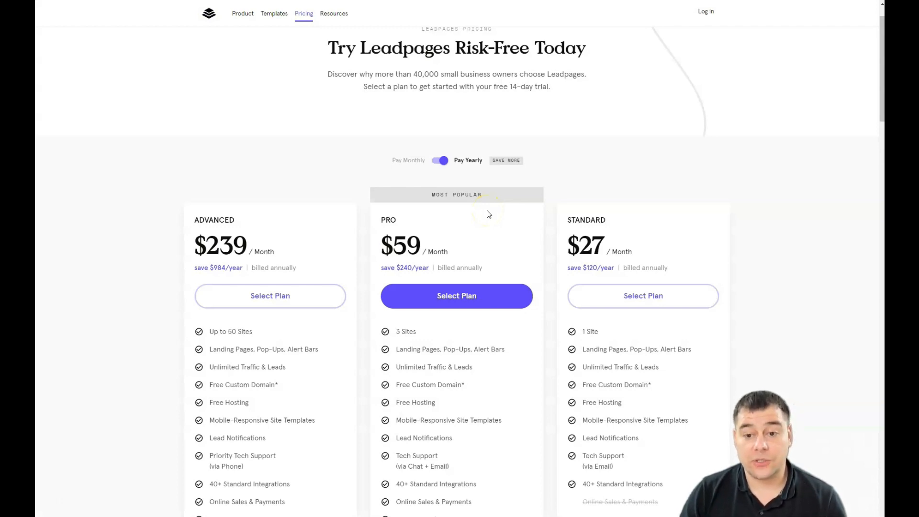
{"action": "mouse_move", "coordinate": [258, 245]}
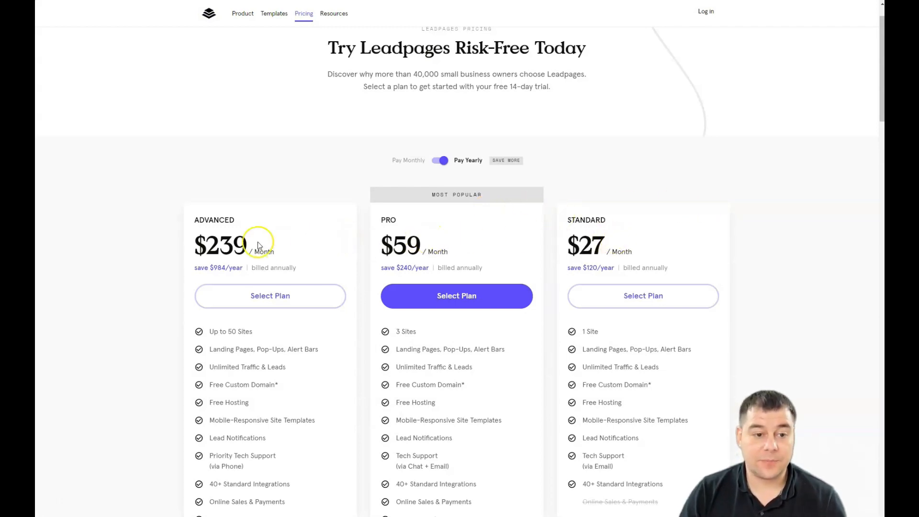
{"action": "scroll", "scroll_direction": "down", "scroll_amount": 3}
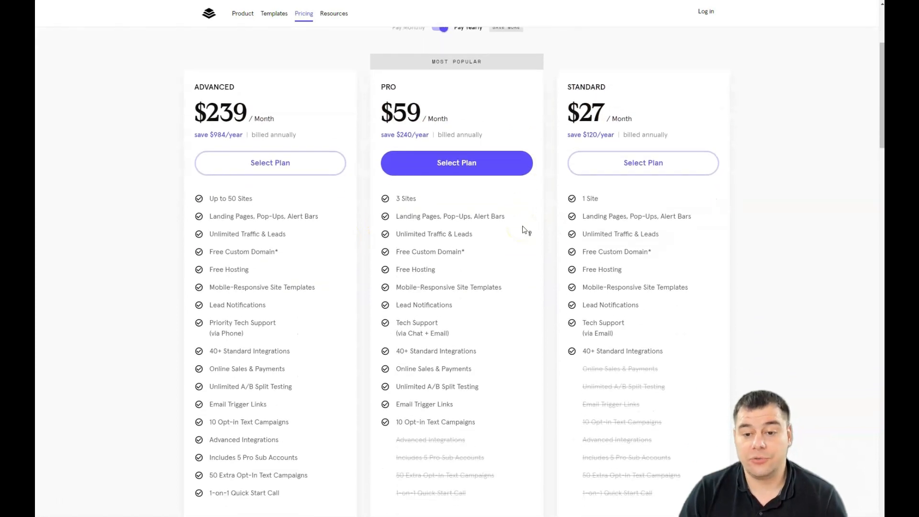
{"action": "scroll", "scroll_direction": "down", "scroll_amount": 3}
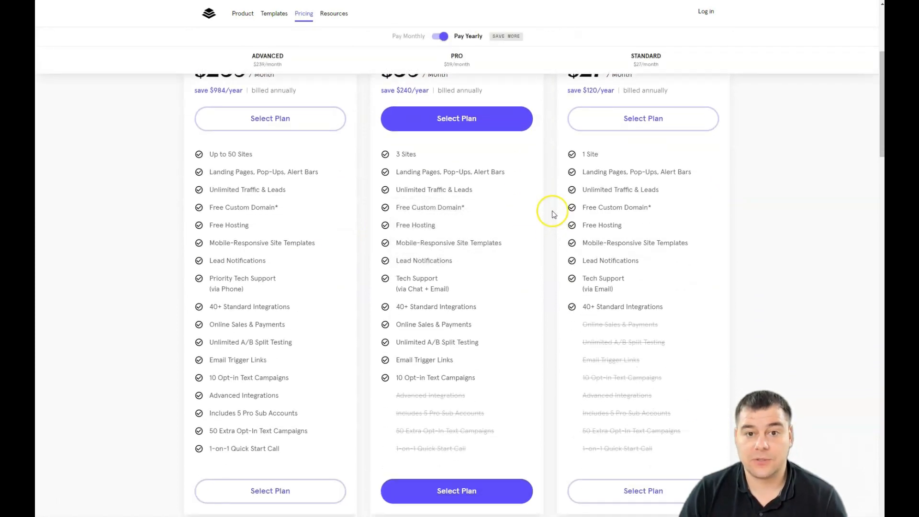
{"action": "mouse_move", "coordinate": [551, 218]}
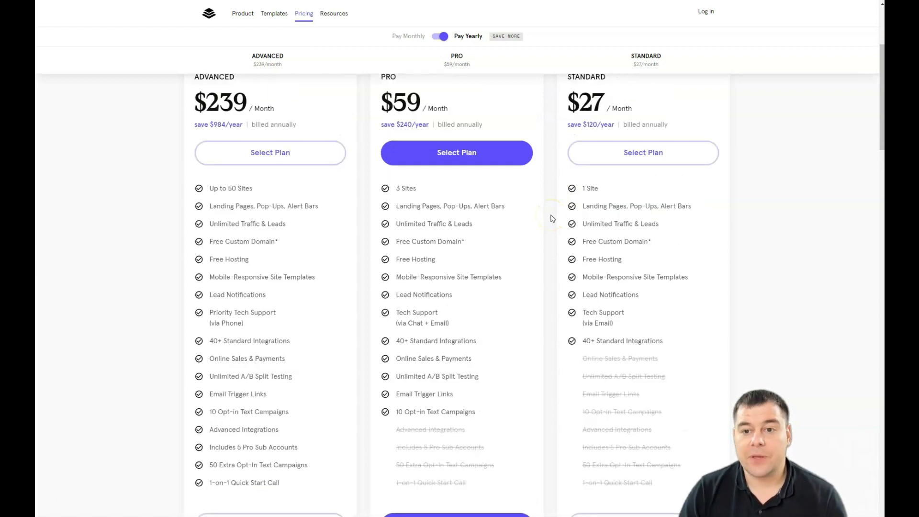
{"action": "scroll", "scroll_direction": "up", "scroll_amount": 3}
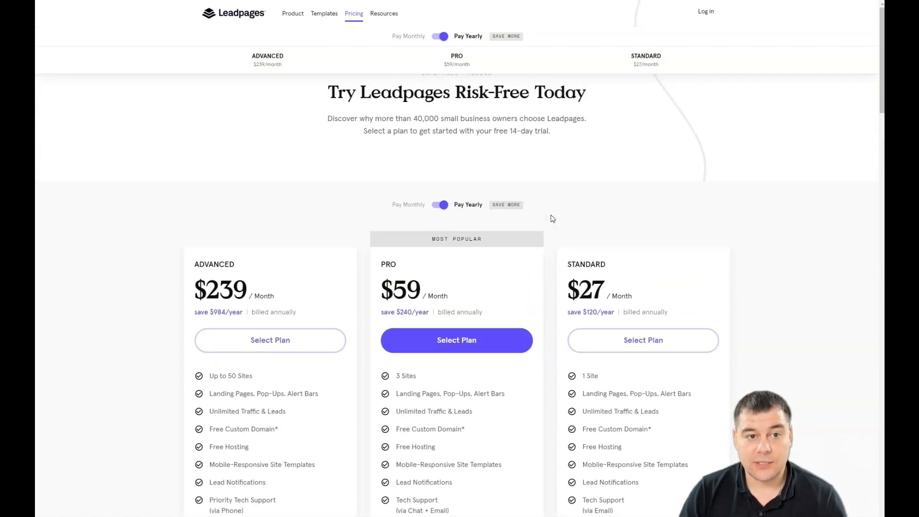
{"action": "scroll", "scroll_direction": "down", "scroll_amount": 3}
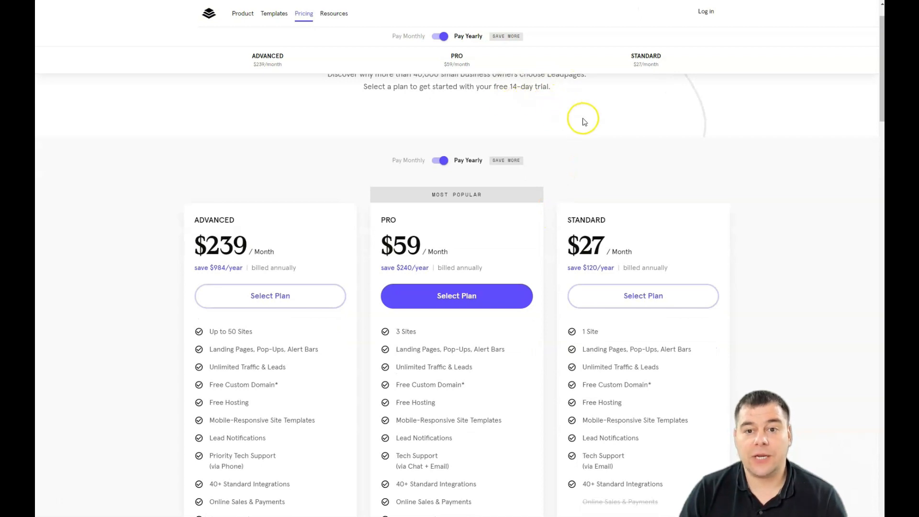
{"action": "mouse_move", "coordinate": [575, 126]}
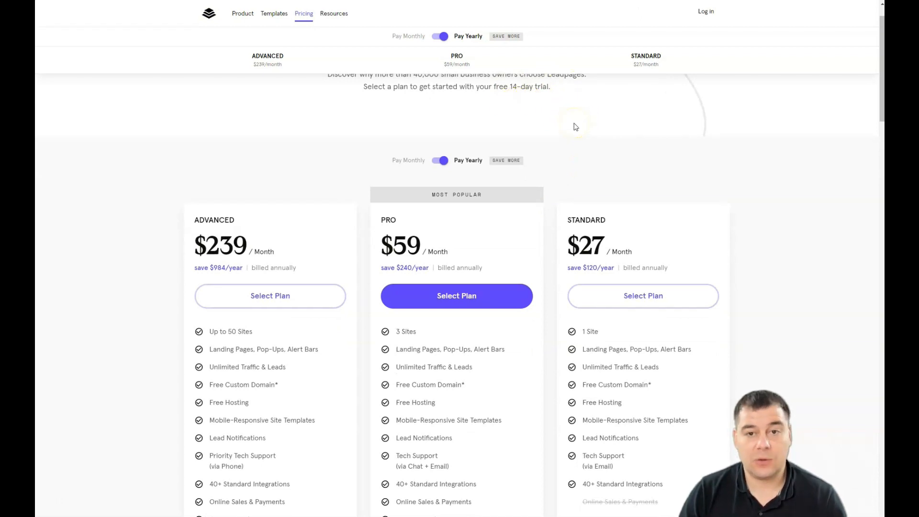
{"action": "mouse_move", "coordinate": [572, 120]}
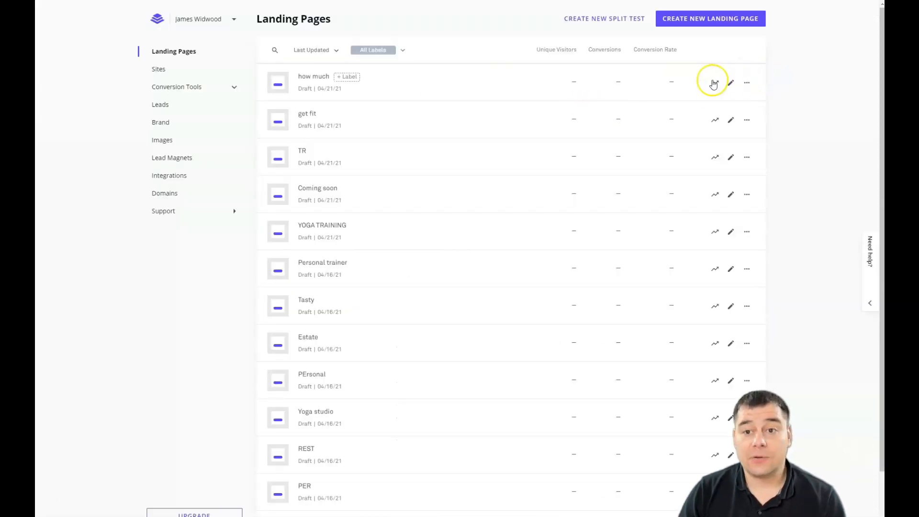
{"action": "mouse_move", "coordinate": [718, 119]}
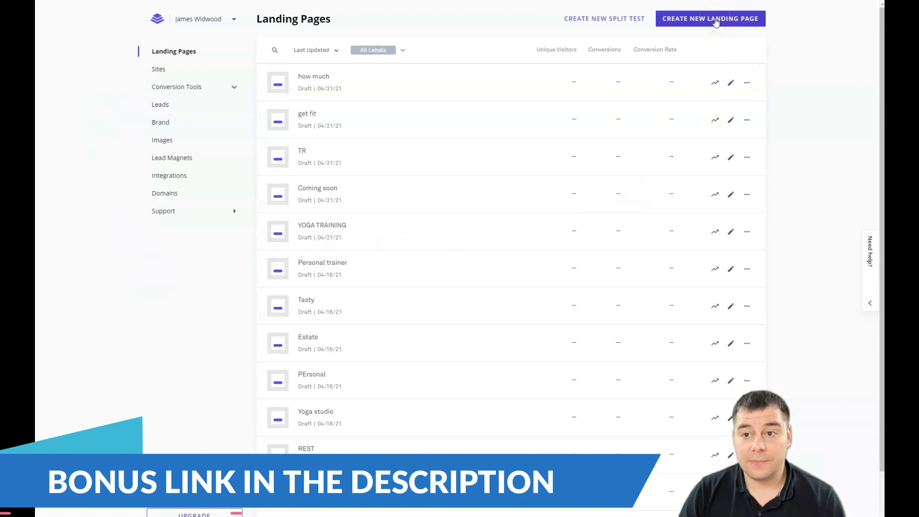
Start a new landing page and scroll through the template gallery
{"action": "left_click", "coordinate": [709, 18]}
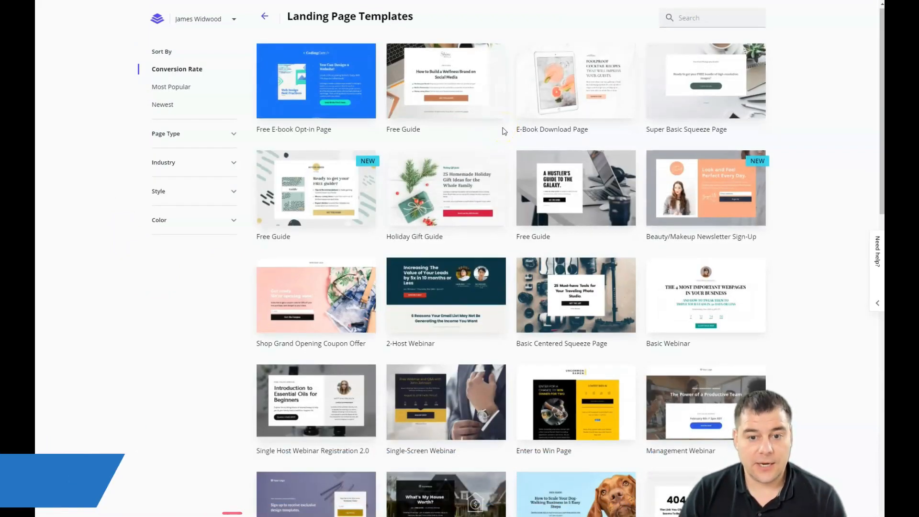
{"action": "scroll", "scroll_direction": "down", "scroll_amount": 3}
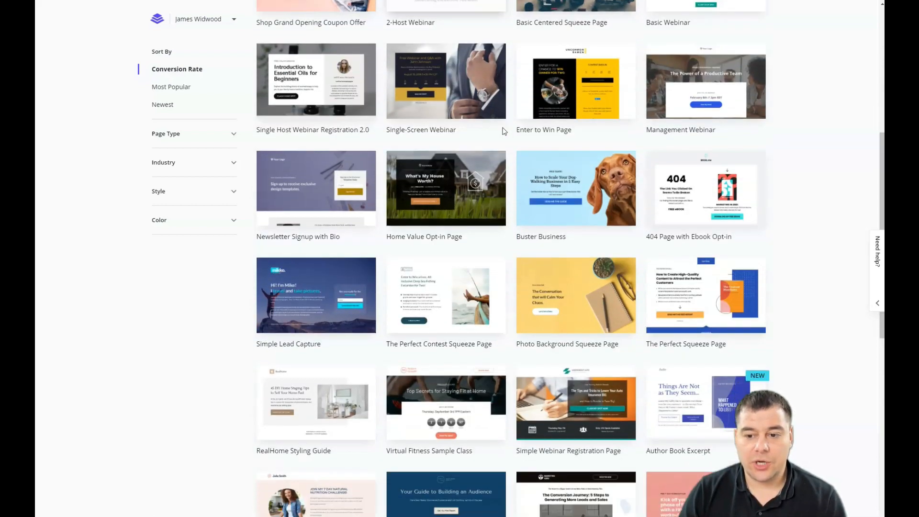
{"action": "scroll", "scroll_direction": "down", "scroll_amount": 3}
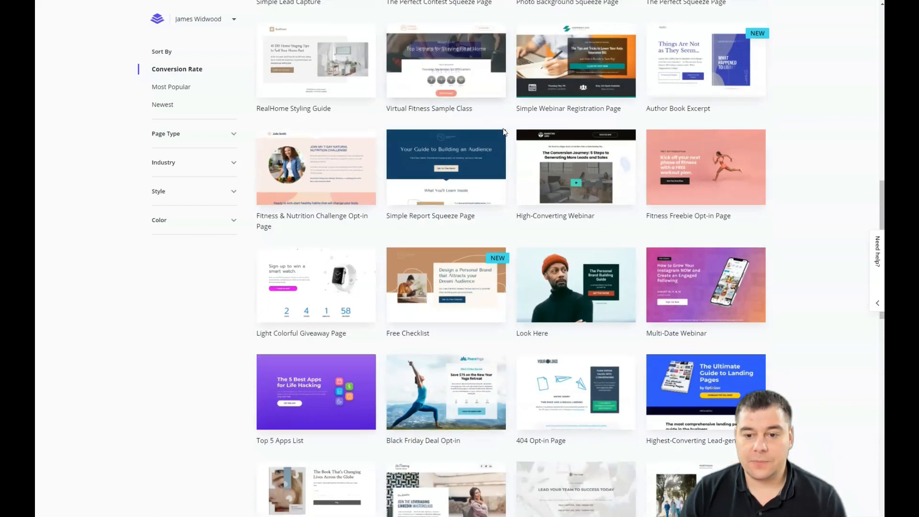
{"action": "scroll", "scroll_direction": "down", "scroll_amount": 3}
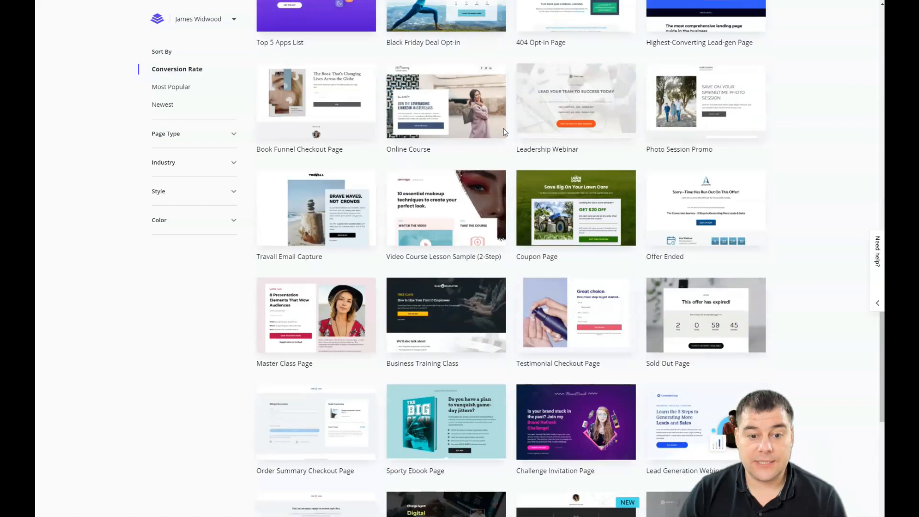
{"action": "scroll", "scroll_direction": "down", "scroll_amount": 3}
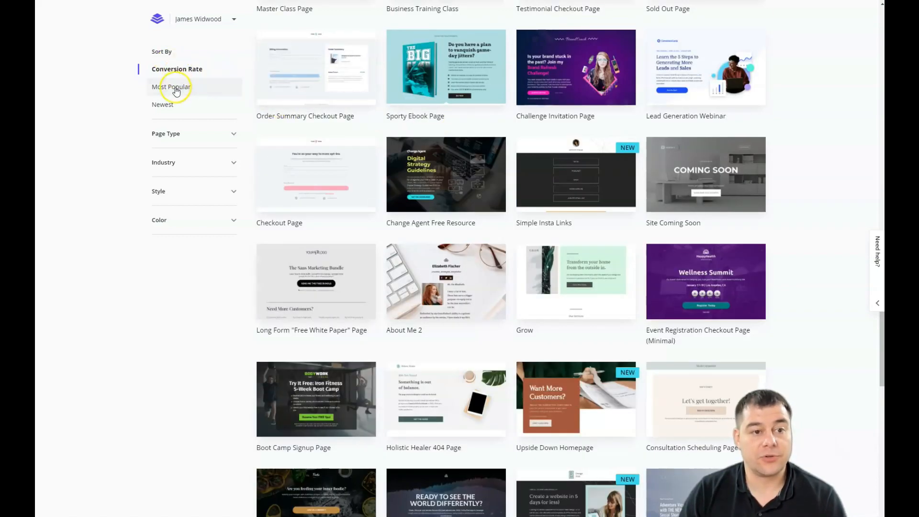
{"action": "mouse_move", "coordinate": [233, 166]}
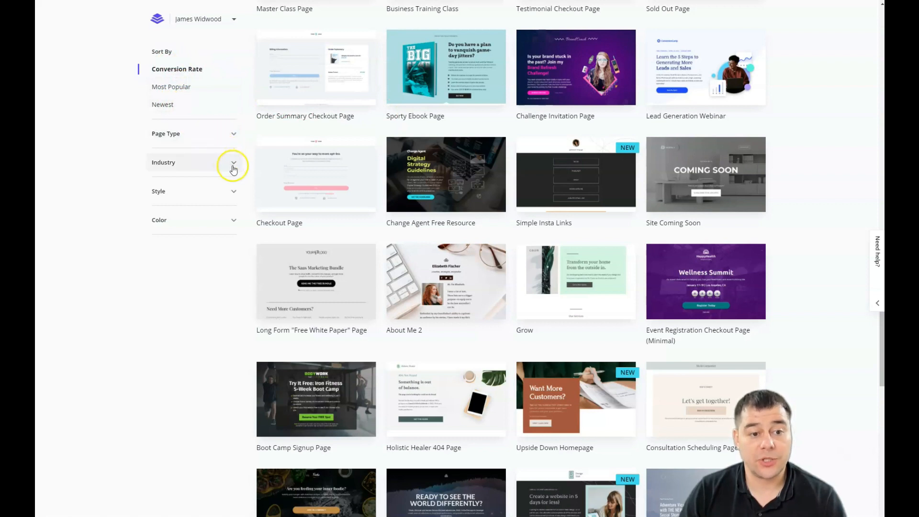
Expand and collapse the industry filter, then scroll on toward Site Coming Soon
{"action": "left_click", "coordinate": [233, 165]}
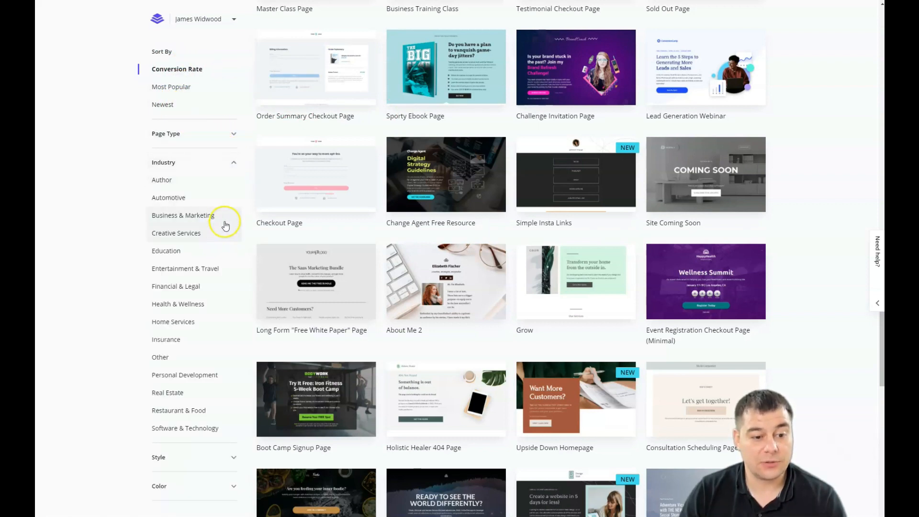
{"action": "left_click", "coordinate": [194, 162]}
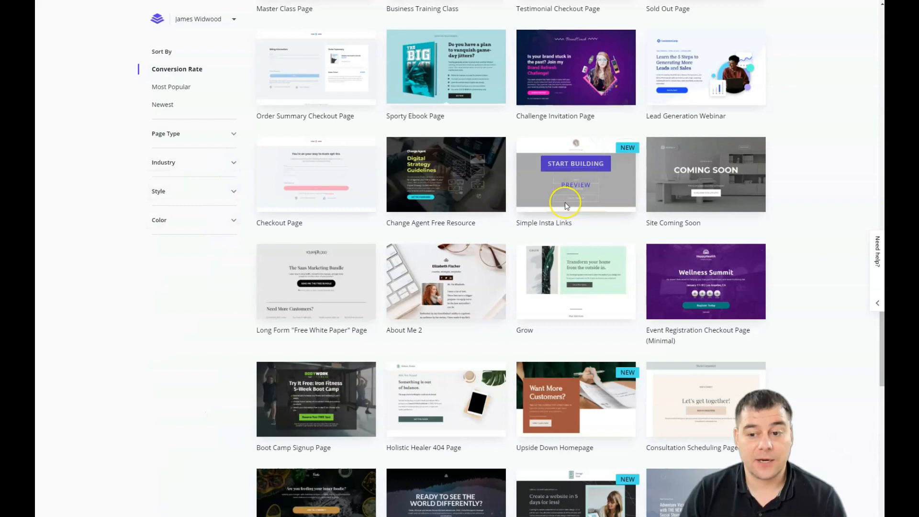
{"action": "scroll", "scroll_direction": "down", "scroll_amount": 3}
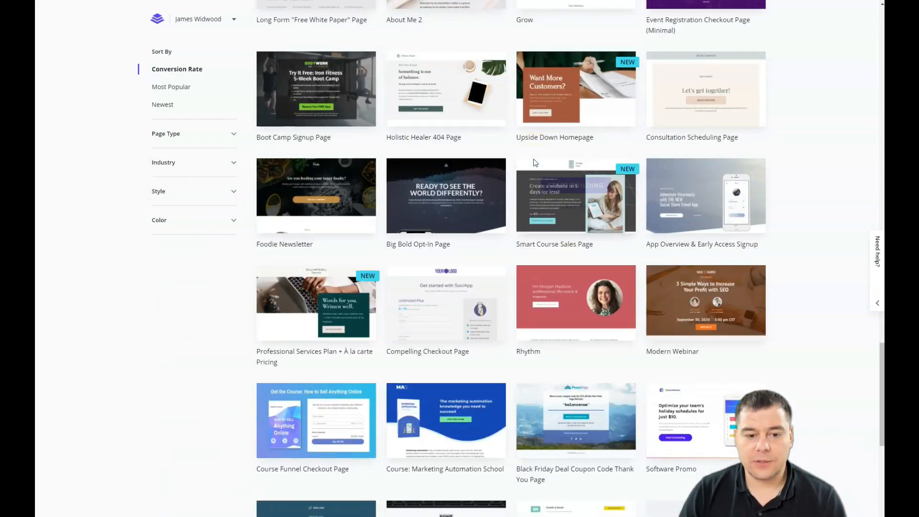
{"action": "scroll", "scroll_direction": "down", "scroll_amount": 3}
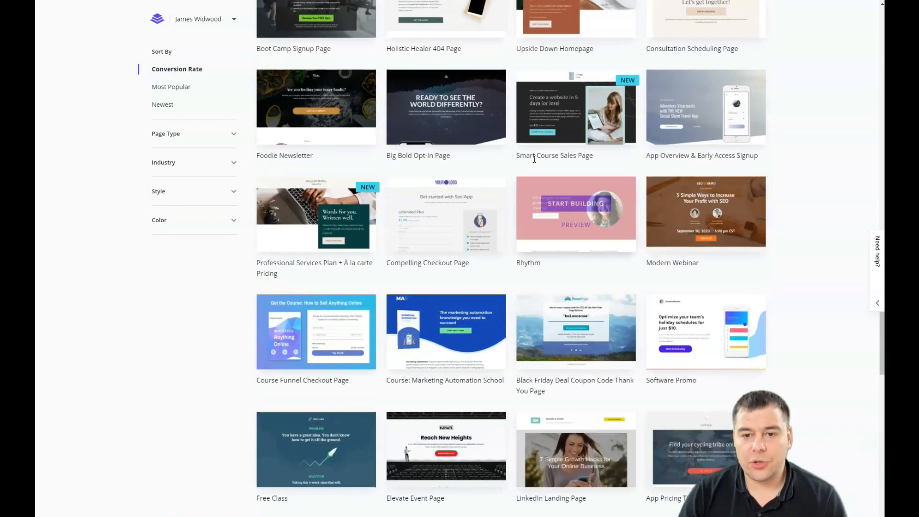
{"action": "scroll", "scroll_direction": "down", "scroll_amount": 3}
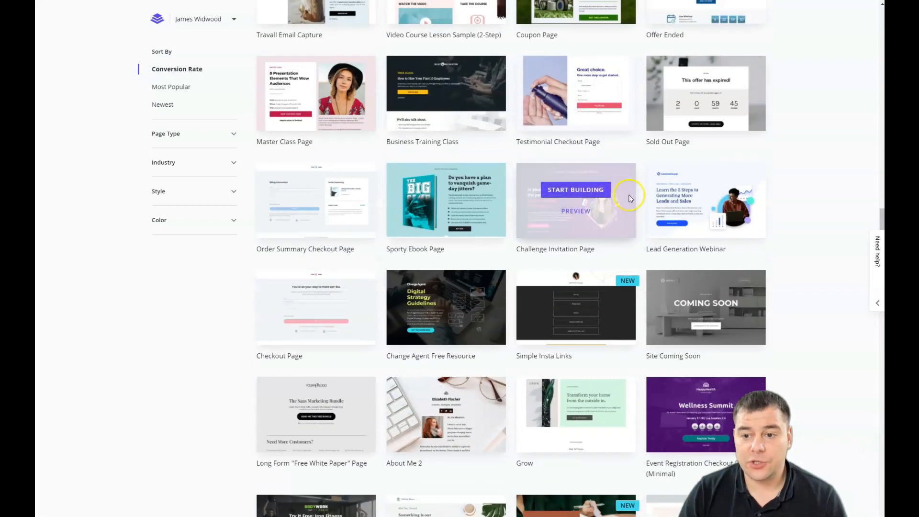
{"action": "mouse_move", "coordinate": [705, 308]}
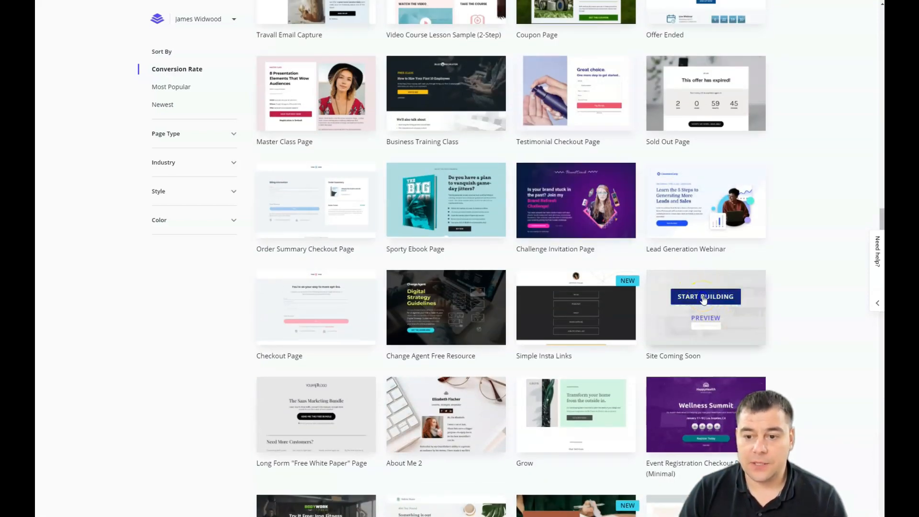
Build from the Site Coming Soon template with the page name 'test'
{"action": "left_click", "coordinate": [705, 296]}
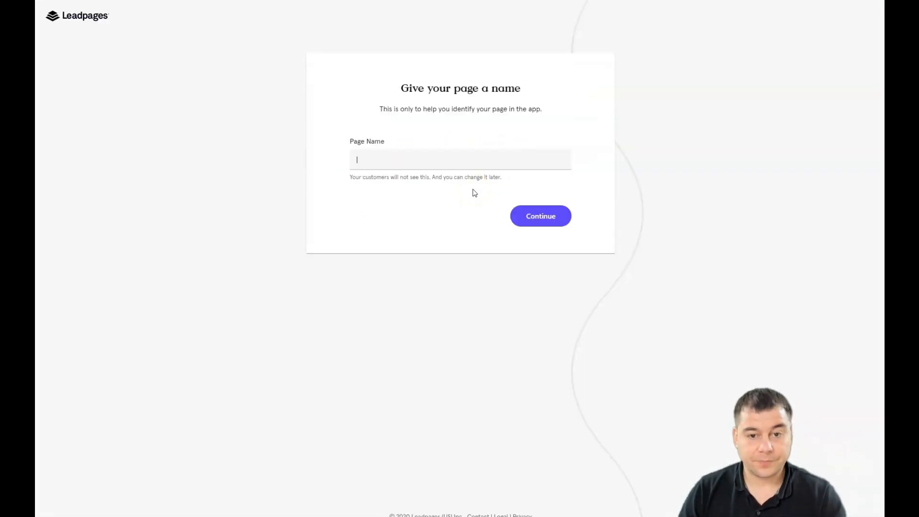
{"action": "type", "text": "te"}
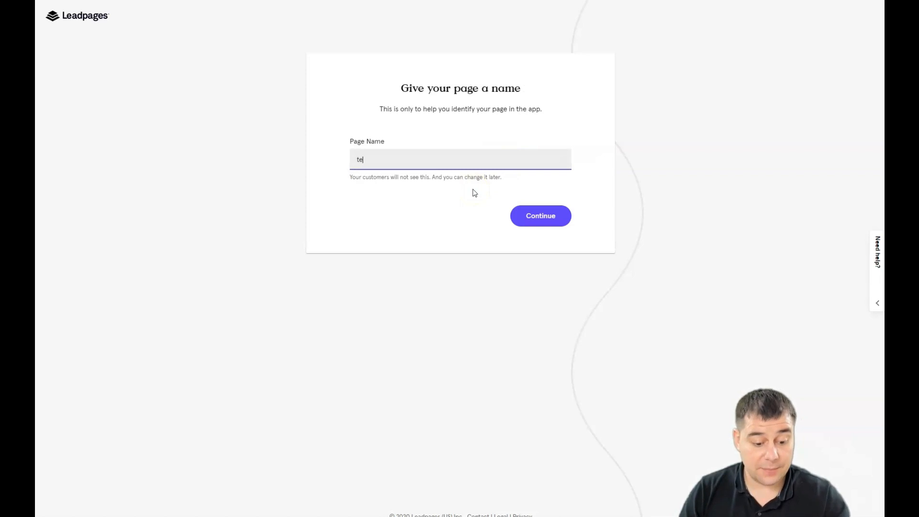
{"action": "type", "text": "st"}
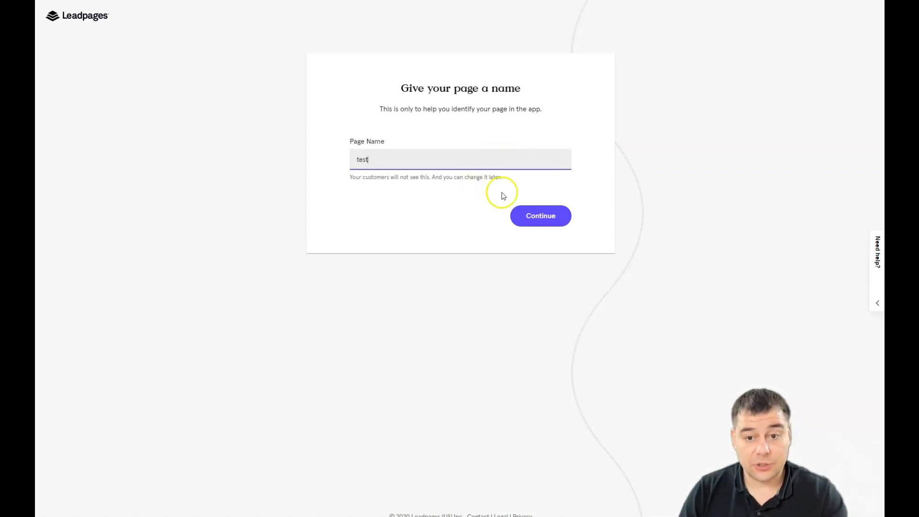
{"action": "mouse_move", "coordinate": [540, 215]}
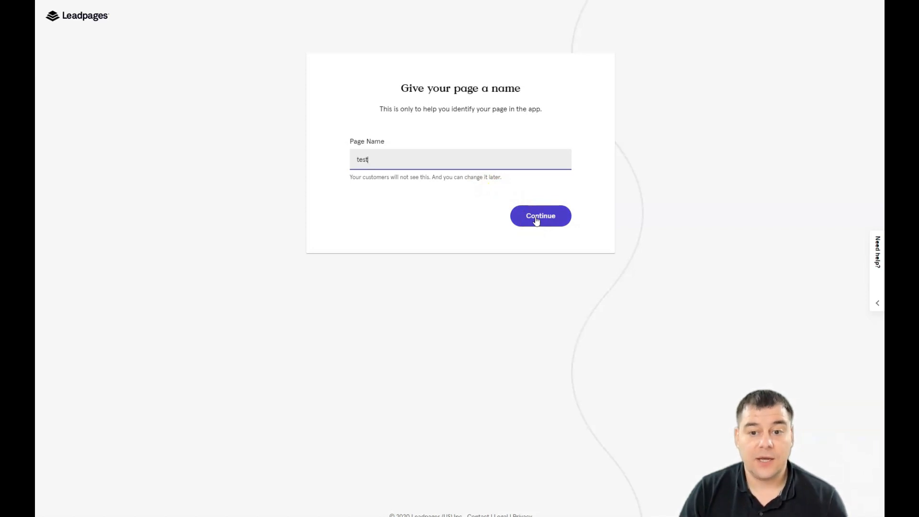
{"action": "left_click", "coordinate": [539, 216]}
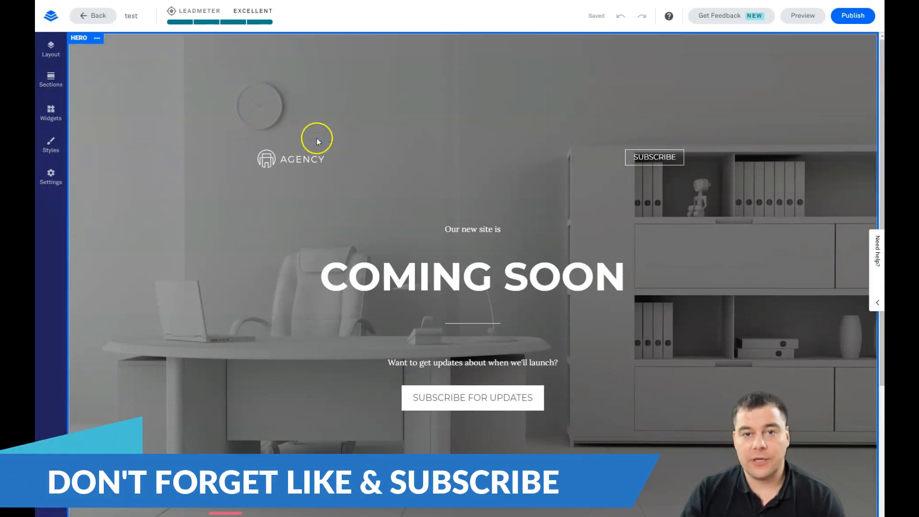
{"action": "mouse_move", "coordinate": [284, 106]}
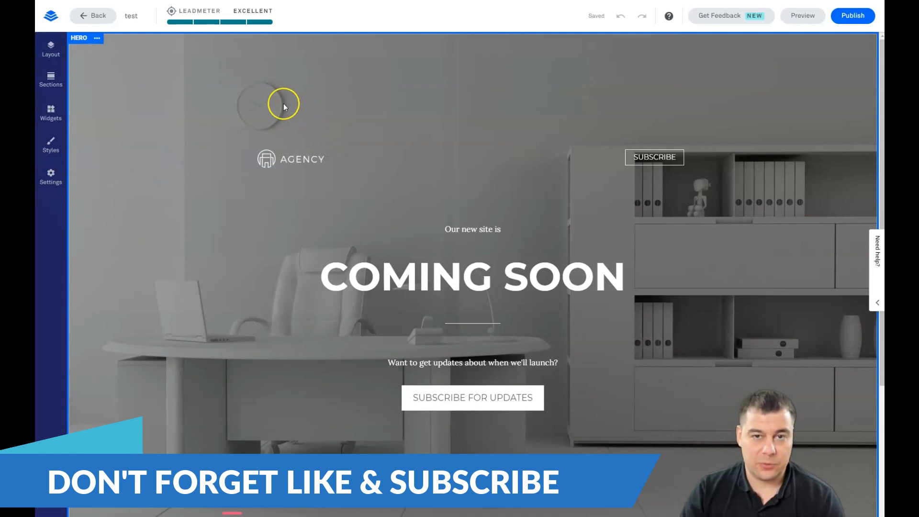
Show the Page Layout panel listing the Hero and Footer sections
{"action": "left_click", "coordinate": [50, 50]}
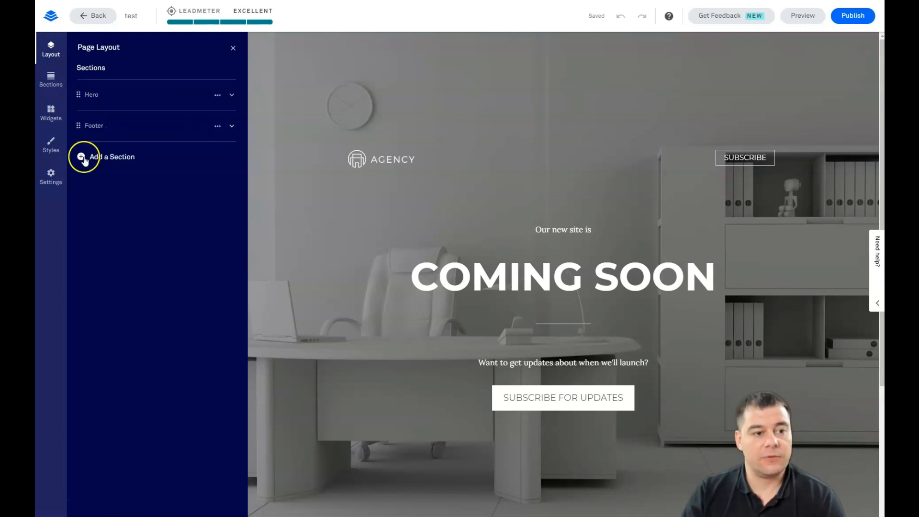
Add the As Featured In logos section after browsing Call to Action designs
{"action": "left_click", "coordinate": [84, 156]}
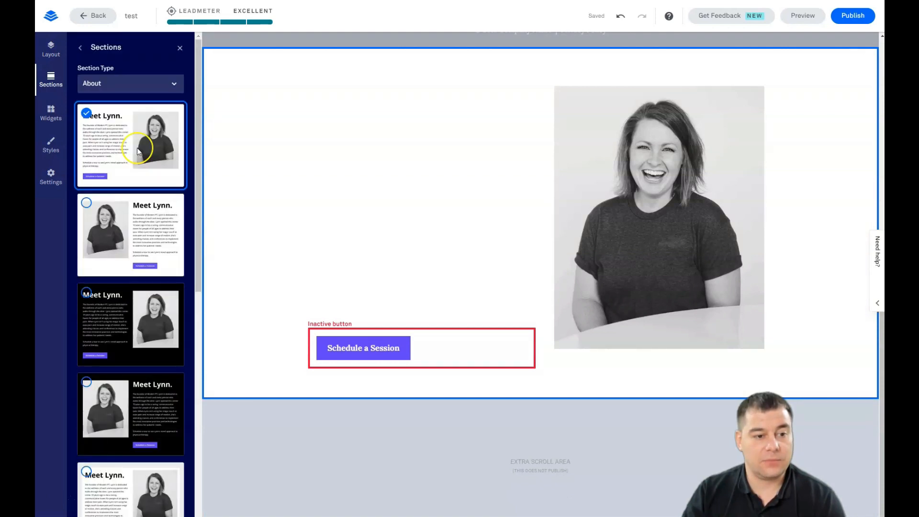
{"action": "left_click", "coordinate": [129, 84]}
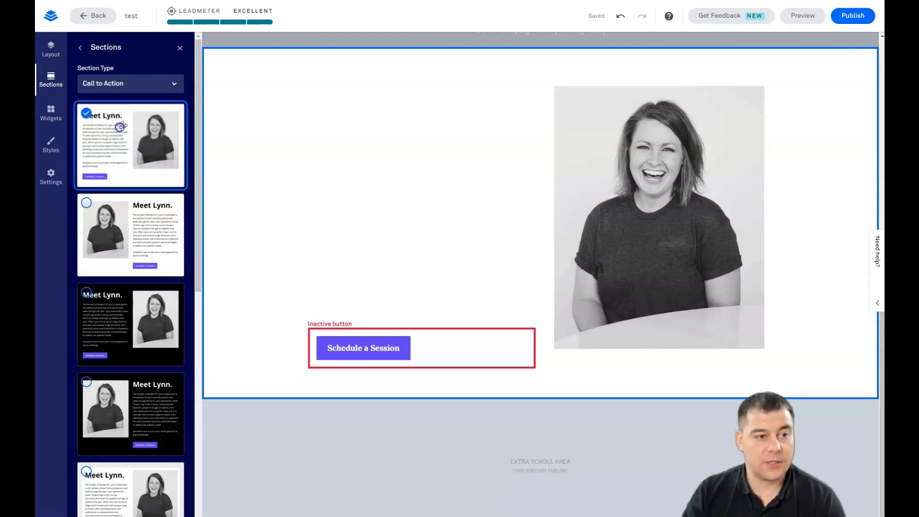
{"action": "left_click", "coordinate": [173, 83]}
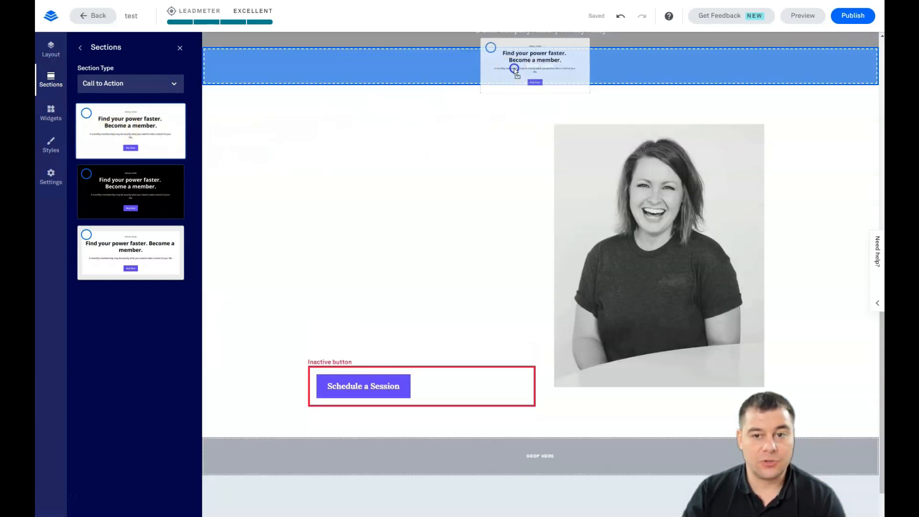
{"action": "left_click", "coordinate": [129, 83]}
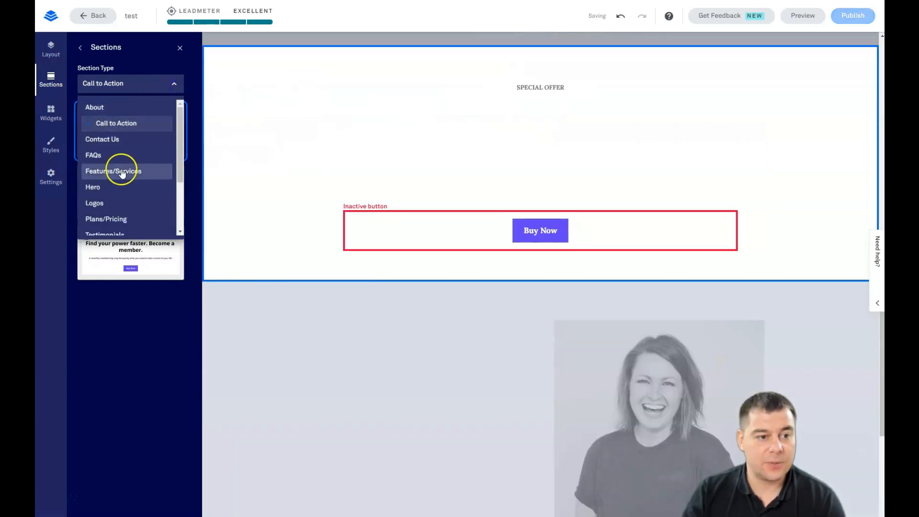
{"action": "left_click", "coordinate": [94, 203]}
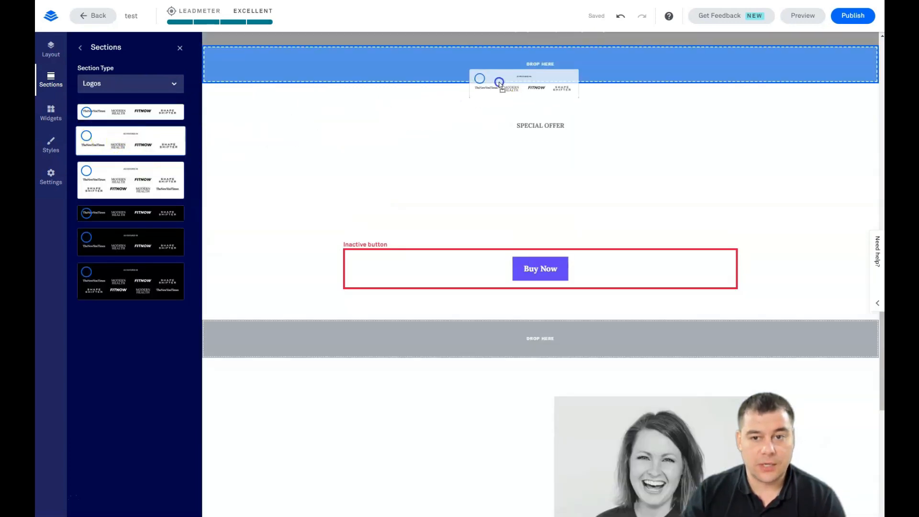
{"action": "left_click", "coordinate": [130, 141]}
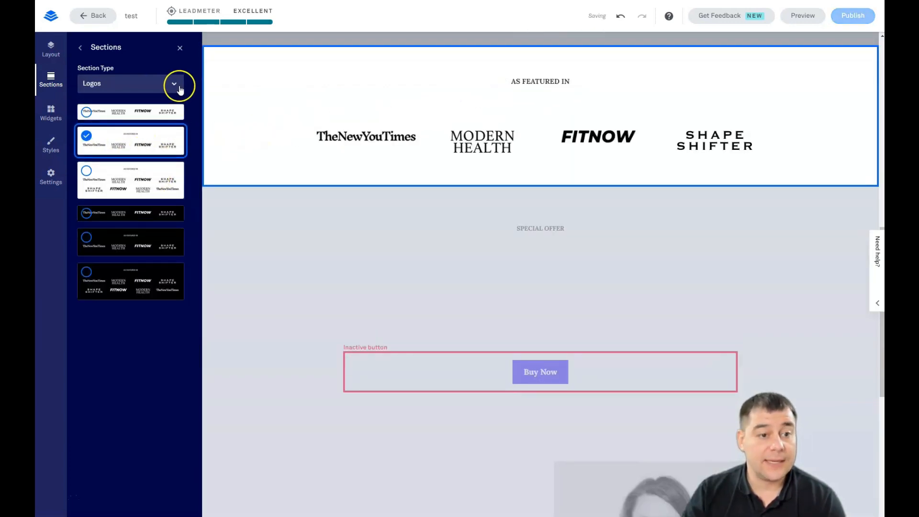
Place a two-column blank section on the page and close the layouts panel
{"action": "left_click", "coordinate": [173, 83]}
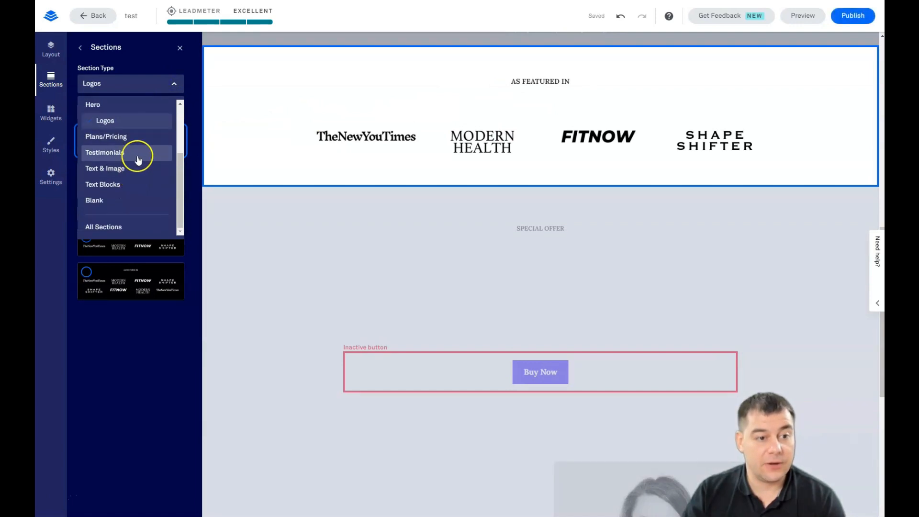
{"action": "mouse_move", "coordinate": [95, 200]}
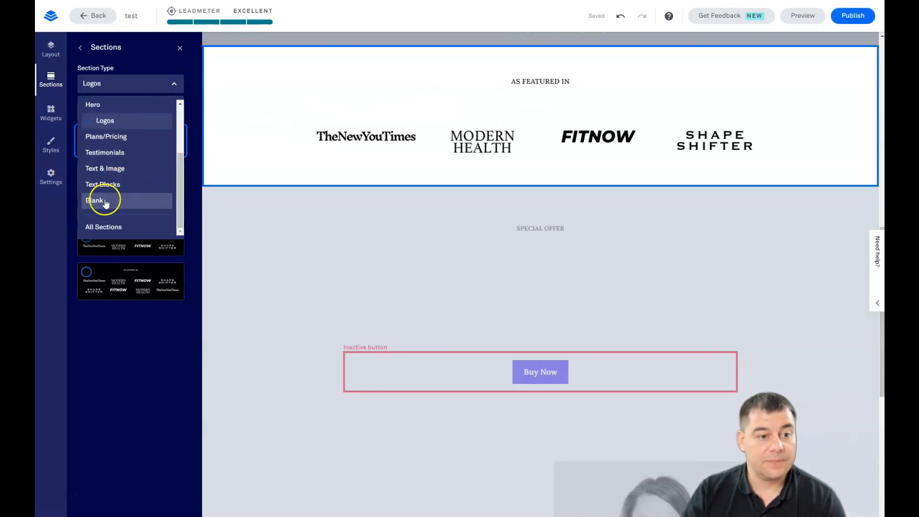
{"action": "left_click", "coordinate": [95, 200]}
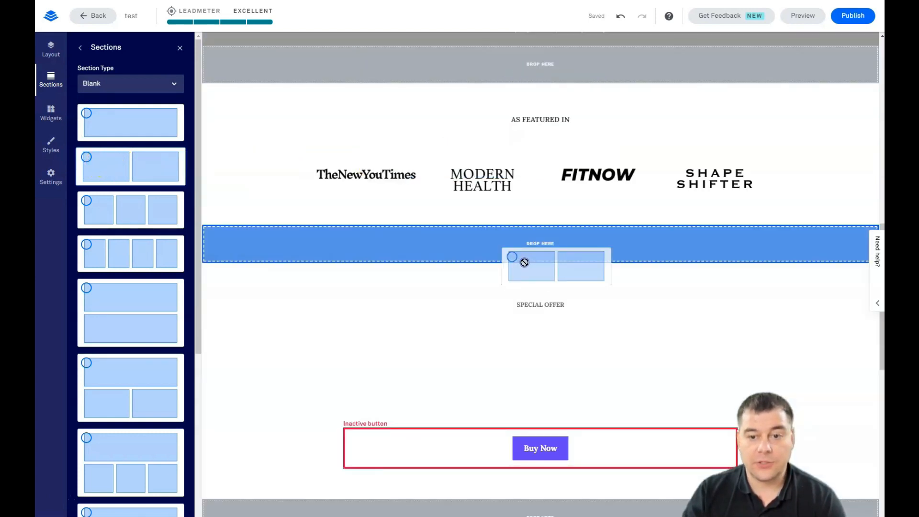
{"action": "left_click", "coordinate": [130, 166]}
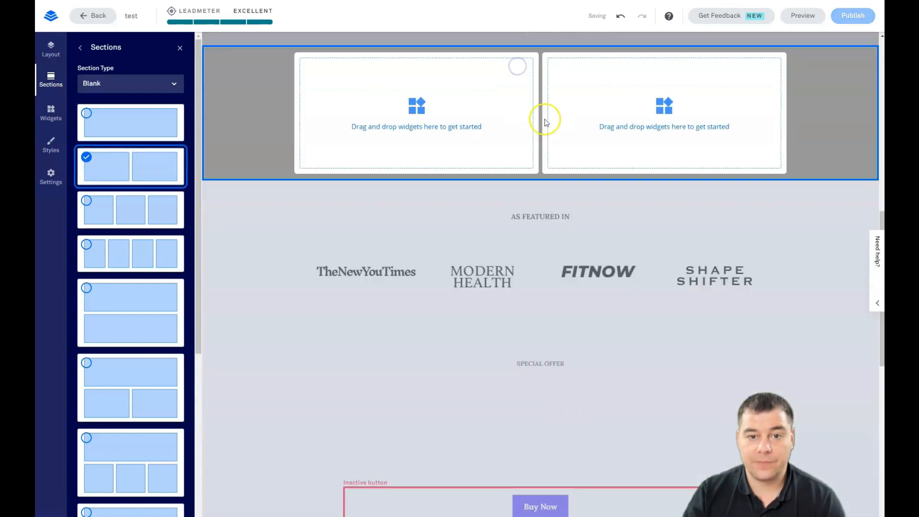
{"action": "left_click", "coordinate": [180, 47]}
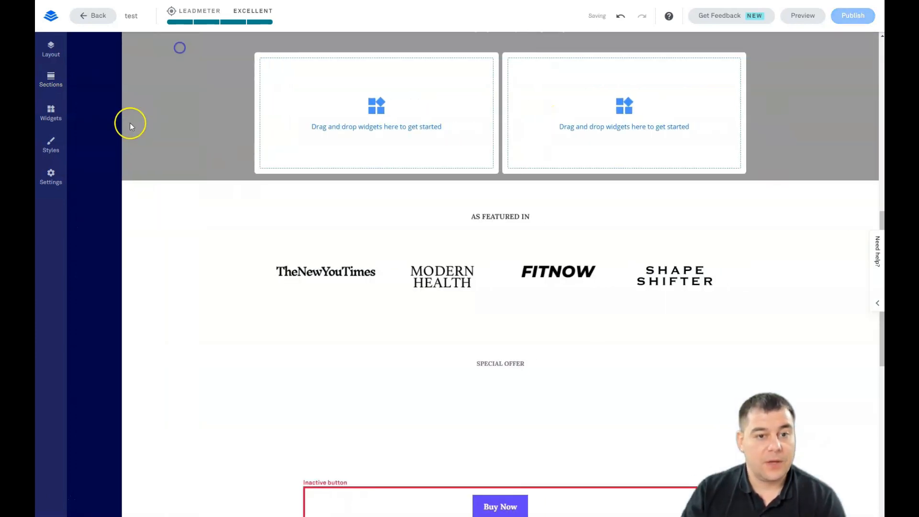
{"action": "scroll", "scroll_direction": "up", "scroll_amount": 3}
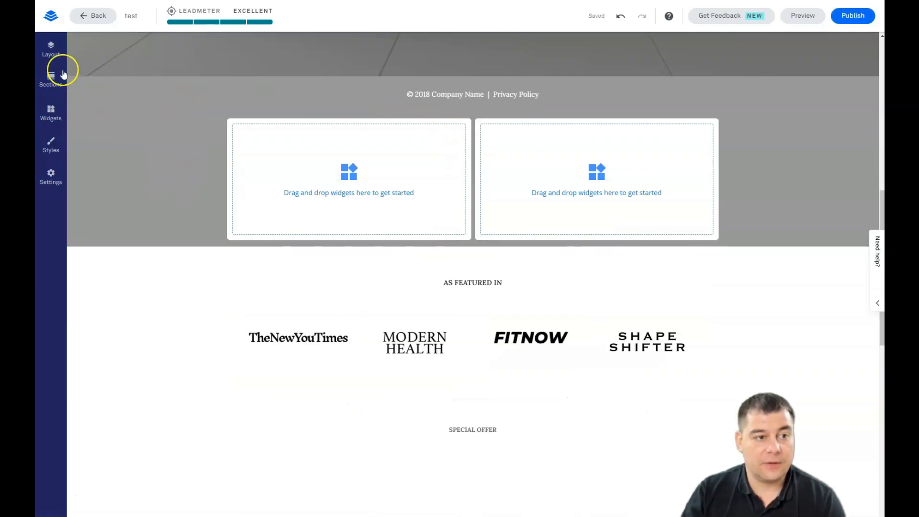
Delete the About 1, Call to Action 1 and Logos 1 sections from Layout
{"action": "left_click", "coordinate": [50, 79]}
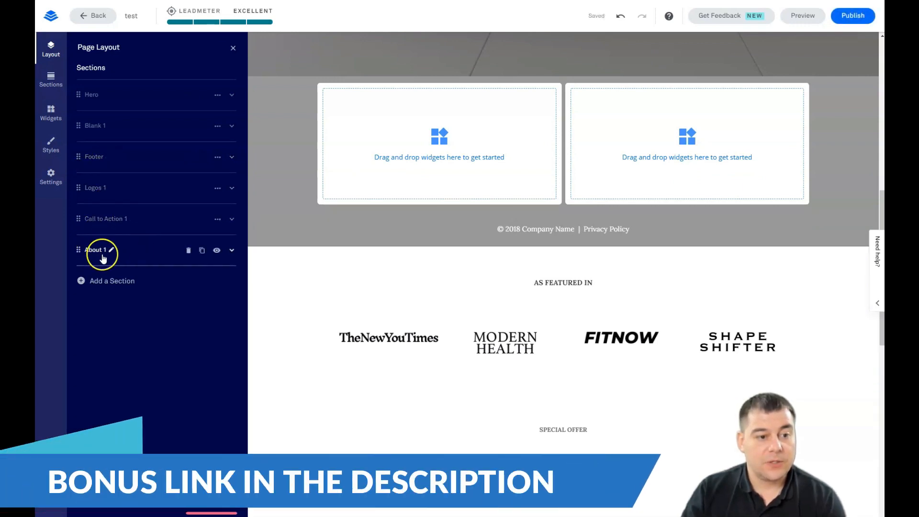
{"action": "left_click", "coordinate": [188, 251]}
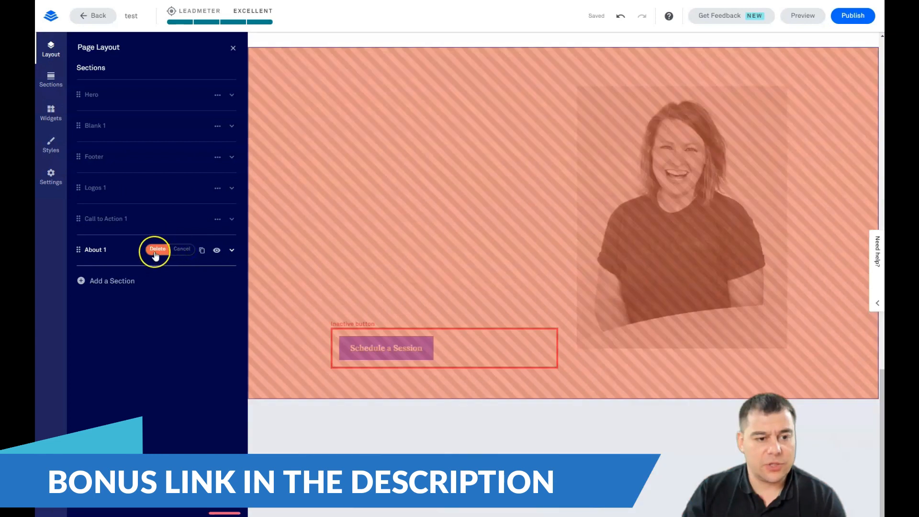
{"action": "left_click", "coordinate": [157, 249]}
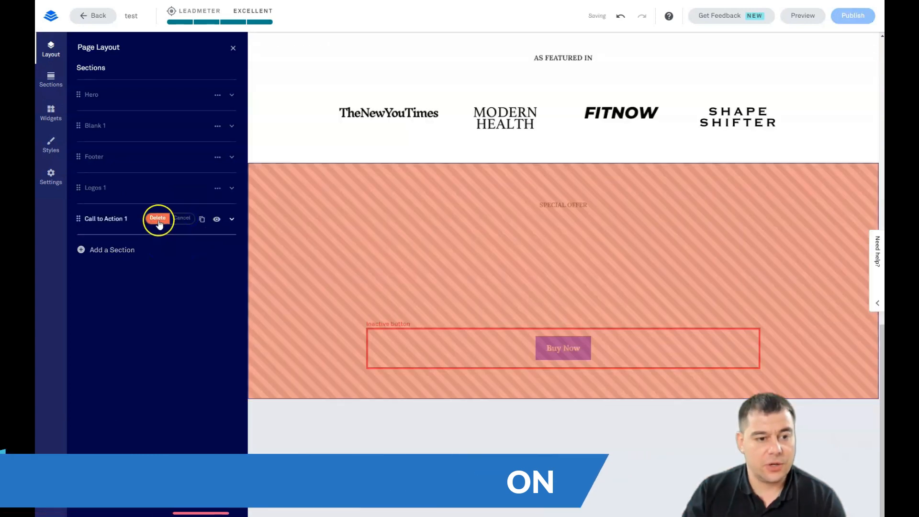
{"action": "left_click", "coordinate": [157, 218]}
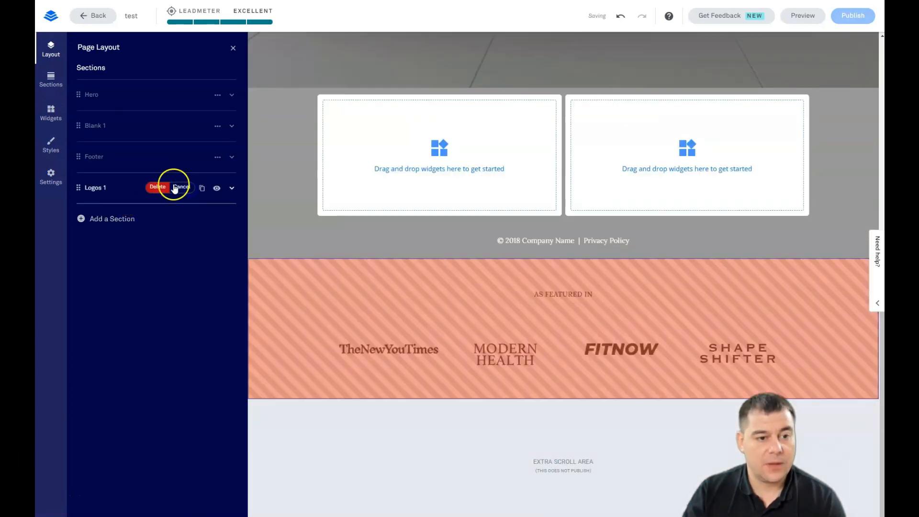
{"action": "left_click", "coordinate": [157, 186]}
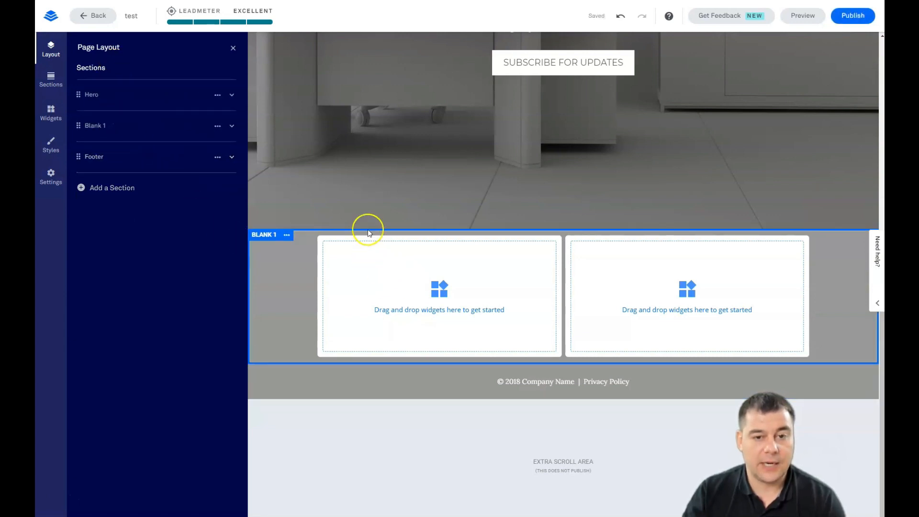
{"action": "scroll", "scroll_direction": "up", "scroll_amount": 3}
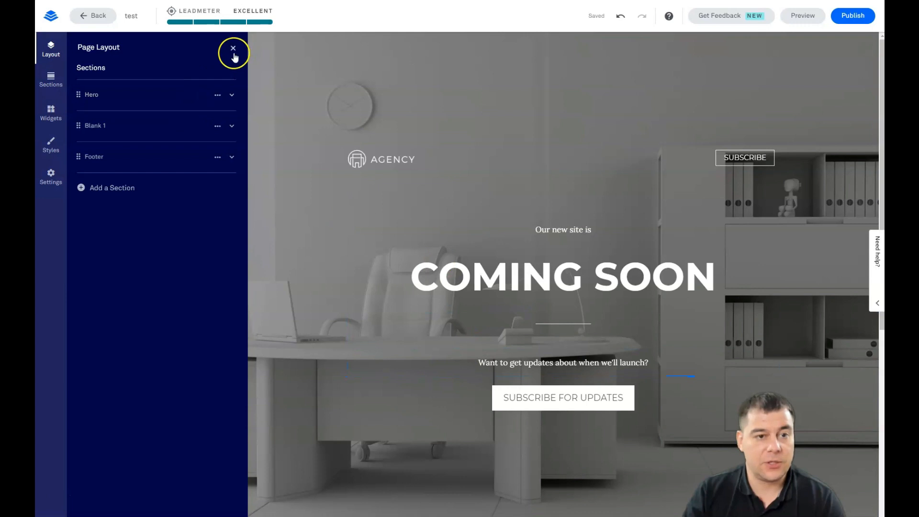
Close the layout panel, select and deselect the AGENCY logo, and scroll down to the blank section
{"action": "left_click", "coordinate": [233, 47]}
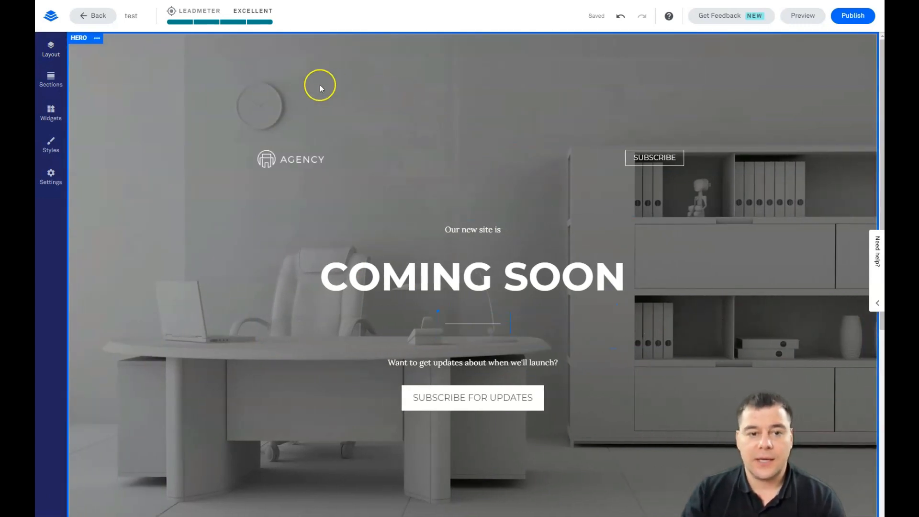
{"action": "mouse_move", "coordinate": [454, 478]}
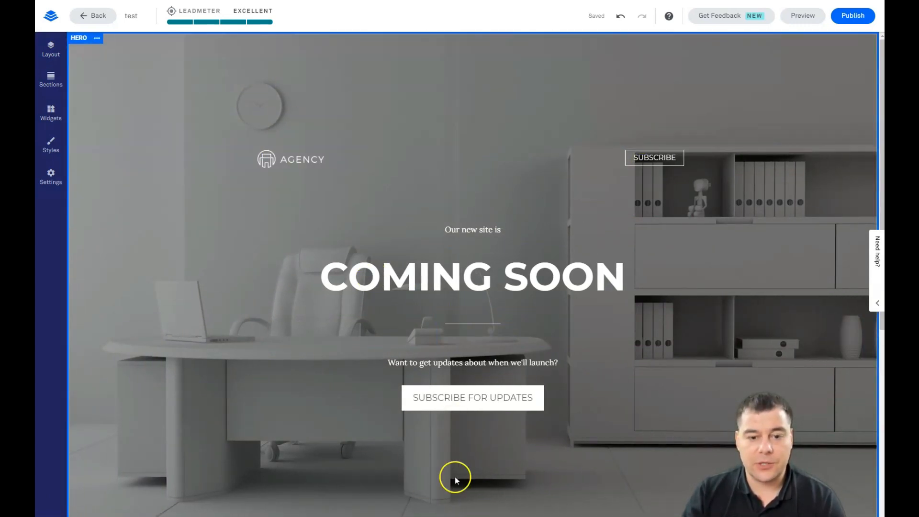
{"action": "left_click", "coordinate": [290, 158]}
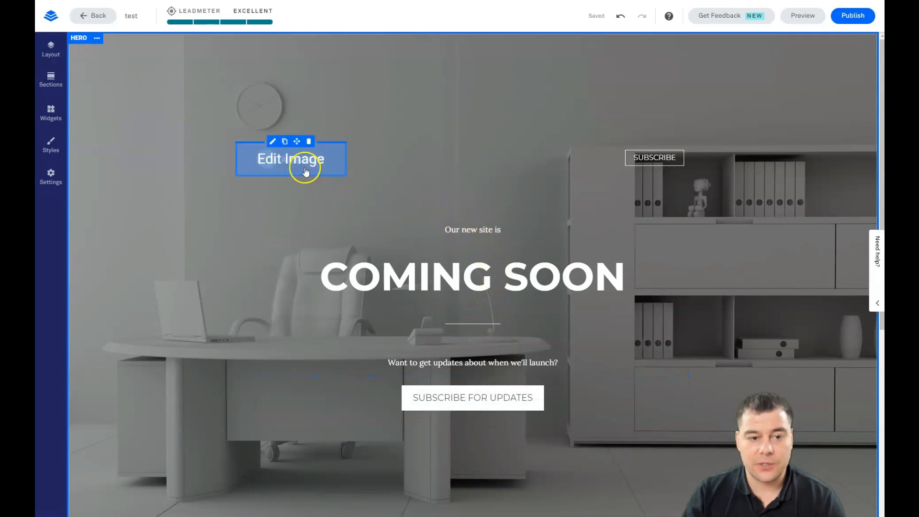
{"action": "left_click", "coordinate": [472, 276]}
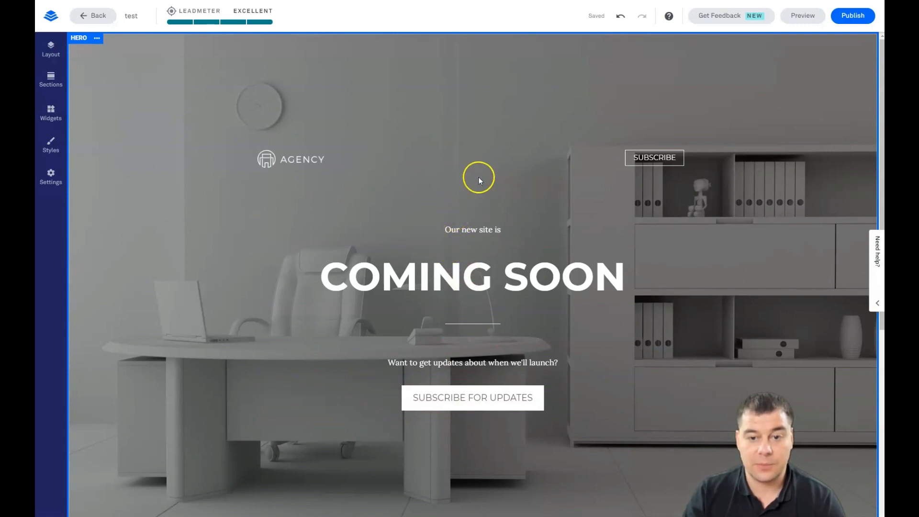
{"action": "mouse_move", "coordinate": [311, 139]}
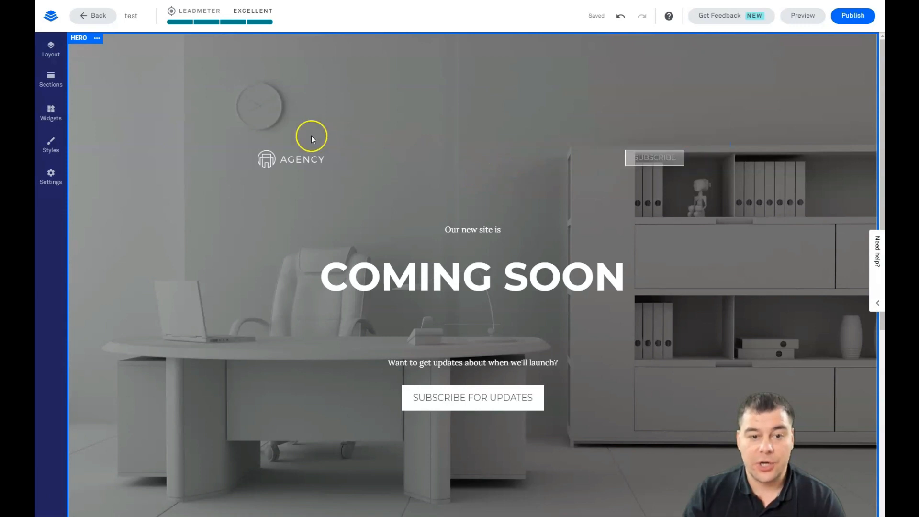
{"action": "left_click", "coordinate": [471, 160]}
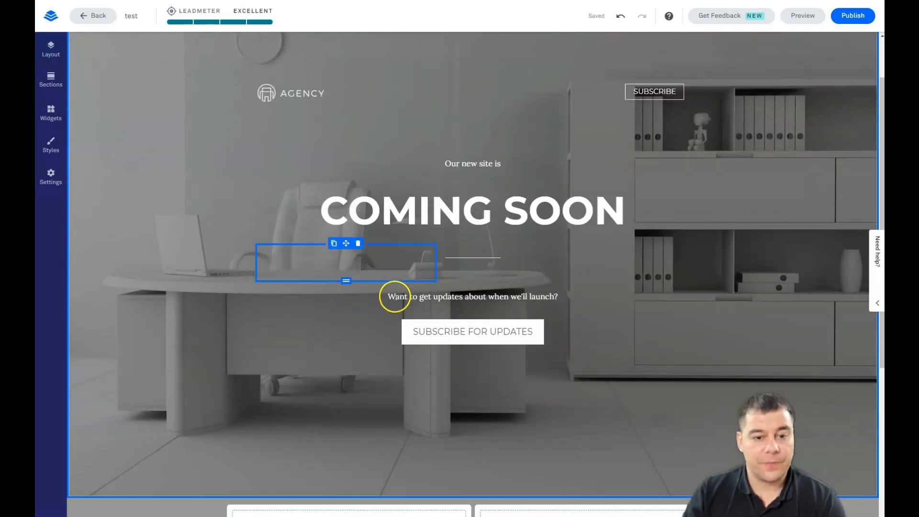
{"action": "scroll", "scroll_direction": "down", "scroll_amount": 3}
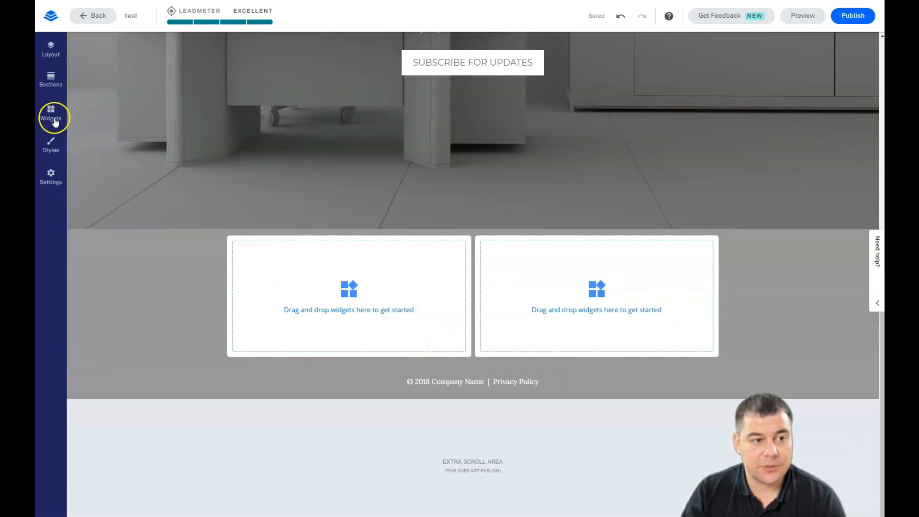
Place a video and a Sign Up button in the blank section, widening the video column
{"action": "left_click", "coordinate": [50, 114]}
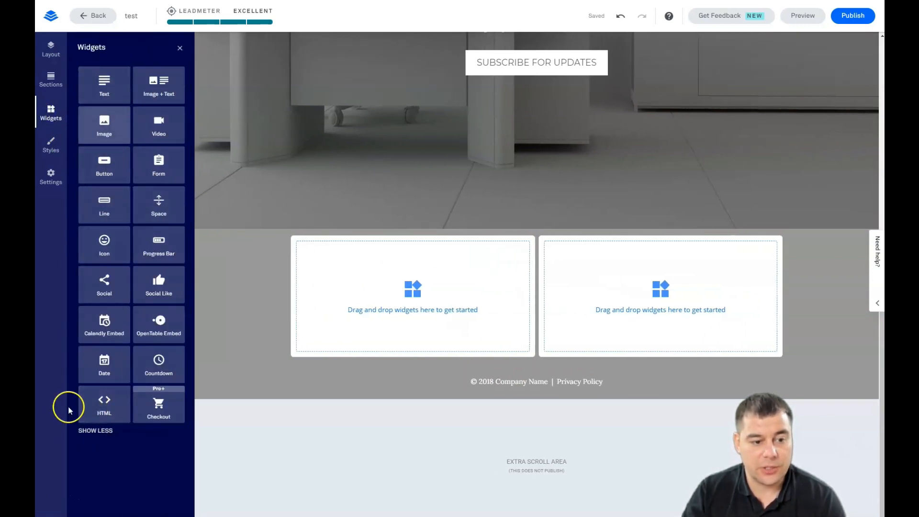
{"action": "left_click", "coordinate": [94, 431]}
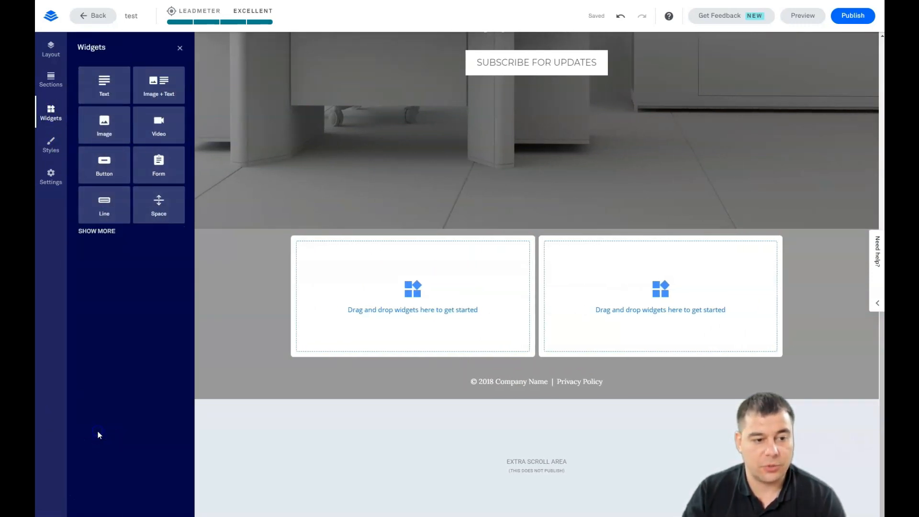
{"action": "mouse_move", "coordinate": [117, 299]}
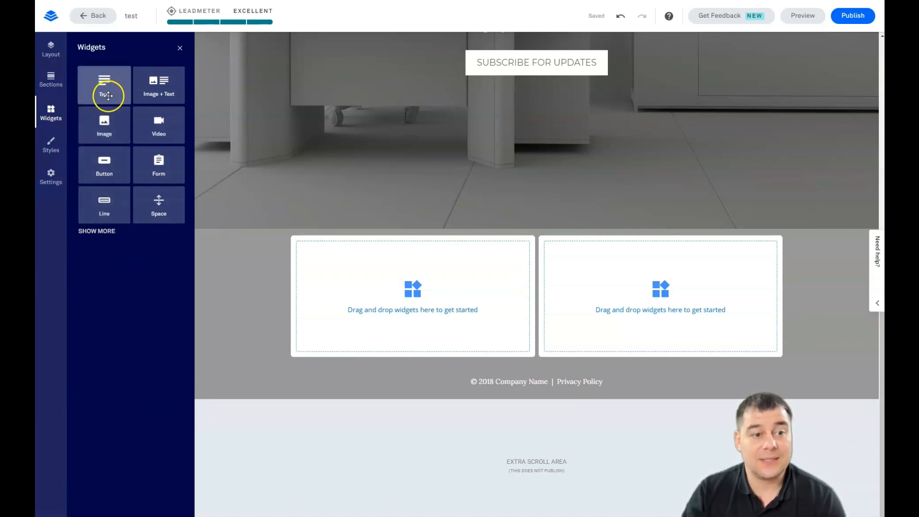
{"action": "mouse_move", "coordinate": [104, 164]}
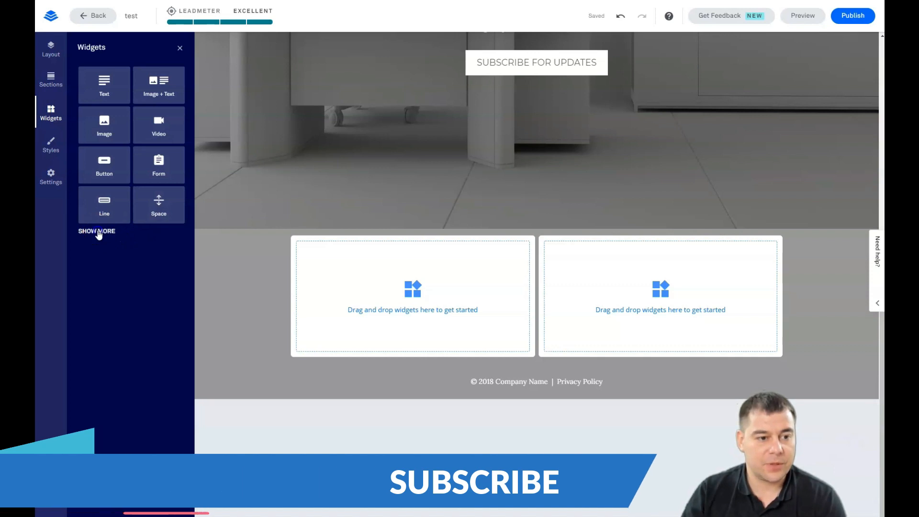
{"action": "left_click", "coordinate": [96, 231]}
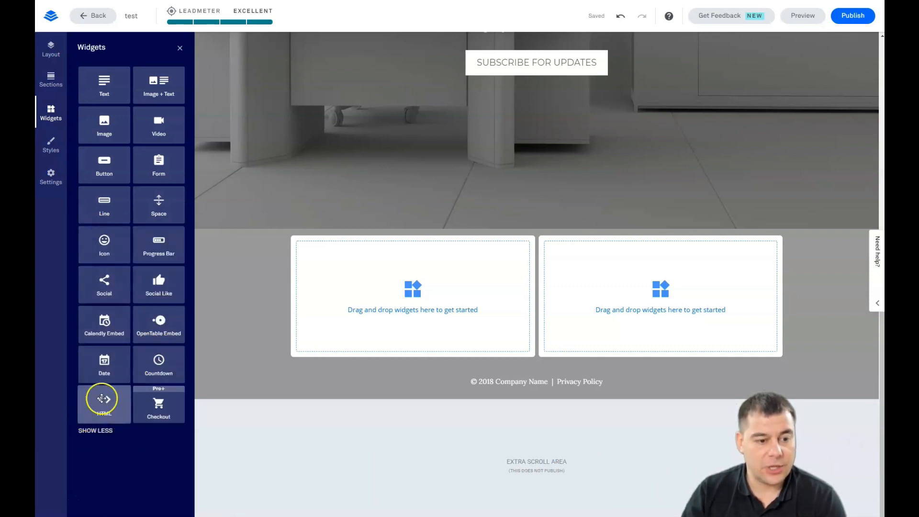
{"action": "mouse_move", "coordinate": [75, 356]}
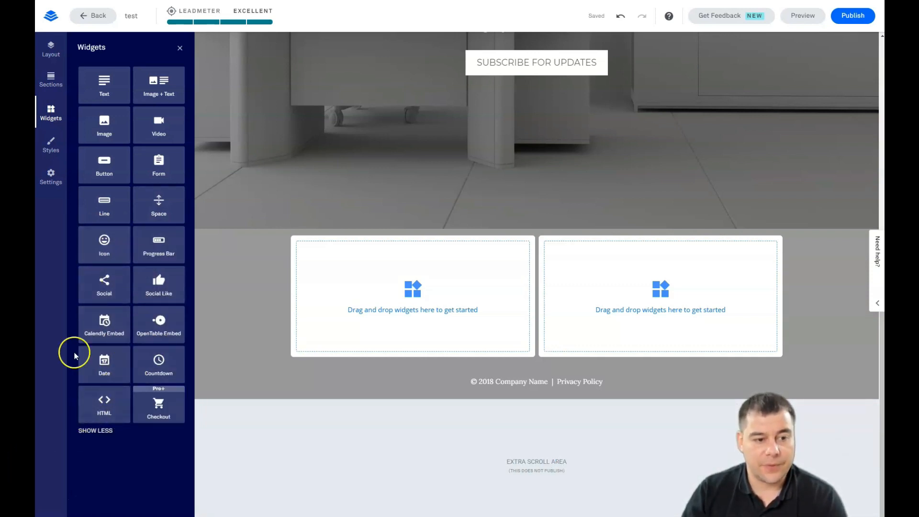
{"action": "left_click", "coordinate": [95, 430]}
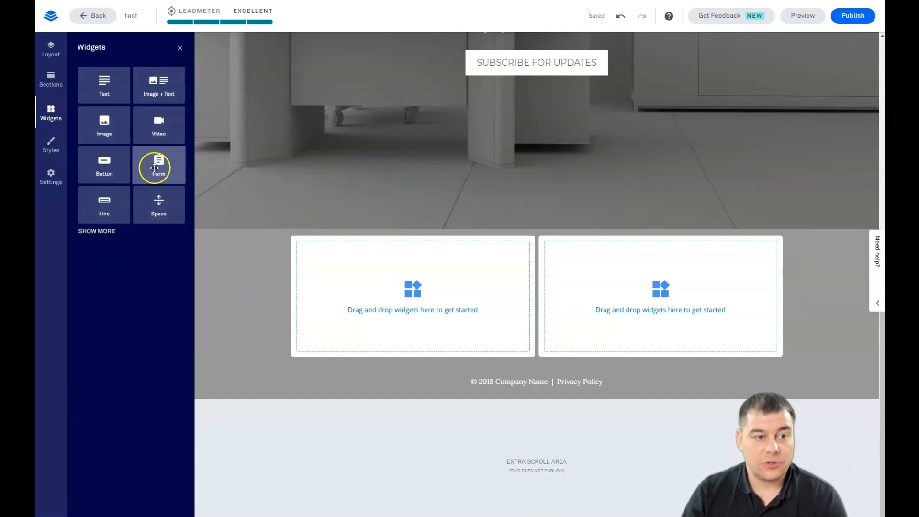
{"action": "mouse_move", "coordinate": [159, 125]}
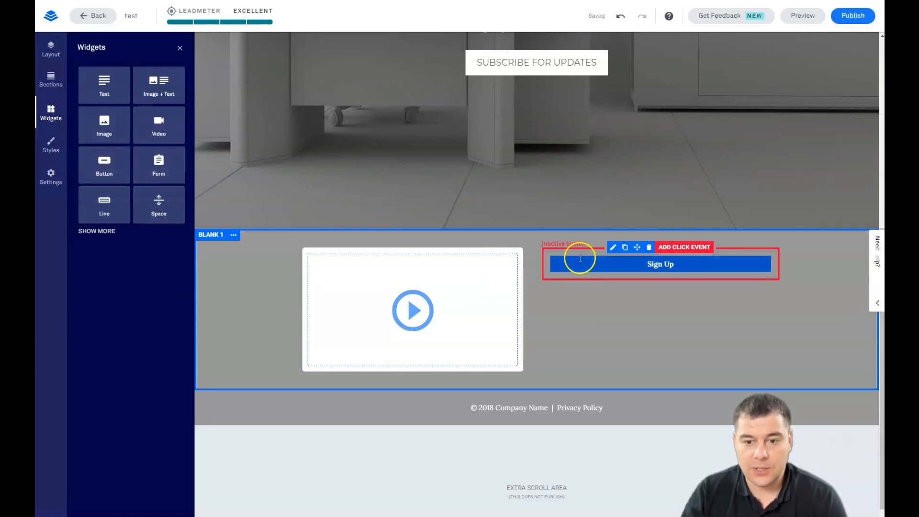
{"action": "mouse_move", "coordinate": [624, 323]}
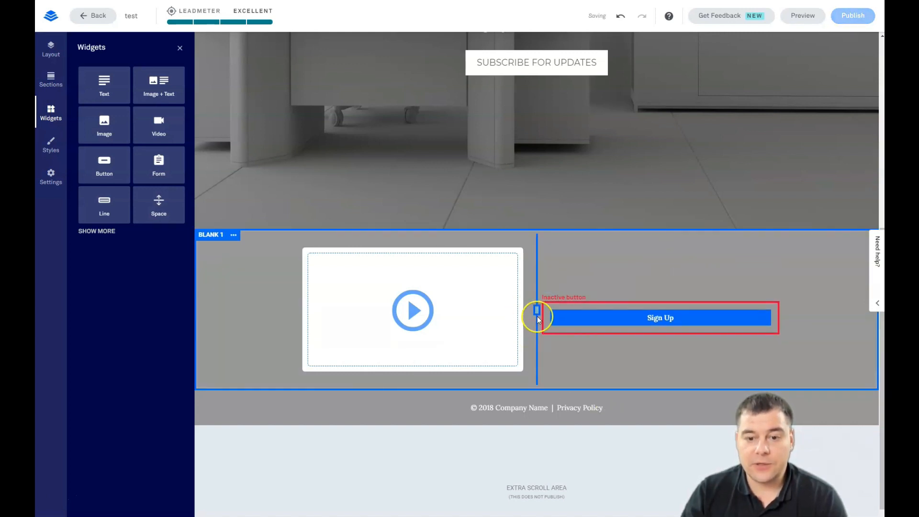
{"action": "left_click", "coordinate": [412, 310]}
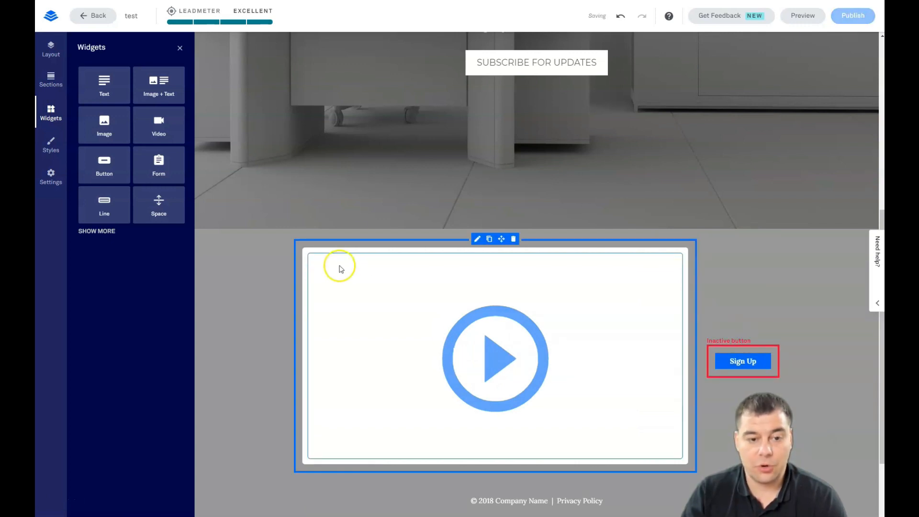
{"action": "scroll", "scroll_direction": "up", "scroll_amount": 3}
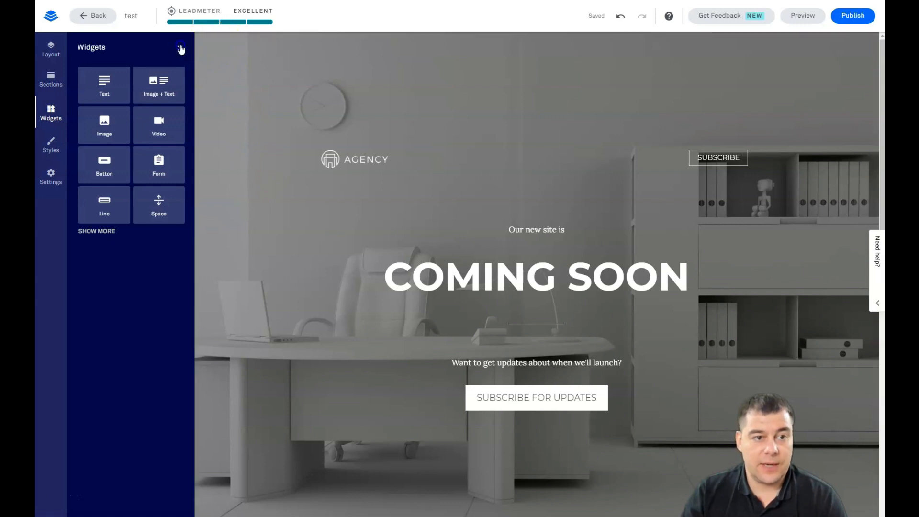
In Hero settings, try a 75% minimum height, then restore it to Full
{"action": "left_click", "coordinate": [180, 49]}
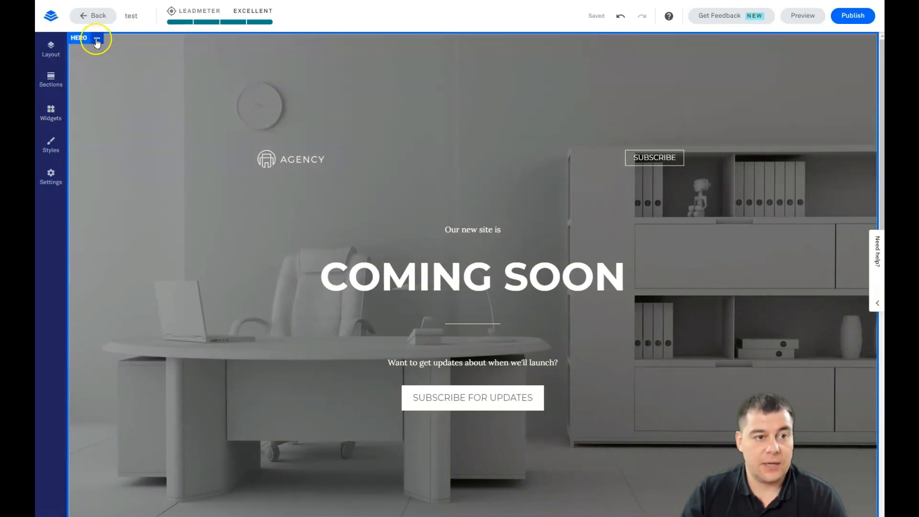
{"action": "left_click", "coordinate": [97, 38]}
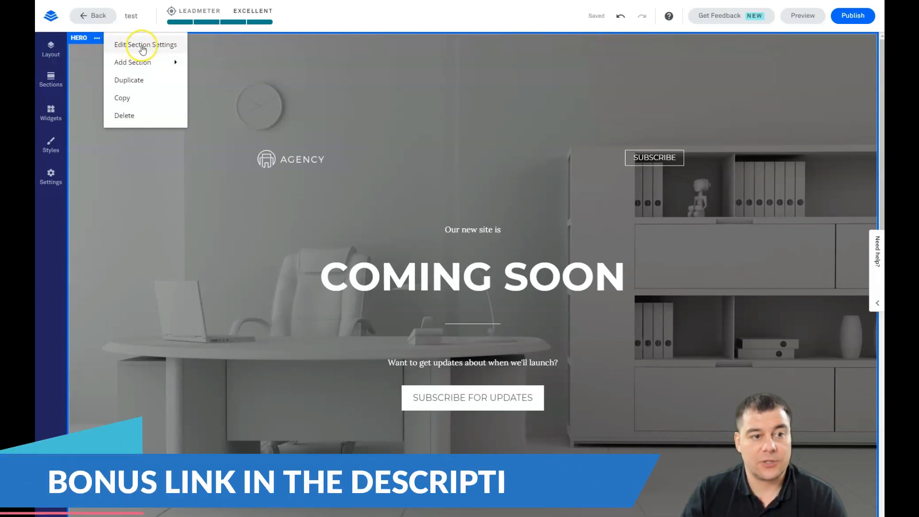
{"action": "mouse_move", "coordinate": [135, 98]}
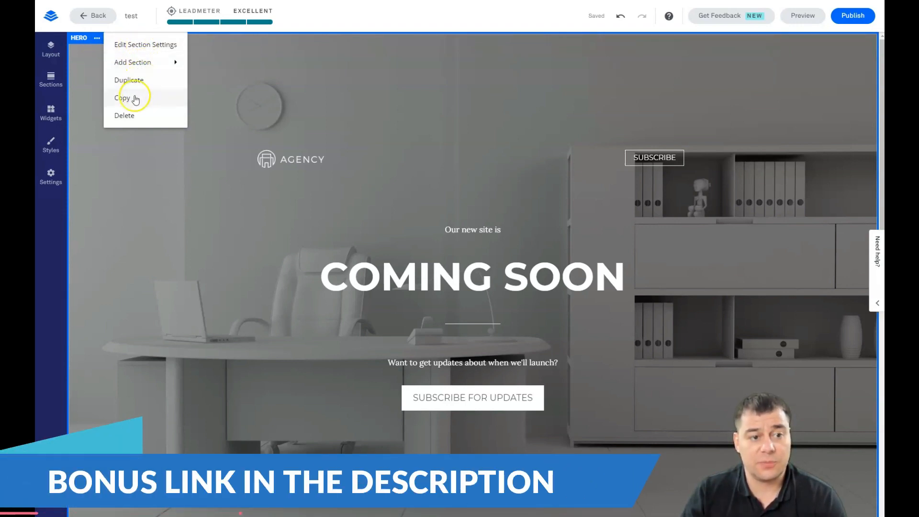
{"action": "left_click", "coordinate": [144, 44]}
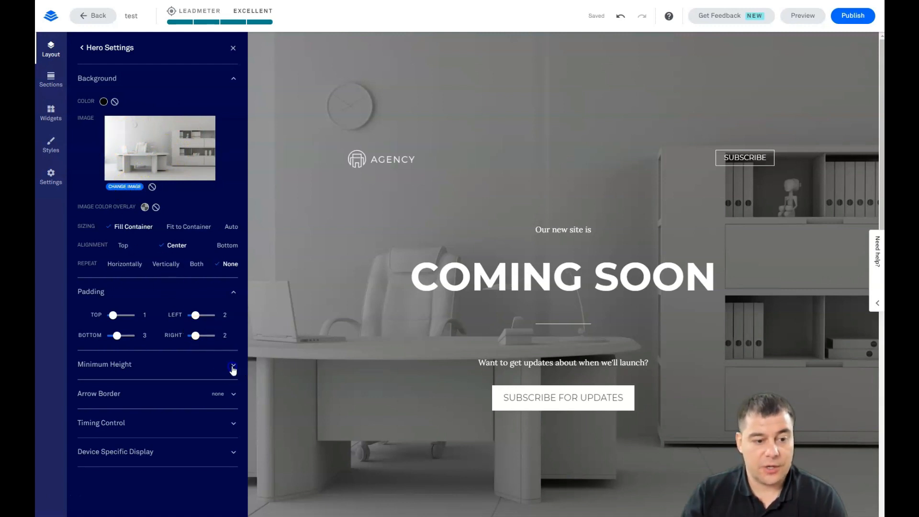
{"action": "left_click", "coordinate": [233, 366]}
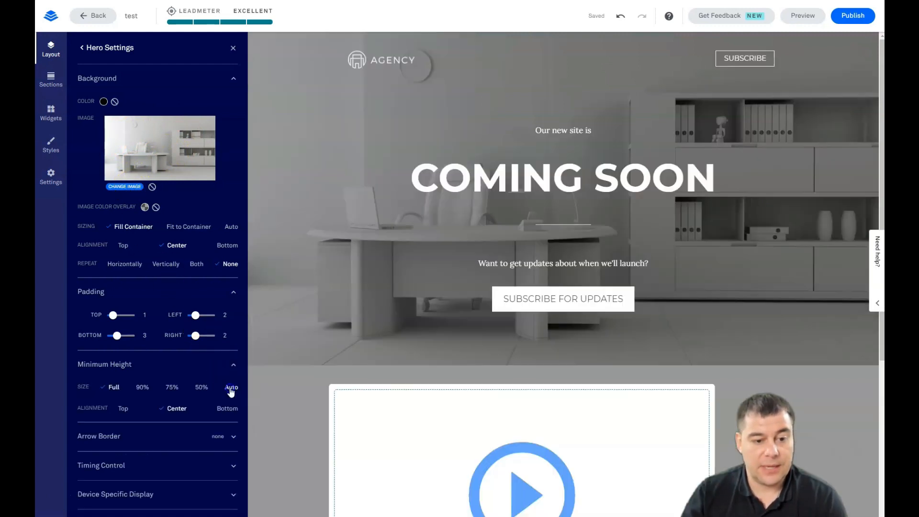
{"action": "left_click", "coordinate": [192, 387]}
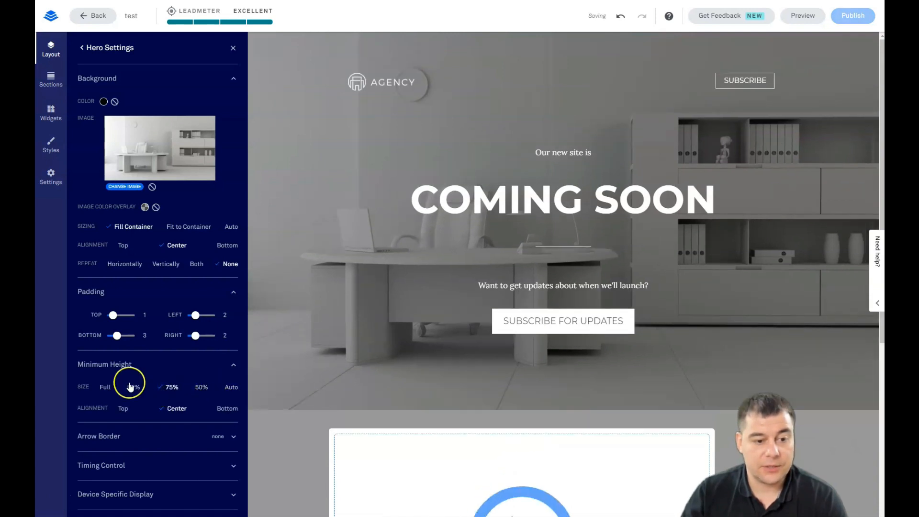
{"action": "left_click", "coordinate": [104, 386]}
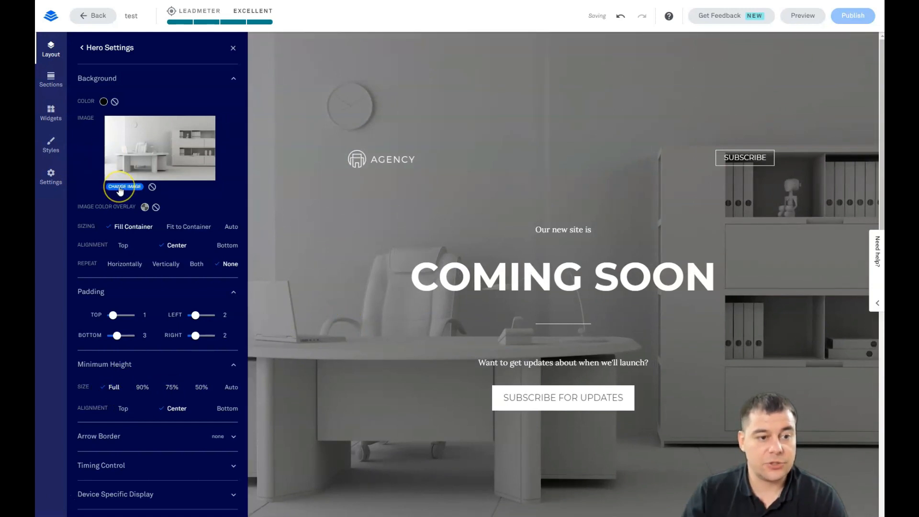
{"action": "mouse_move", "coordinate": [237, 155]}
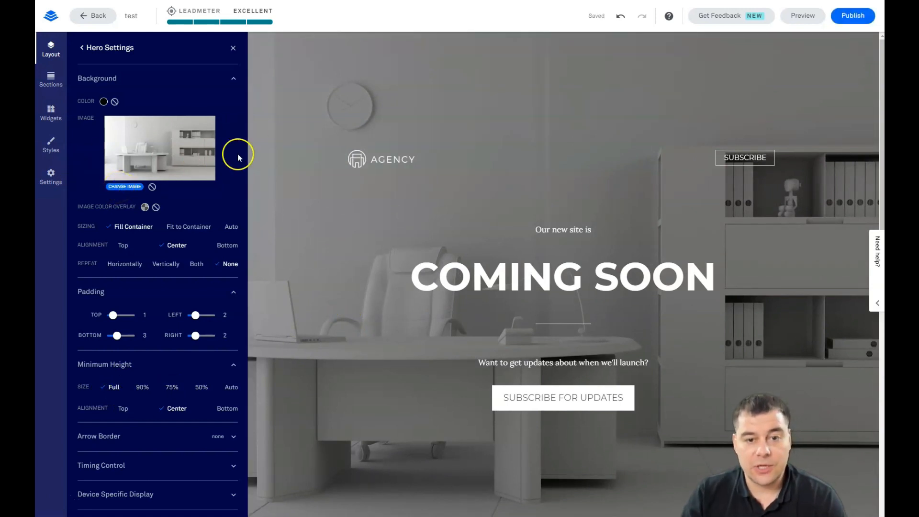
Upload a pizza photo from the computer as the hero background image
{"action": "left_click", "coordinate": [125, 186]}
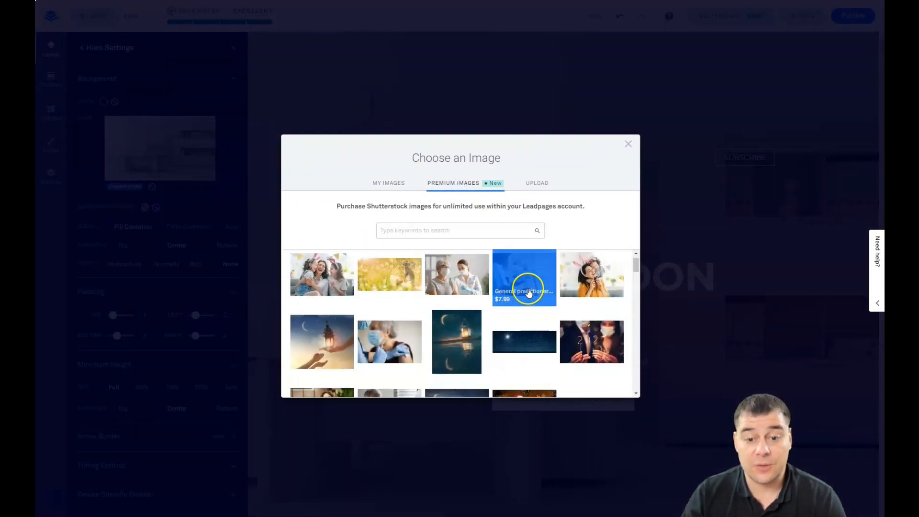
{"action": "scroll", "scroll_direction": "down", "scroll_amount": 3}
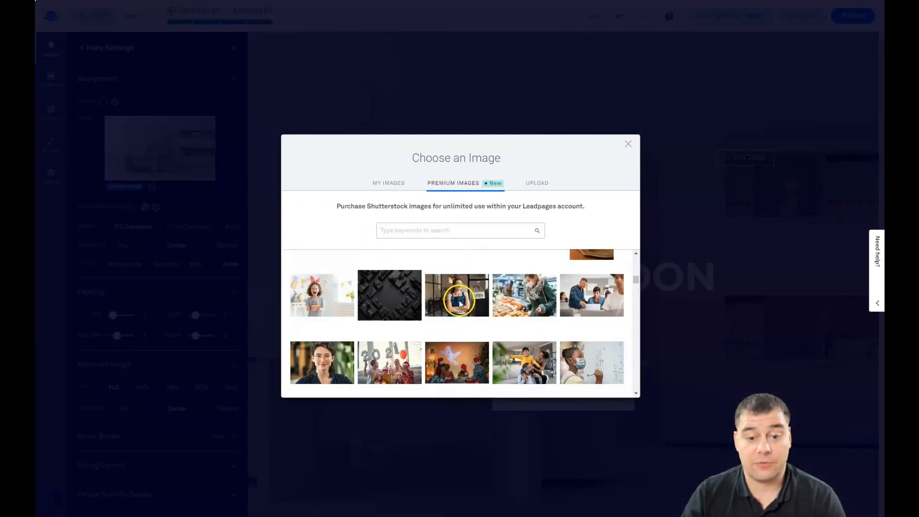
{"action": "mouse_move", "coordinate": [456, 295]}
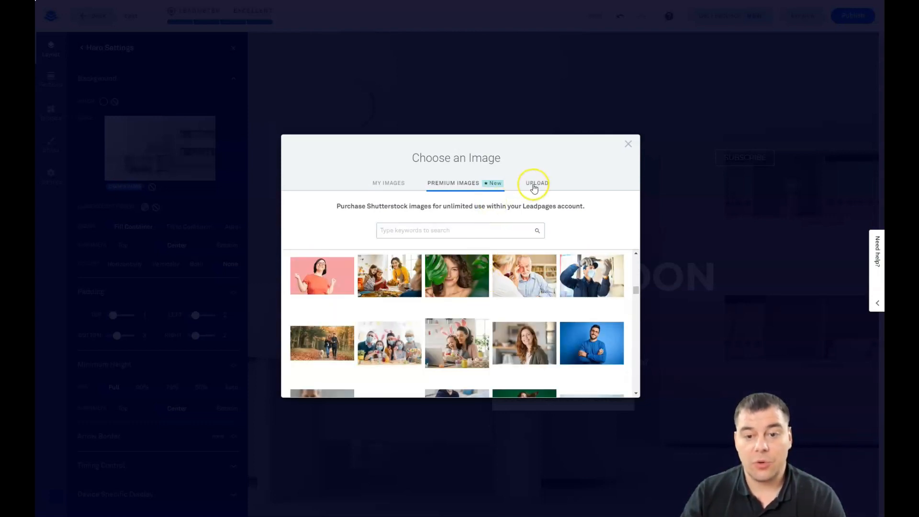
{"action": "left_click", "coordinate": [535, 183]}
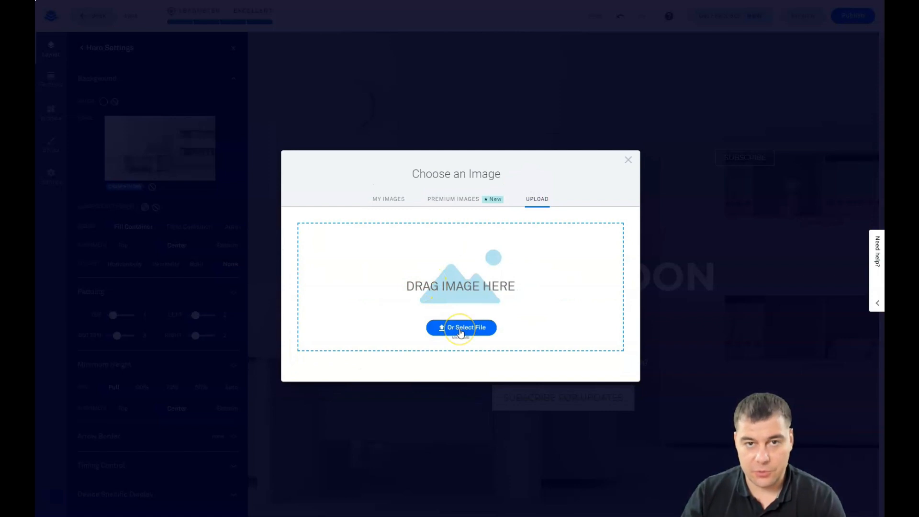
{"action": "left_click", "coordinate": [460, 327]}
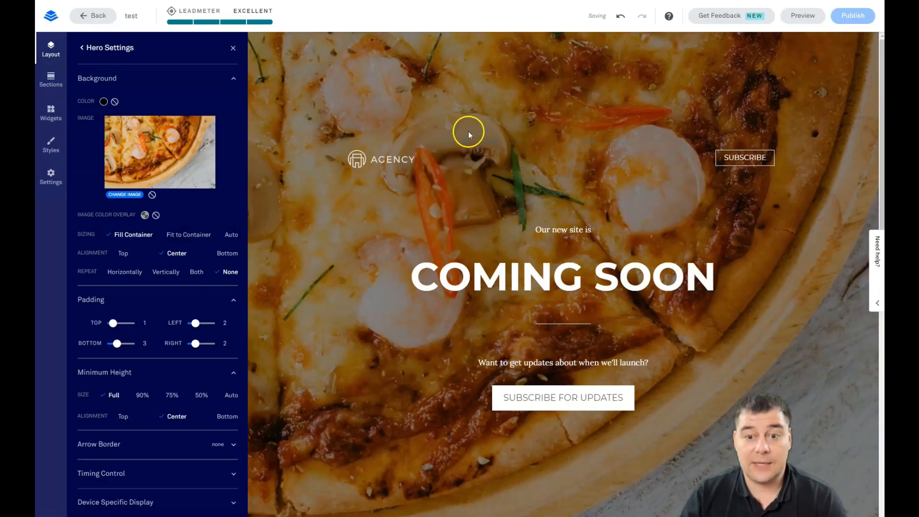
Delete the agency logo, top subscribe link and the leftover empty header block
{"action": "left_click", "coordinate": [441, 229]}
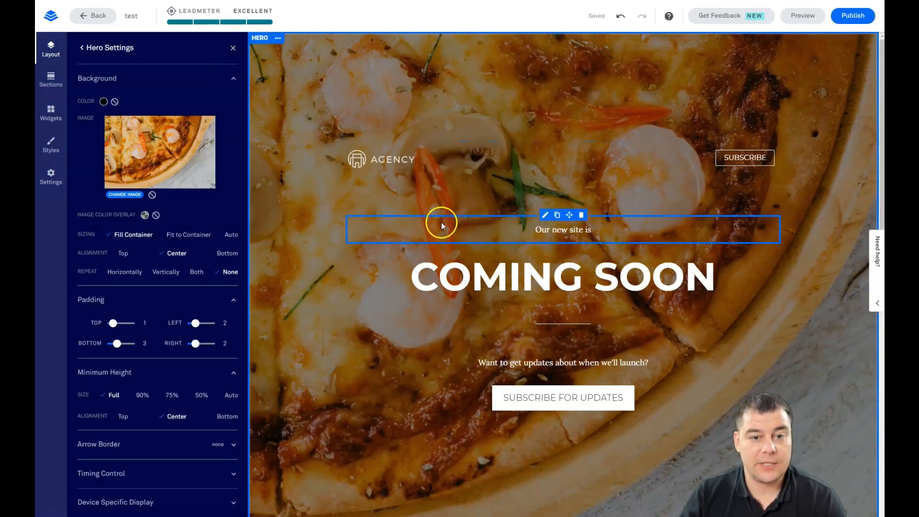
{"action": "left_click", "coordinate": [597, 277]}
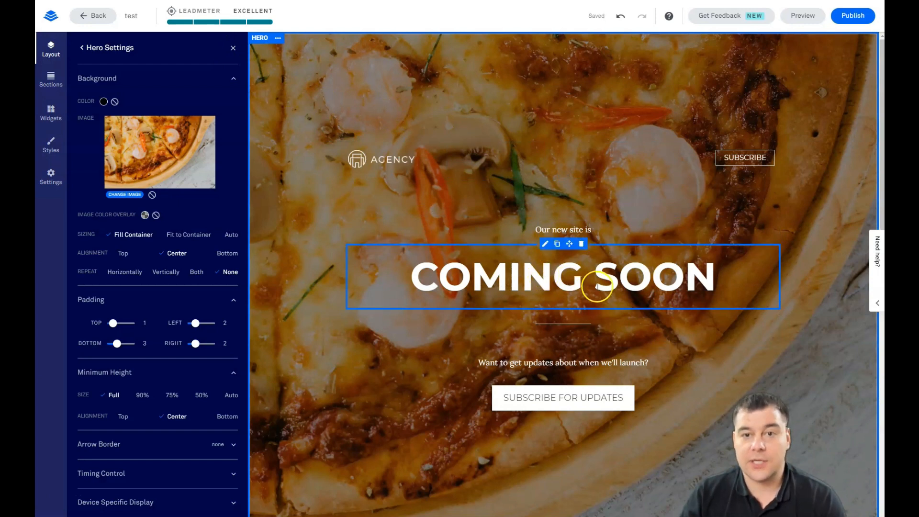
{"action": "left_click", "coordinate": [382, 159]}
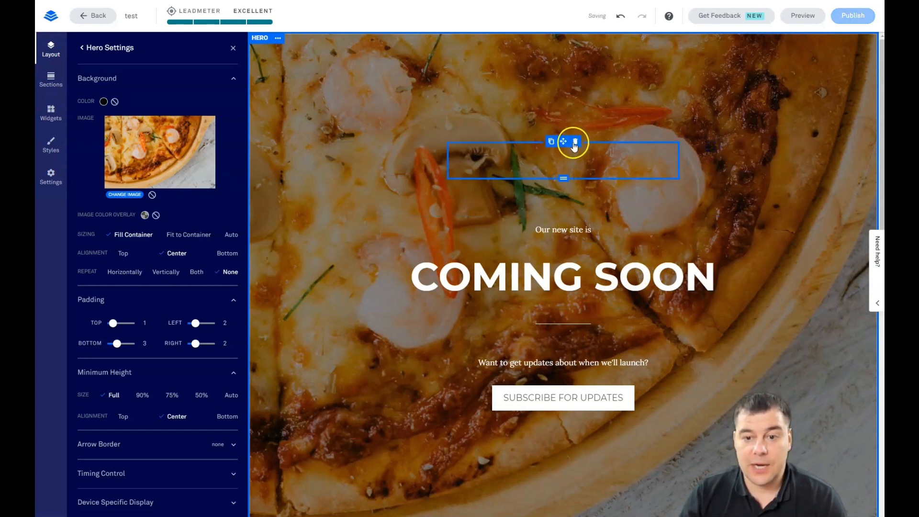
{"action": "left_click", "coordinate": [562, 264]}
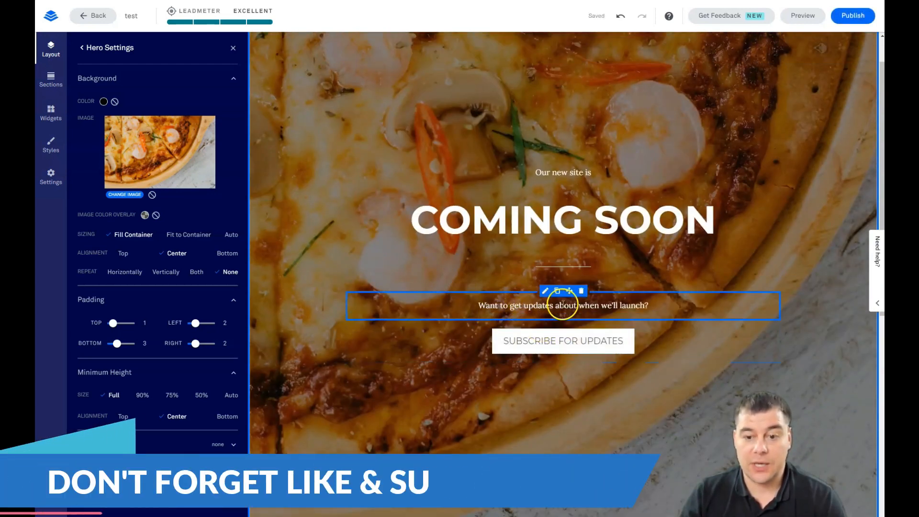
Remove the dark colour overlay from the Hero's pizza background image
{"action": "left_click", "coordinate": [562, 341]}
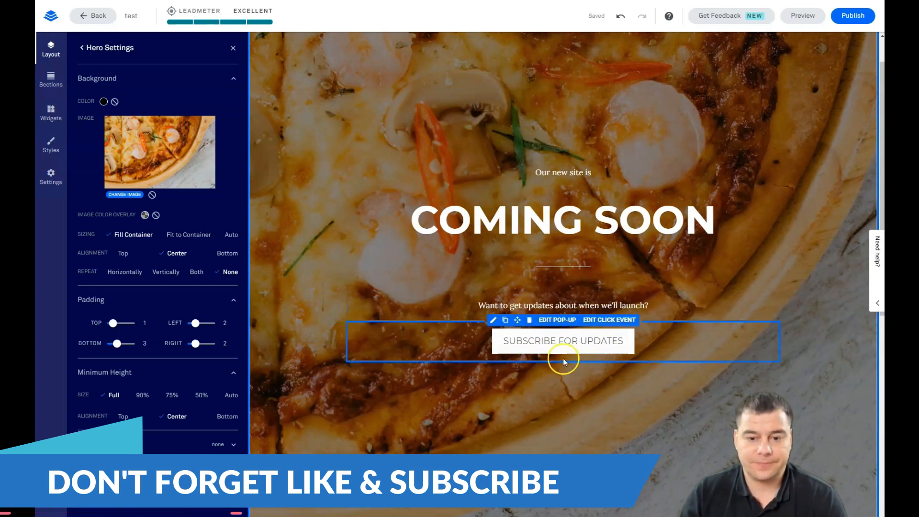
{"action": "left_click", "coordinate": [280, 164]}
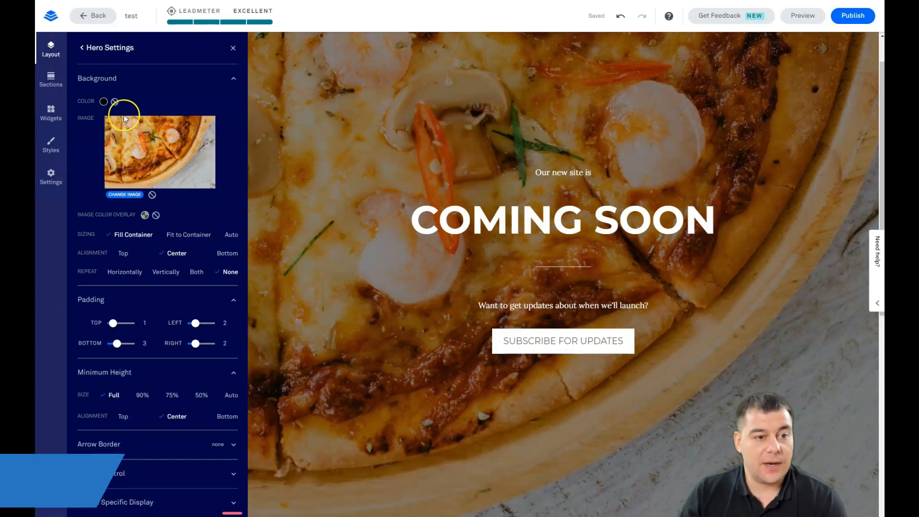
{"action": "left_click", "coordinate": [151, 194]}
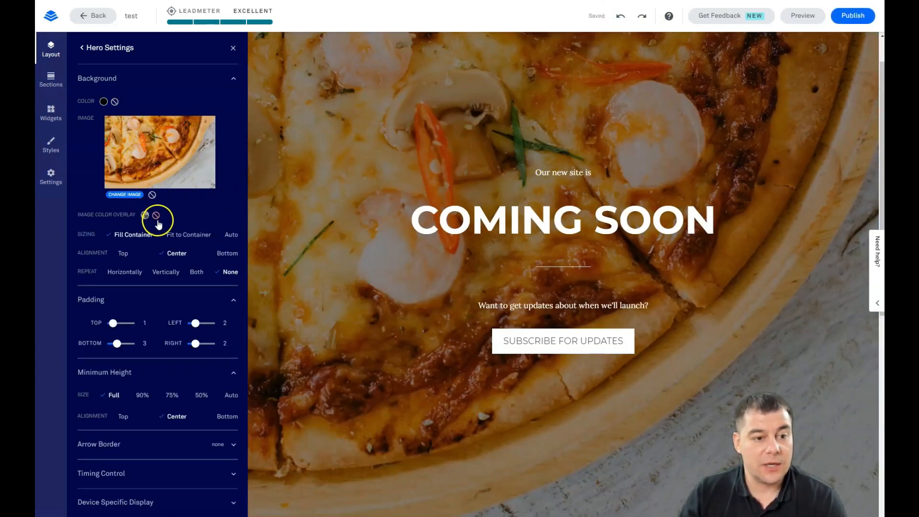
{"action": "left_click", "coordinate": [155, 216]}
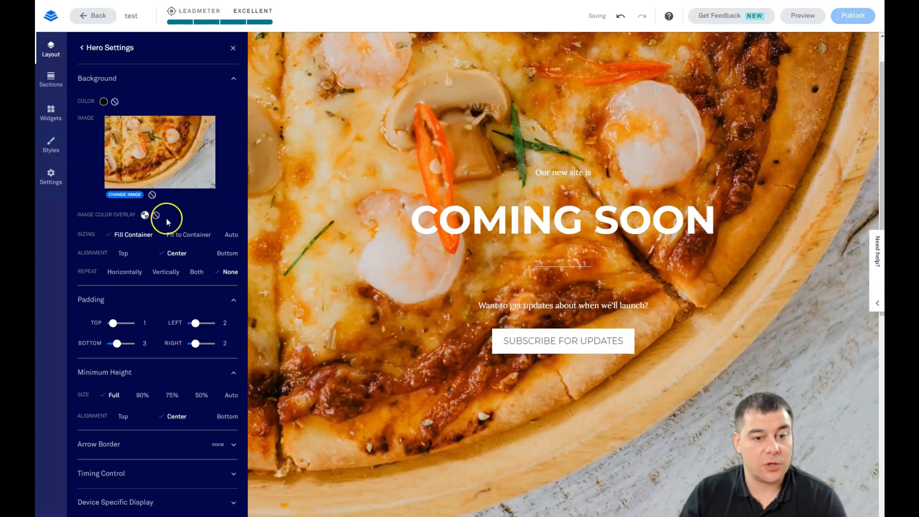
{"action": "mouse_move", "coordinate": [590, 431]}
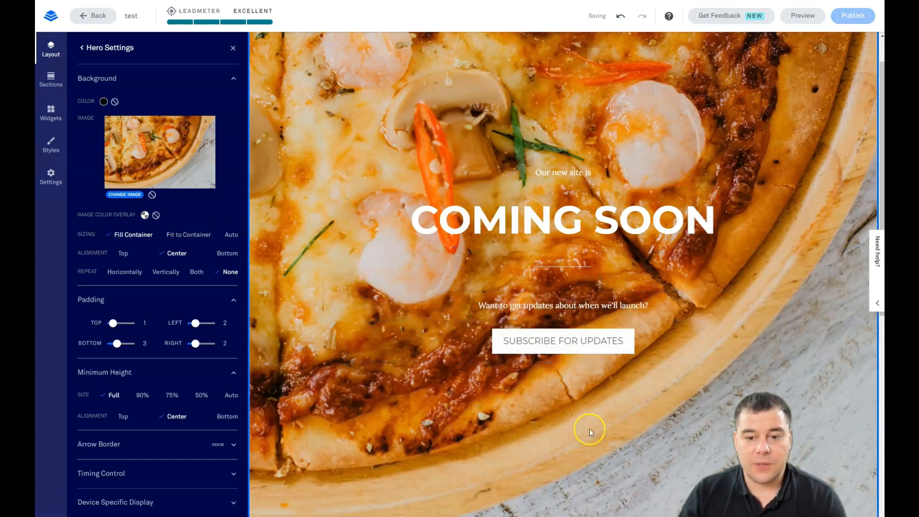
{"action": "left_click", "coordinate": [351, 261]}
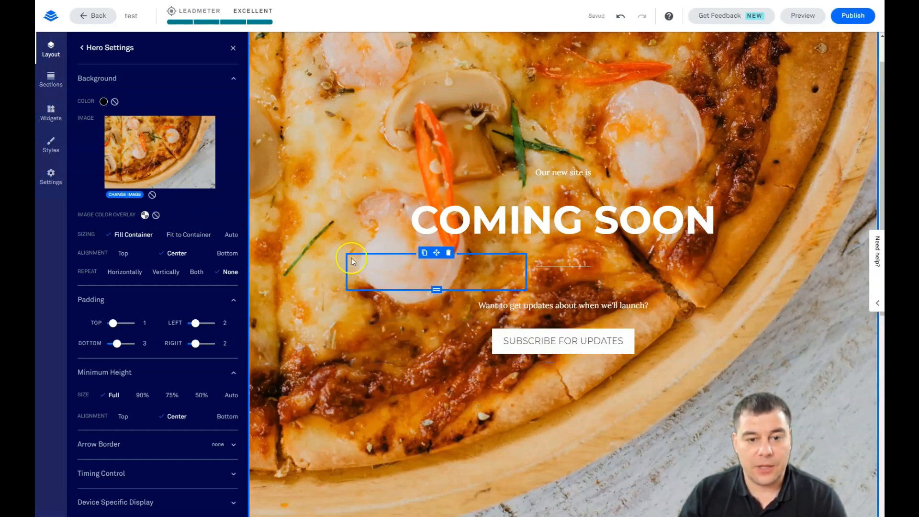
{"action": "left_click", "coordinate": [562, 219]}
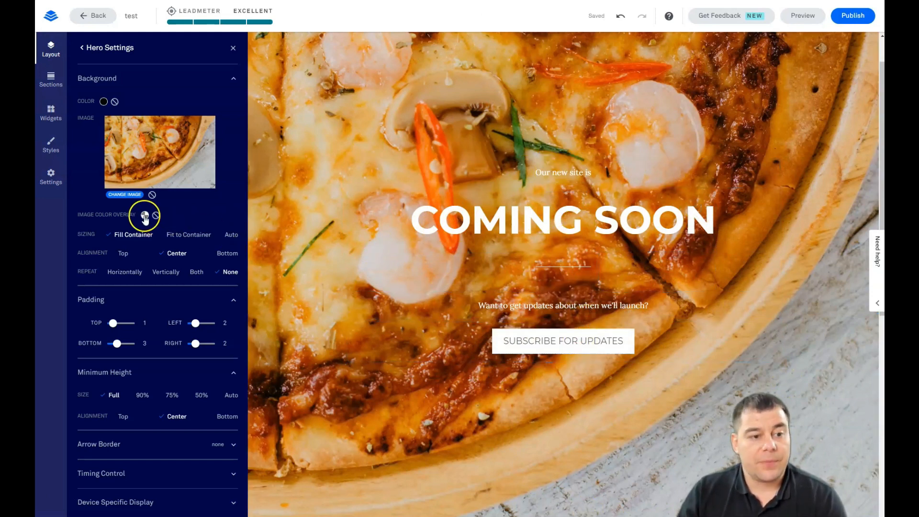
{"action": "left_click", "coordinate": [145, 215]}
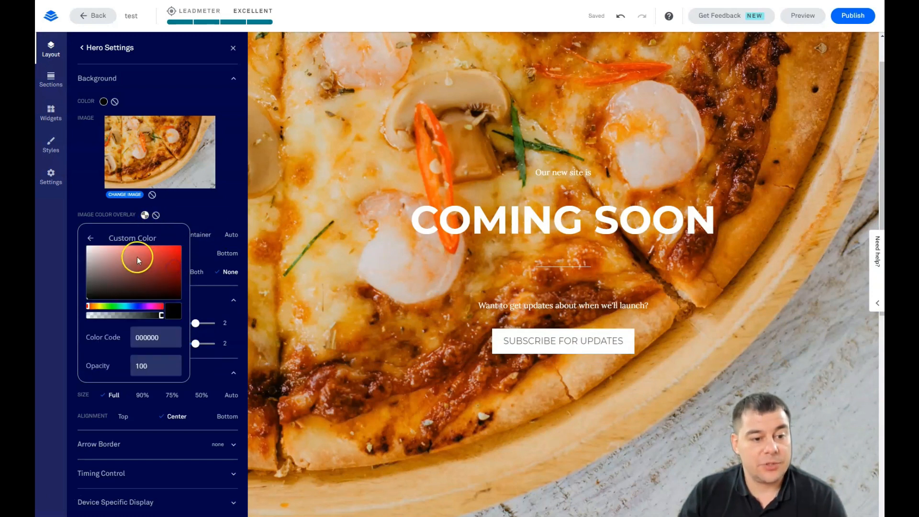
Dim the pizza photo with a dark grey overlay at 67% opacity, then close Hero Settings
{"action": "left_click", "coordinate": [88, 295]}
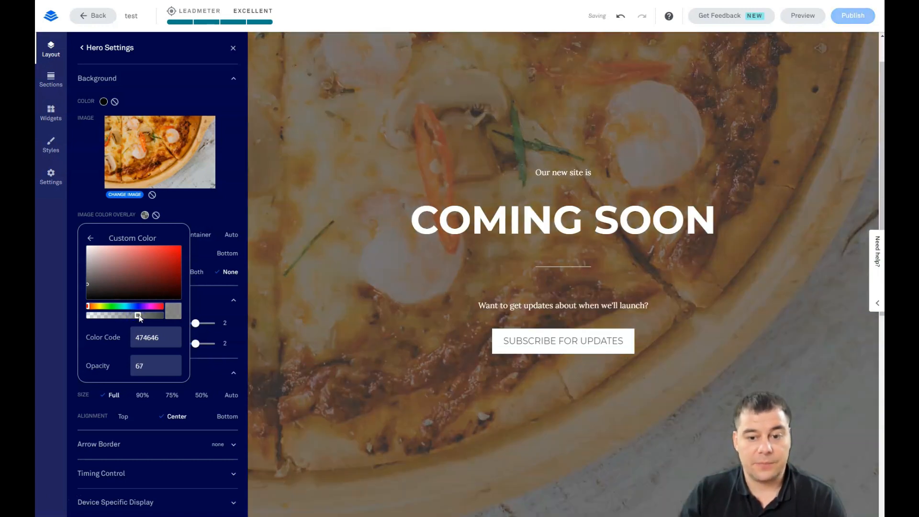
{"action": "left_click", "coordinate": [561, 340]}
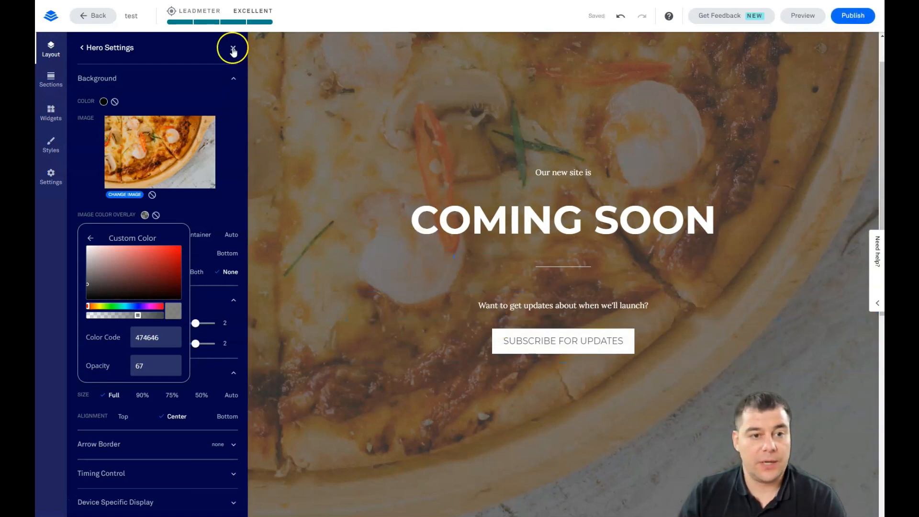
{"action": "left_click", "coordinate": [233, 48]}
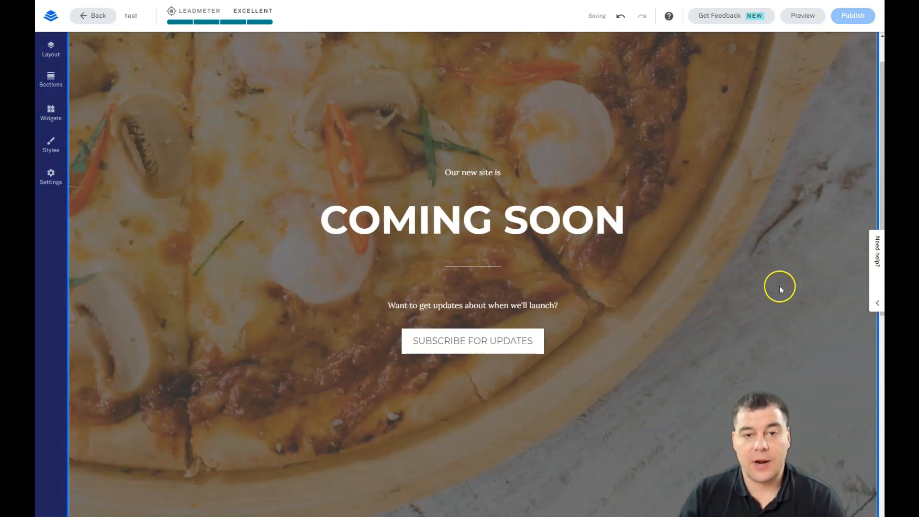
Scroll to the video section, then view and close its section settings
{"action": "scroll", "scroll_direction": "down", "scroll_amount": 3}
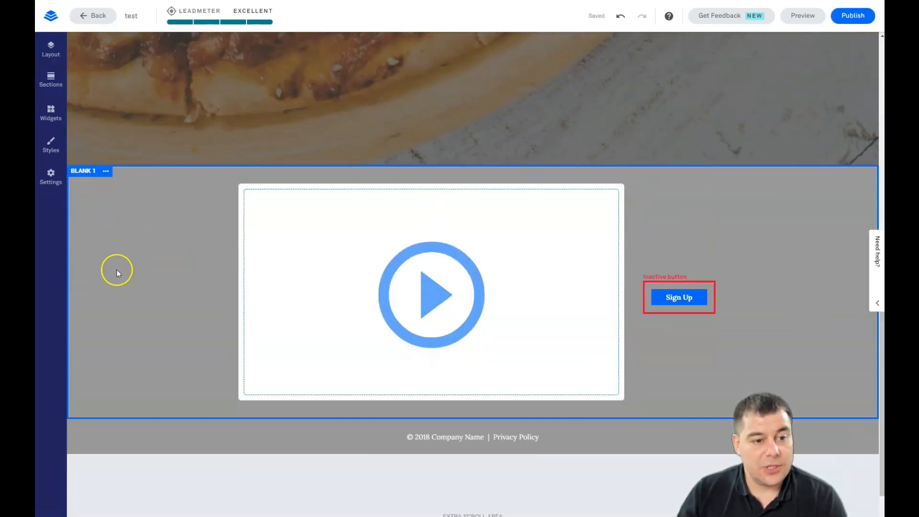
{"action": "mouse_move", "coordinate": [145, 256]}
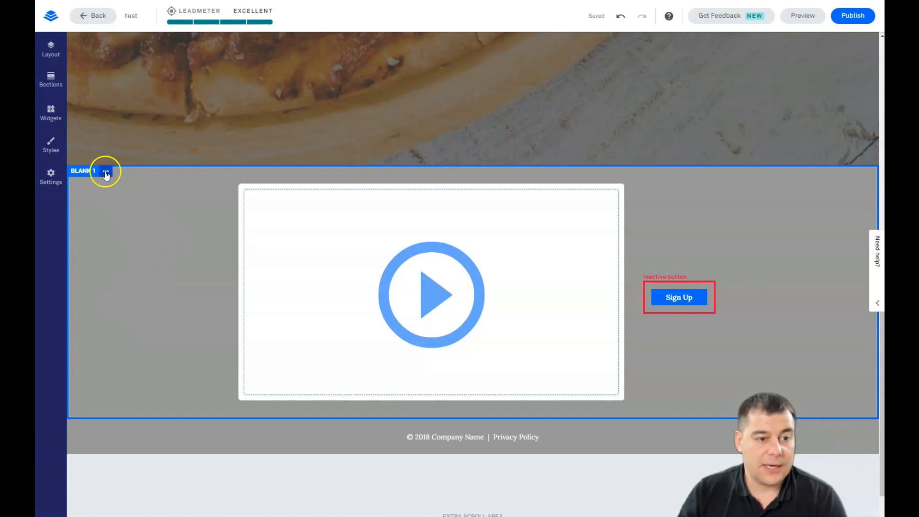
{"action": "left_click", "coordinate": [106, 170]}
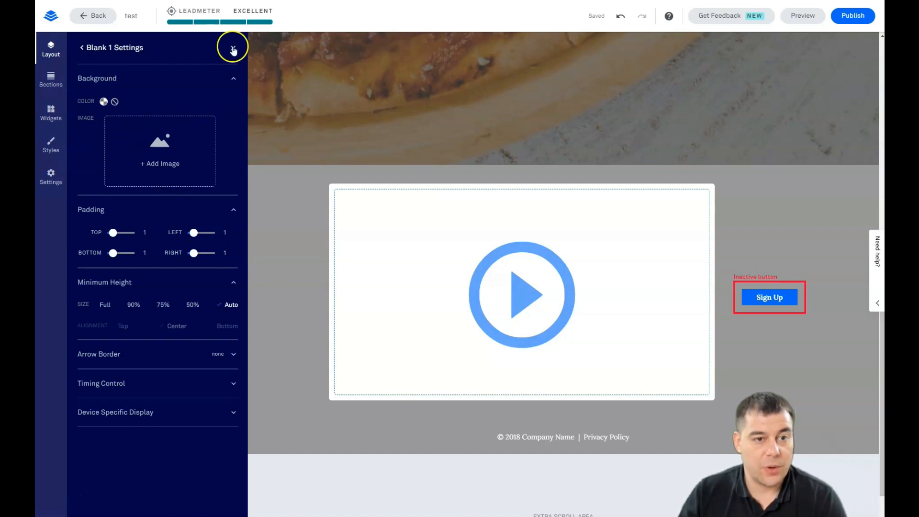
{"action": "left_click", "coordinate": [51, 144]}
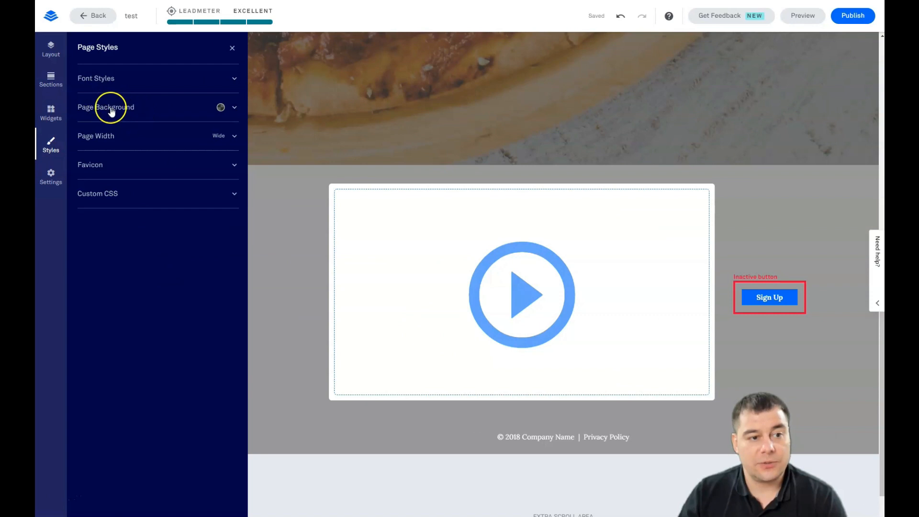
Replace the page background with a recent grey colour
{"action": "left_click", "coordinate": [234, 108]}
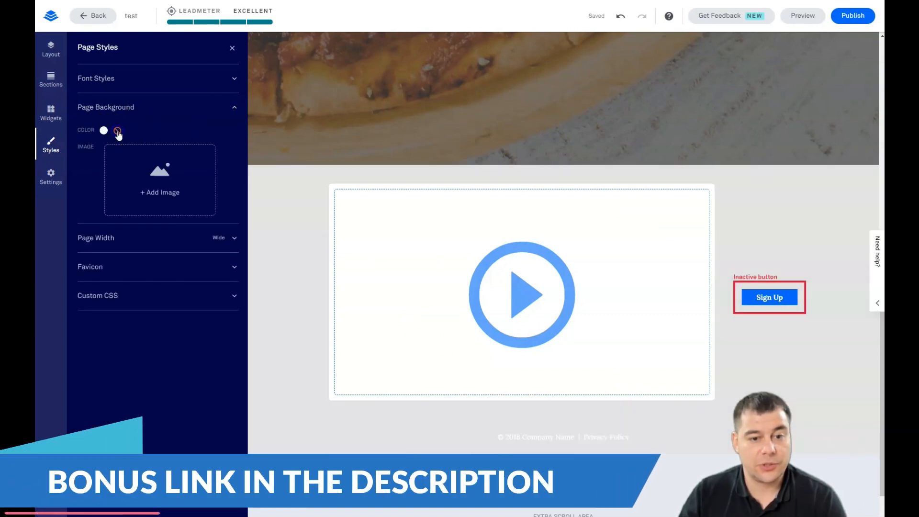
{"action": "left_click", "coordinate": [117, 130]}
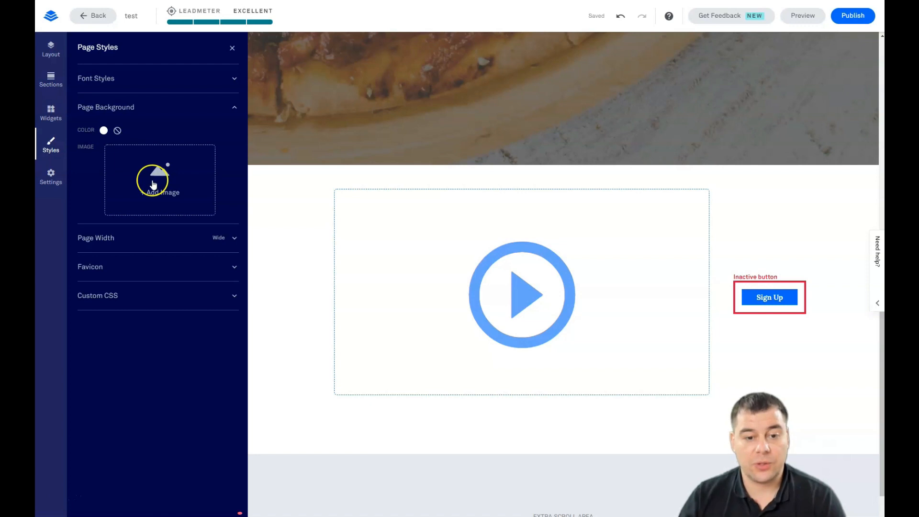
{"action": "mouse_move", "coordinate": [154, 180]}
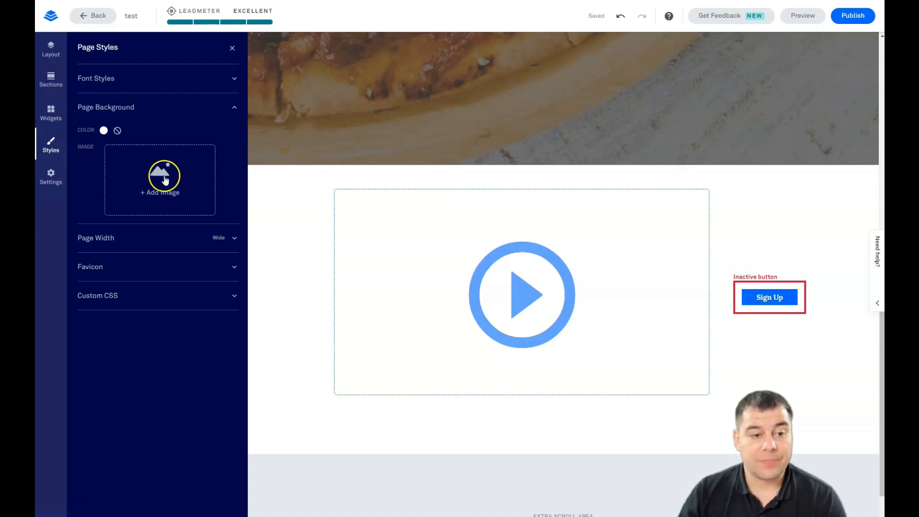
{"action": "left_click", "coordinate": [104, 130]}
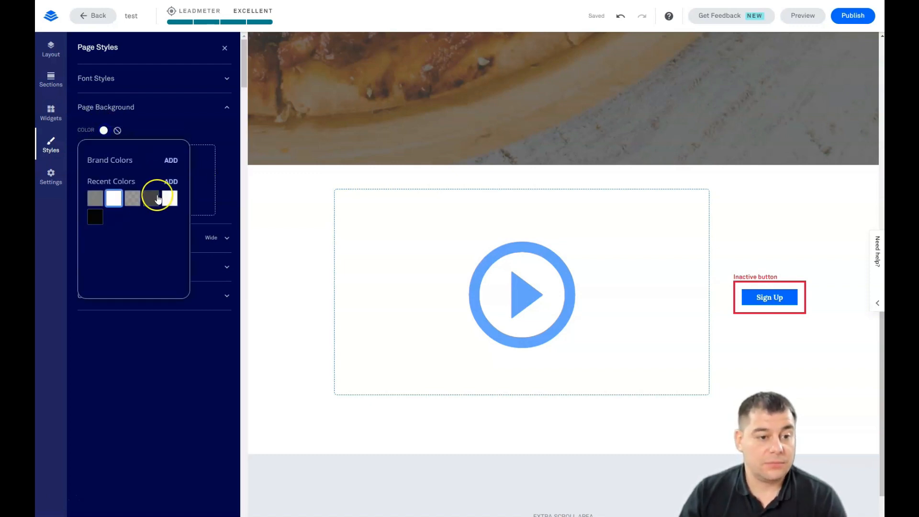
{"action": "left_click", "coordinate": [151, 198]}
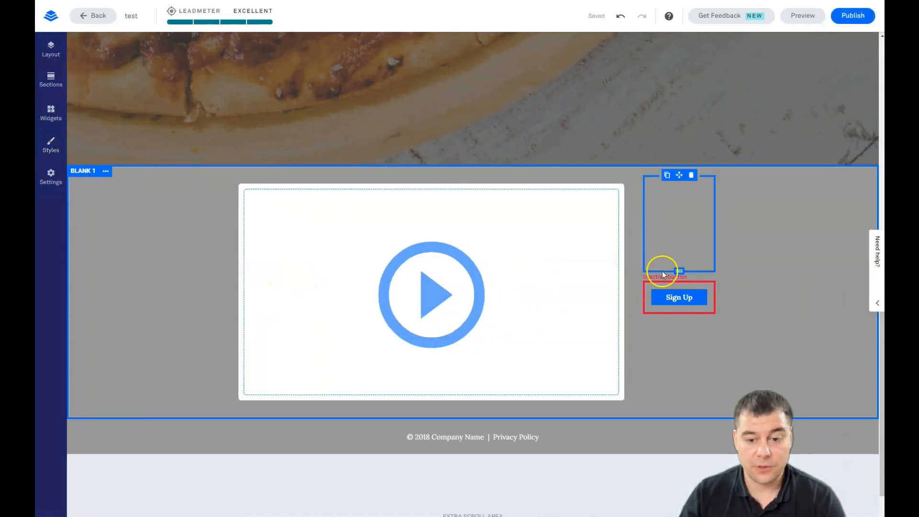
Show the page font styles: Montserrat, Lora and Archivo Narrow
{"action": "scroll", "scroll_direction": "up", "scroll_amount": 3}
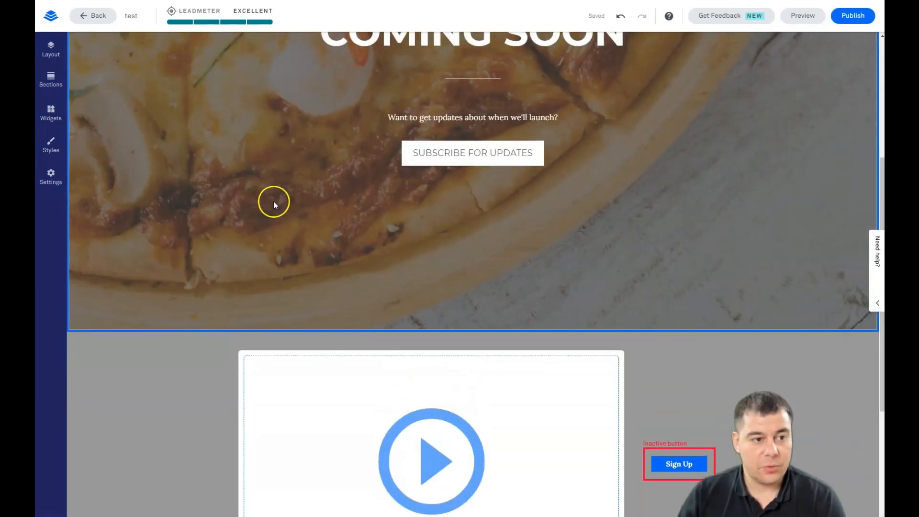
{"action": "left_click", "coordinate": [50, 146]}
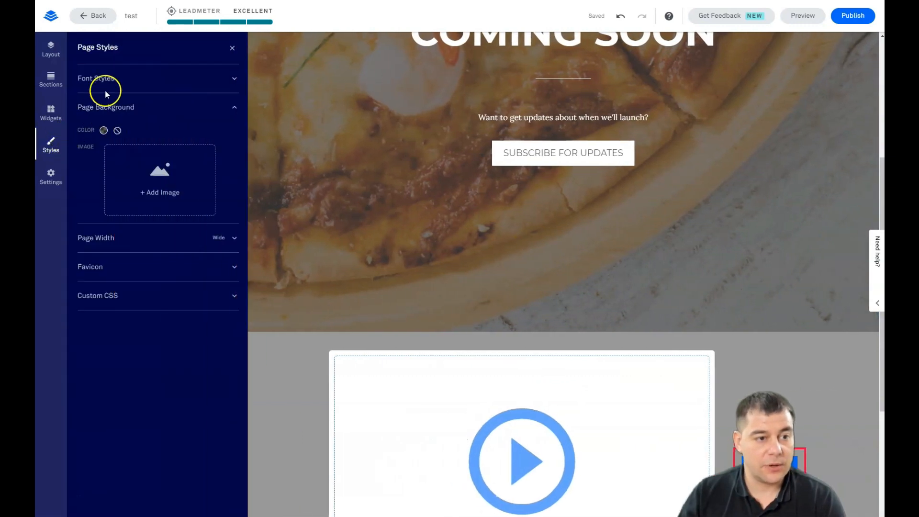
{"action": "left_click", "coordinate": [95, 78]}
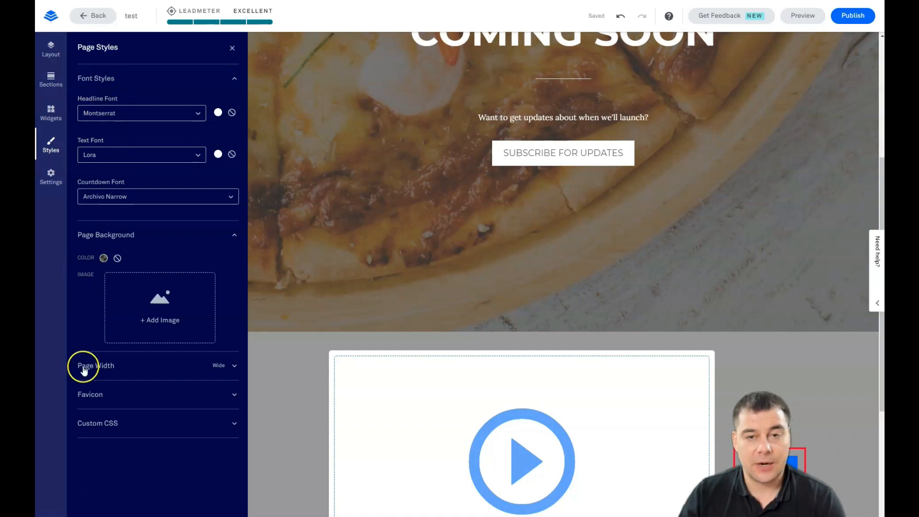
{"action": "mouse_move", "coordinate": [118, 301]}
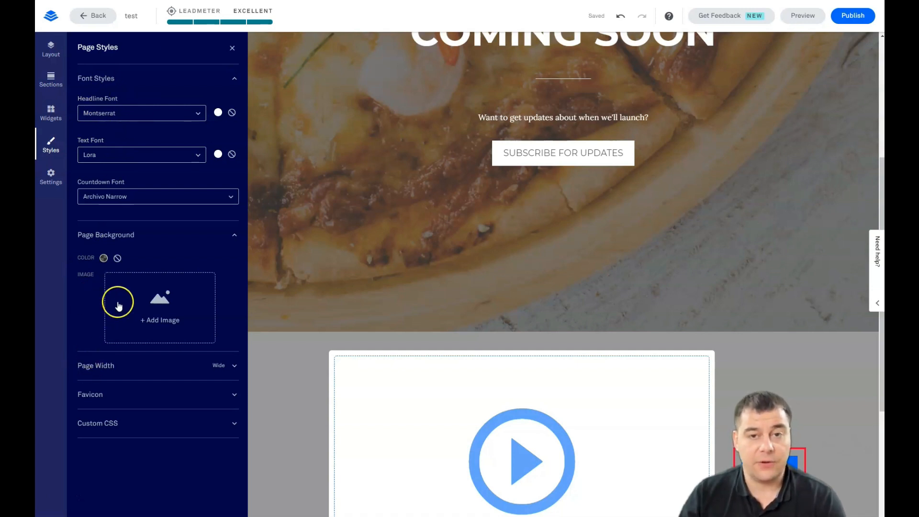
{"action": "mouse_move", "coordinate": [123, 299]}
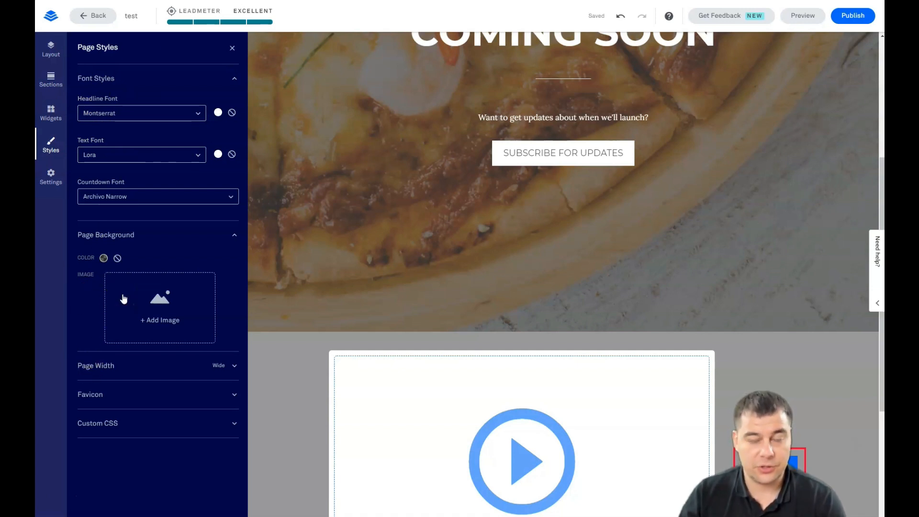
{"action": "mouse_move", "coordinate": [184, 242]}
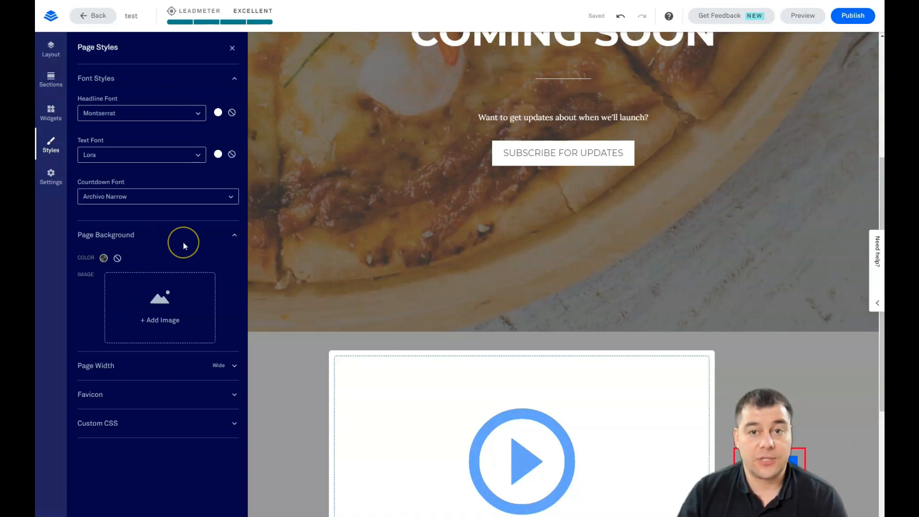
{"action": "mouse_move", "coordinate": [161, 113]}
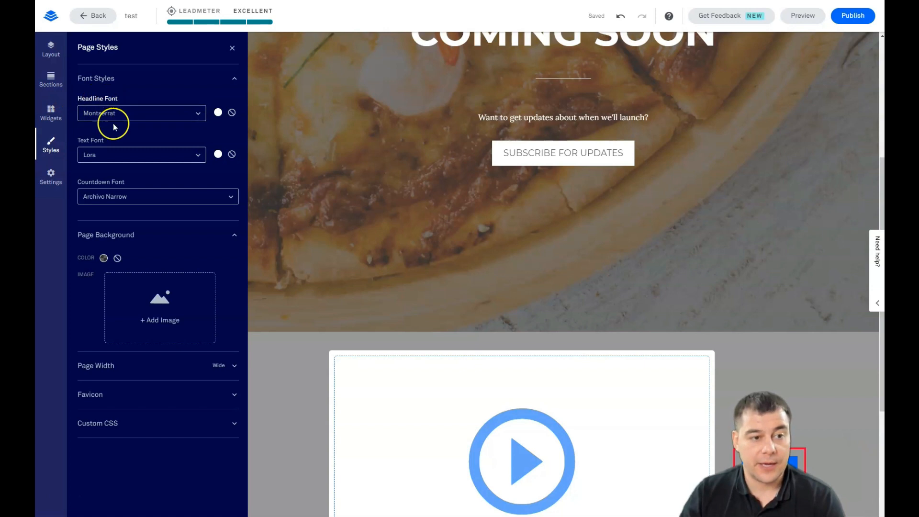
{"action": "mouse_move", "coordinate": [173, 154]}
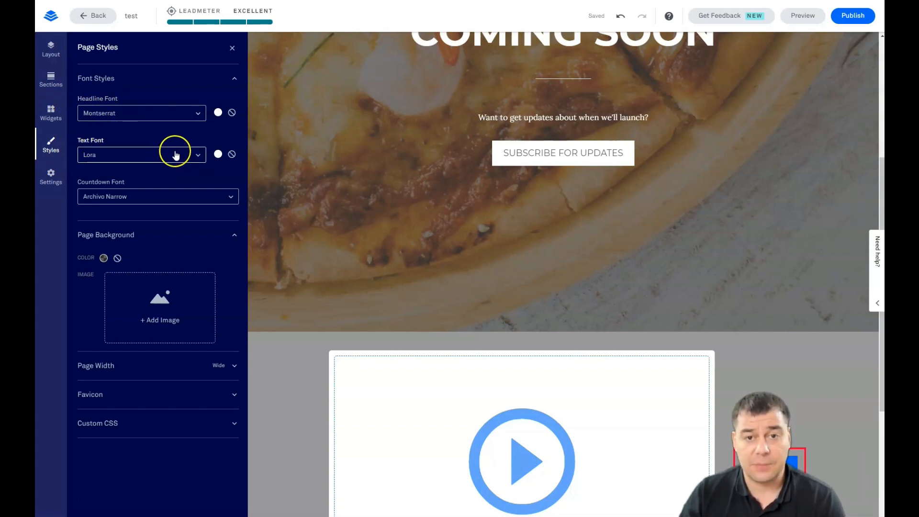
{"action": "mouse_move", "coordinate": [212, 112]}
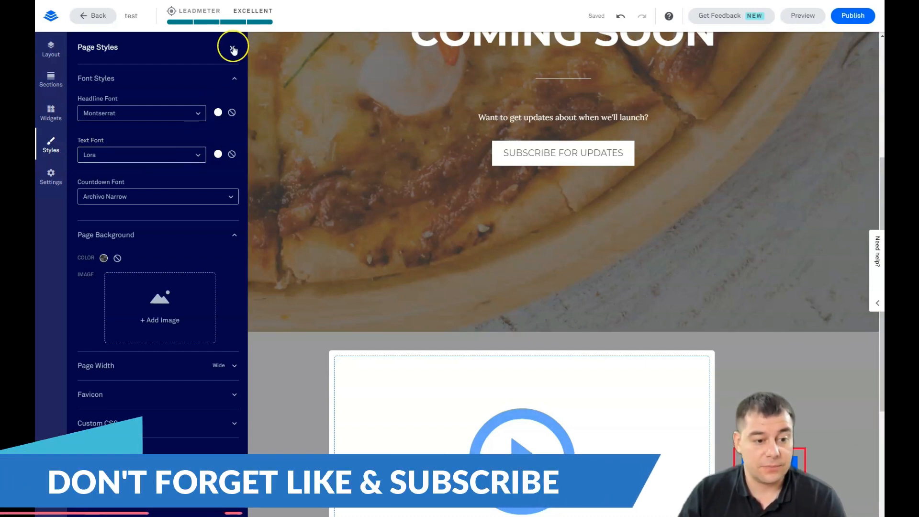
Switch from Page Styles to Page Settings and allow search engines to index the page
{"action": "left_click", "coordinate": [232, 48]}
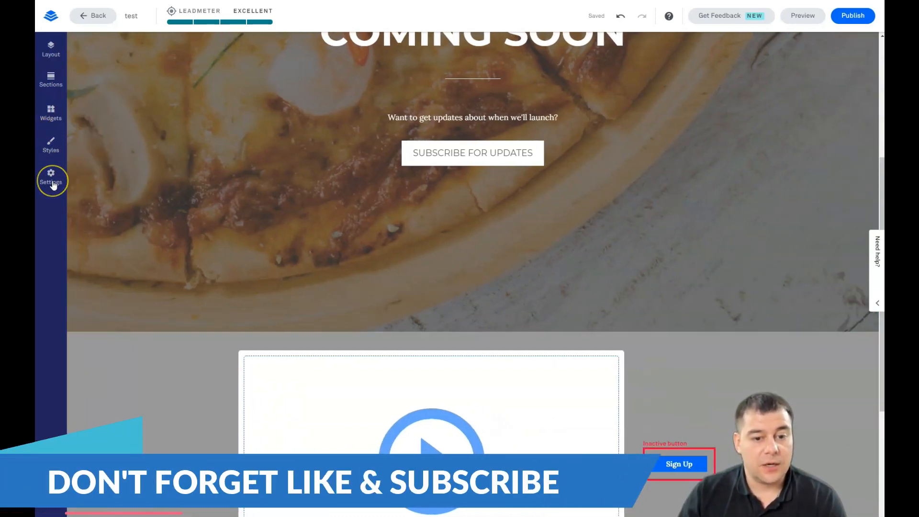
{"action": "left_click", "coordinate": [51, 178]}
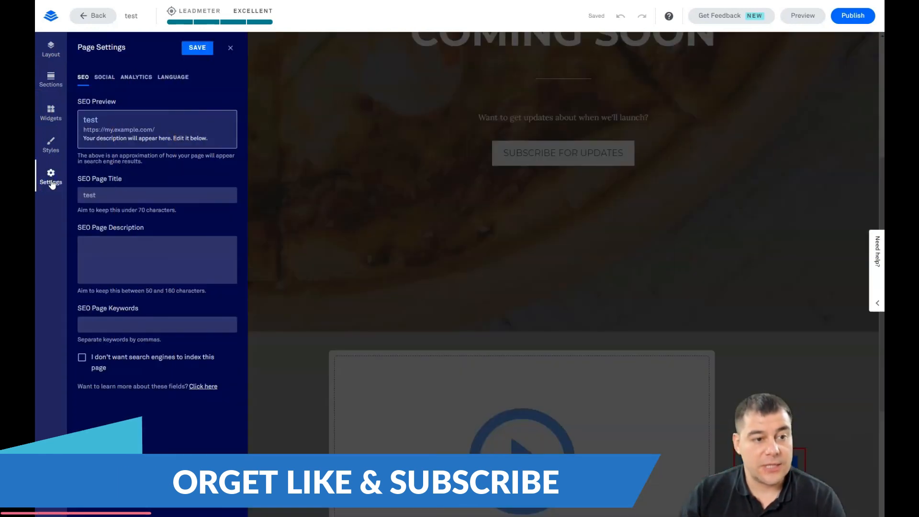
{"action": "mouse_move", "coordinate": [167, 237]}
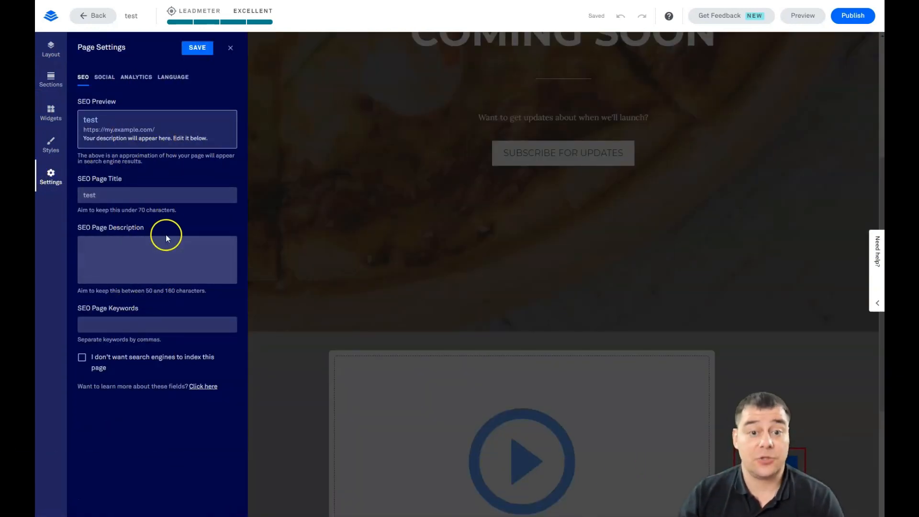
{"action": "mouse_move", "coordinate": [168, 219]}
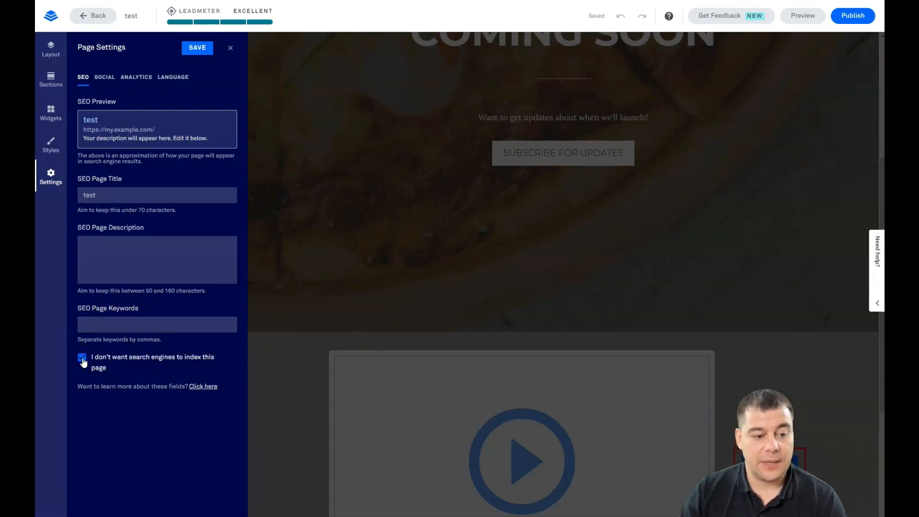
{"action": "left_click", "coordinate": [81, 358]}
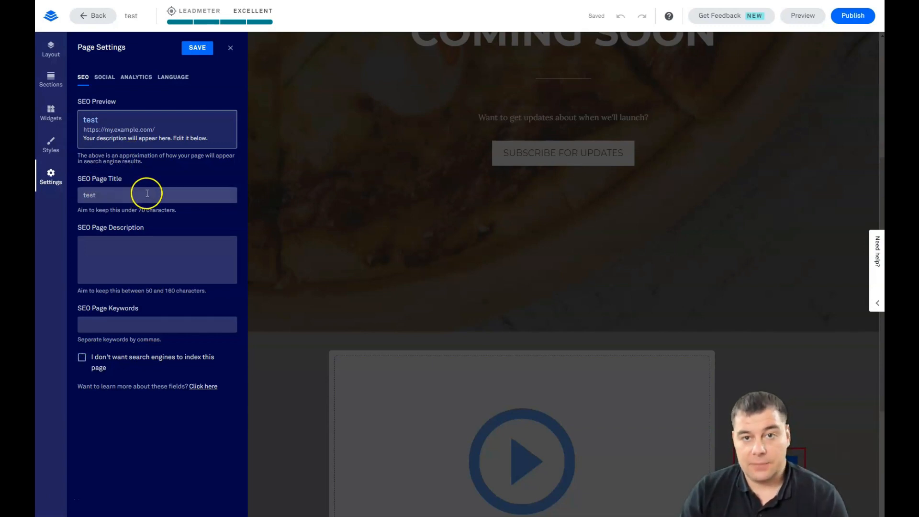
{"action": "mouse_move", "coordinate": [115, 343]}
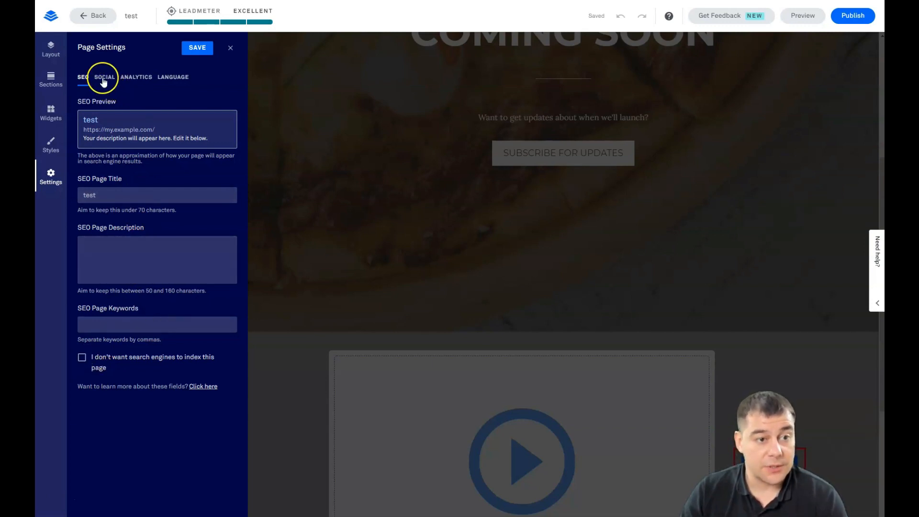
View the Social sharing tab, titled 'test' with no image, URL or description
{"action": "left_click", "coordinate": [104, 76]}
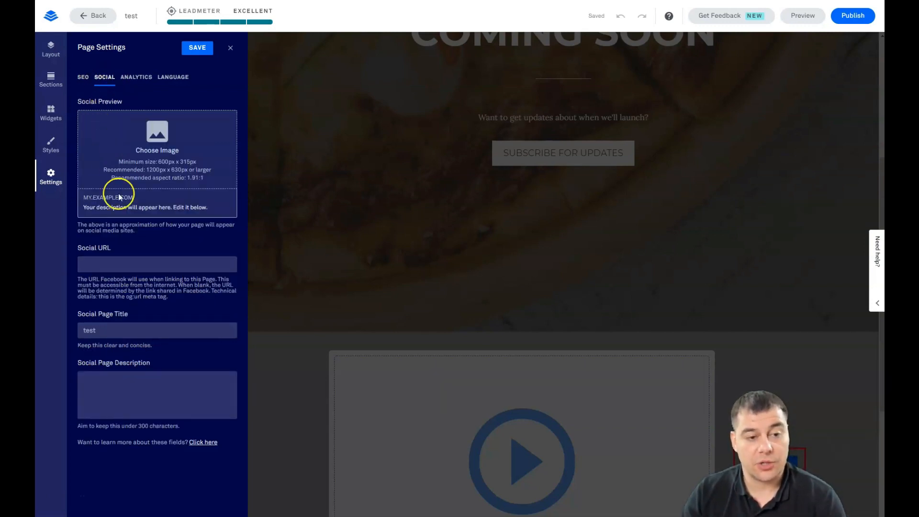
{"action": "mouse_move", "coordinate": [115, 245]}
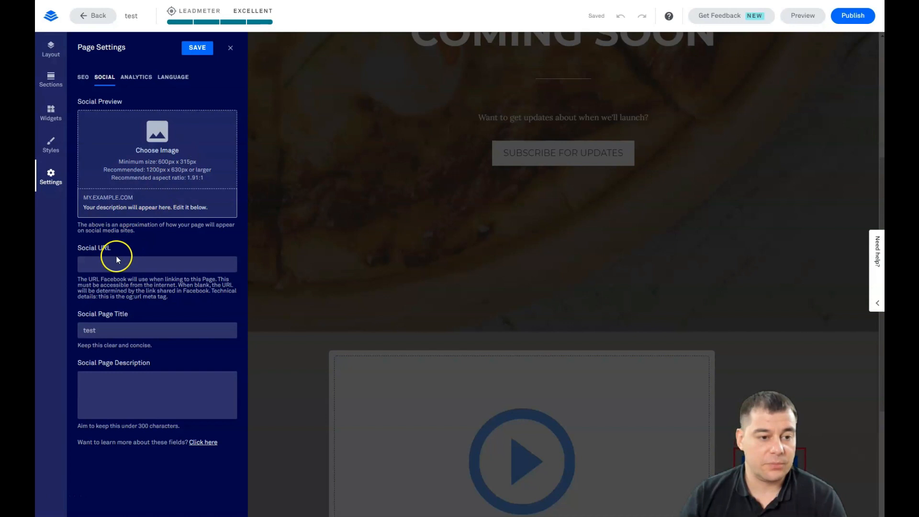
{"action": "mouse_move", "coordinate": [154, 177]}
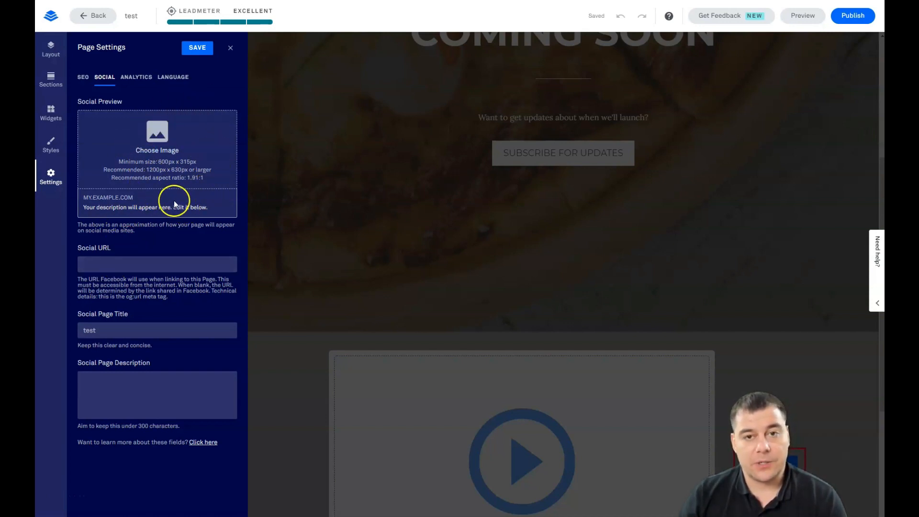
{"action": "mouse_move", "coordinate": [241, 170]}
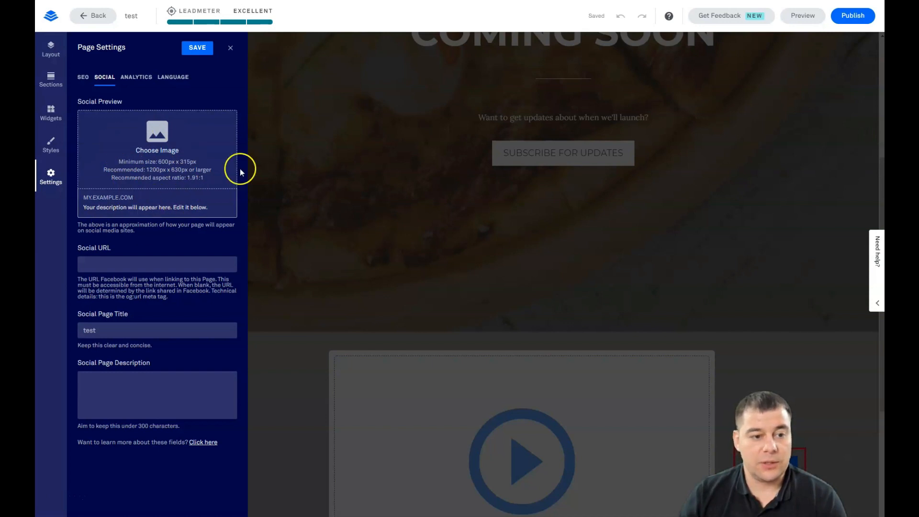
{"action": "mouse_move", "coordinate": [170, 217]}
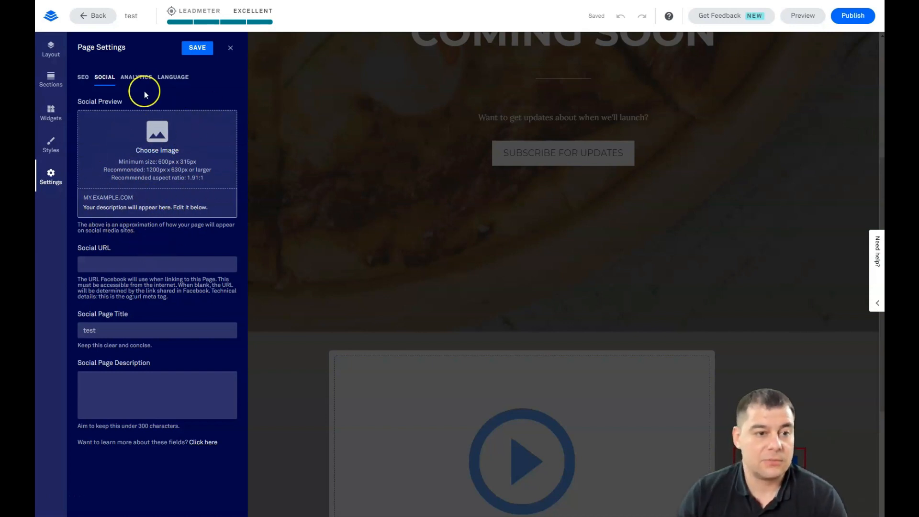
Review the empty Analytics tracking fields and the Language settings
{"action": "left_click", "coordinate": [136, 77]}
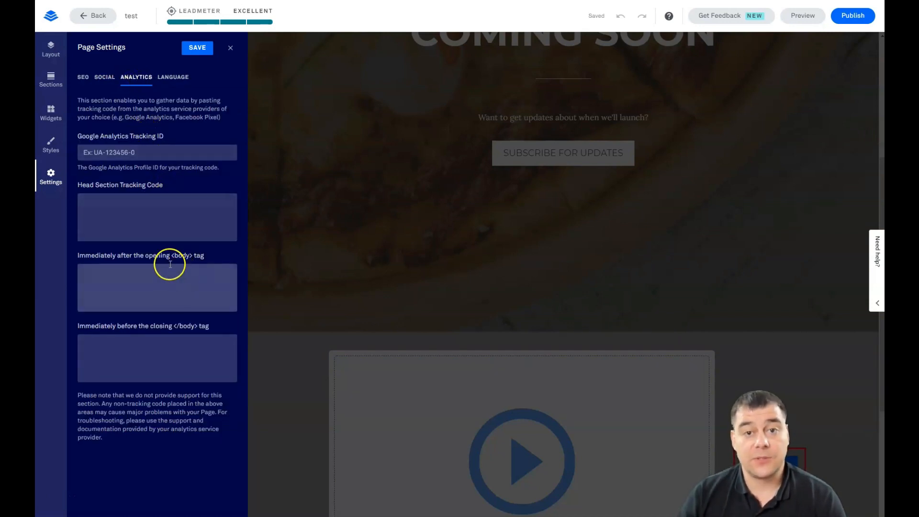
{"action": "mouse_move", "coordinate": [167, 264]}
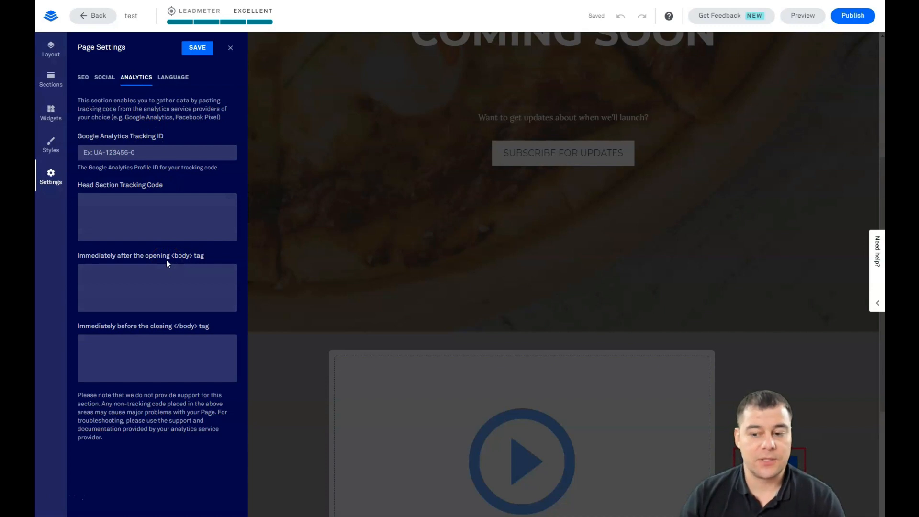
{"action": "mouse_move", "coordinate": [171, 186]}
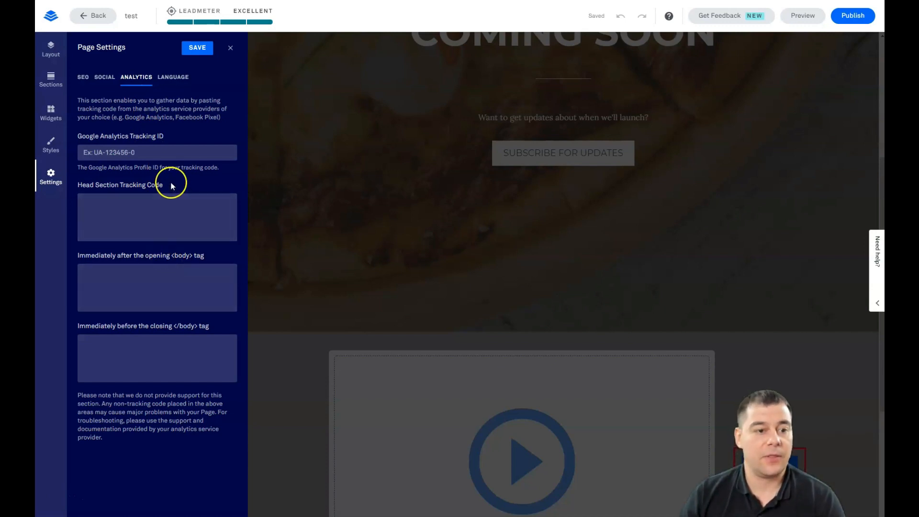
{"action": "mouse_move", "coordinate": [169, 178]}
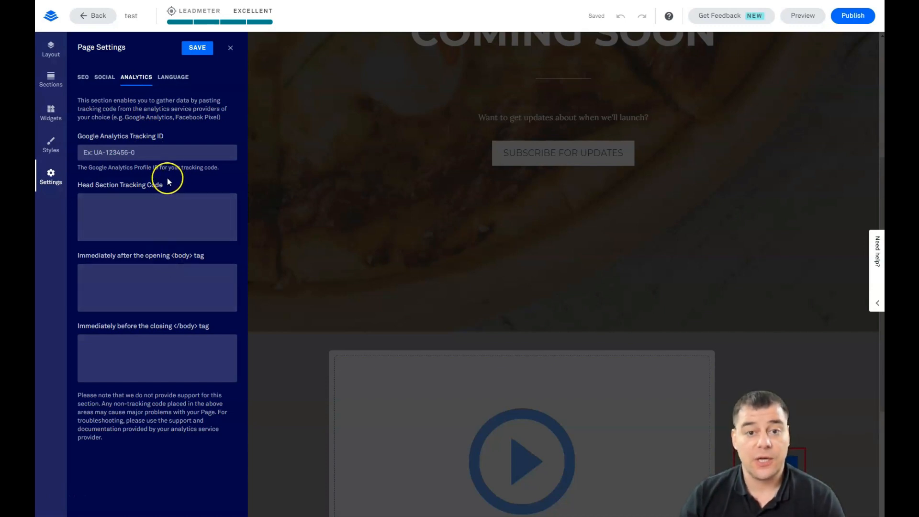
{"action": "mouse_move", "coordinate": [105, 136]}
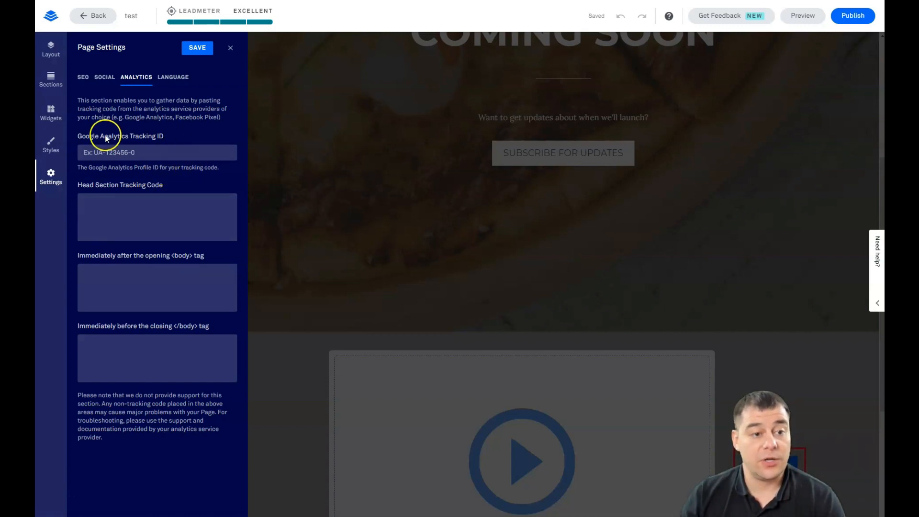
{"action": "mouse_move", "coordinate": [182, 217]}
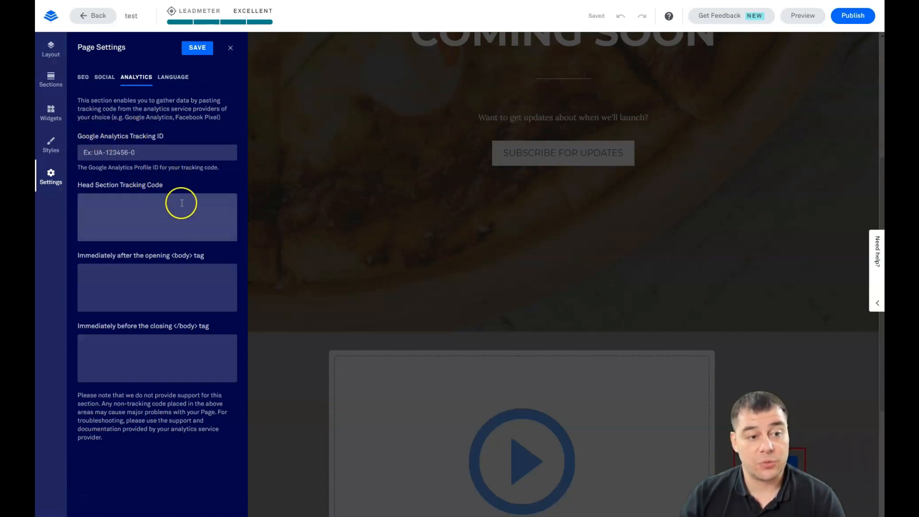
{"action": "mouse_move", "coordinate": [181, 81]}
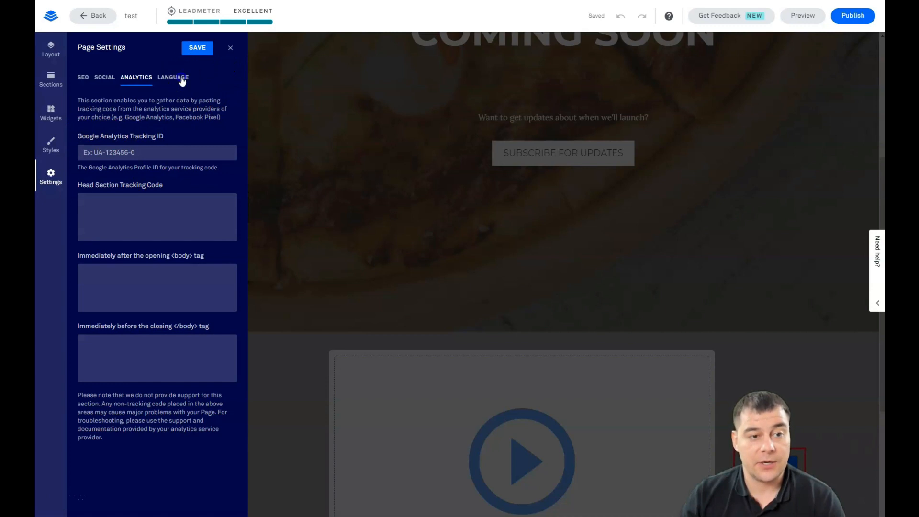
{"action": "left_click", "coordinate": [173, 77]}
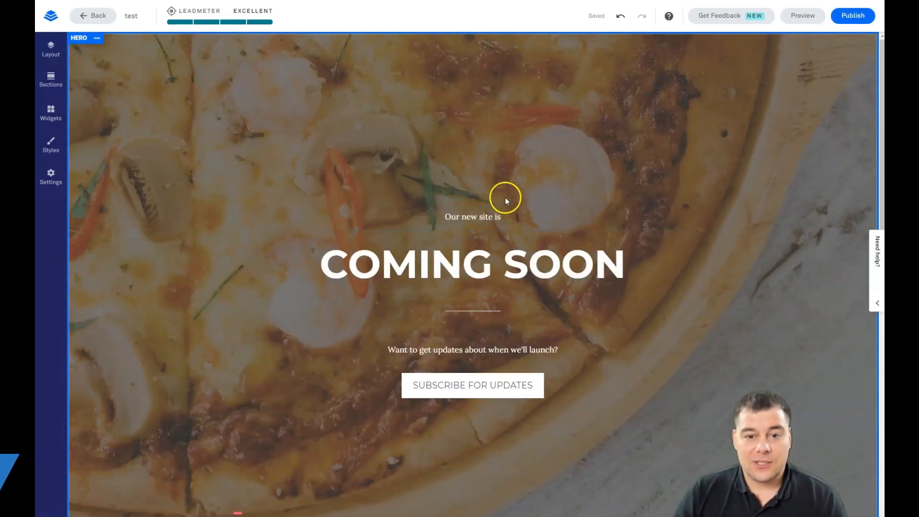
Restyle the Subscribe button: not full width, Line style, circular ends
{"action": "left_click", "coordinate": [472, 350]}
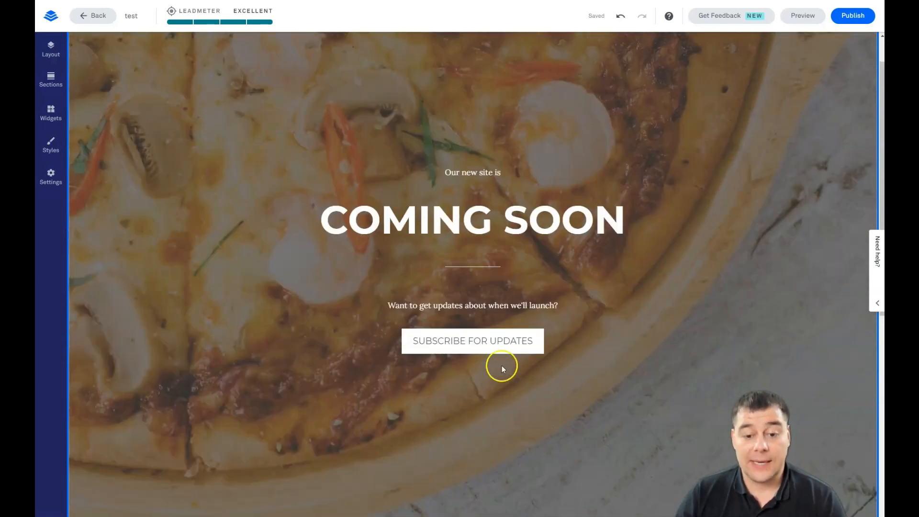
{"action": "left_click", "coordinate": [472, 340]}
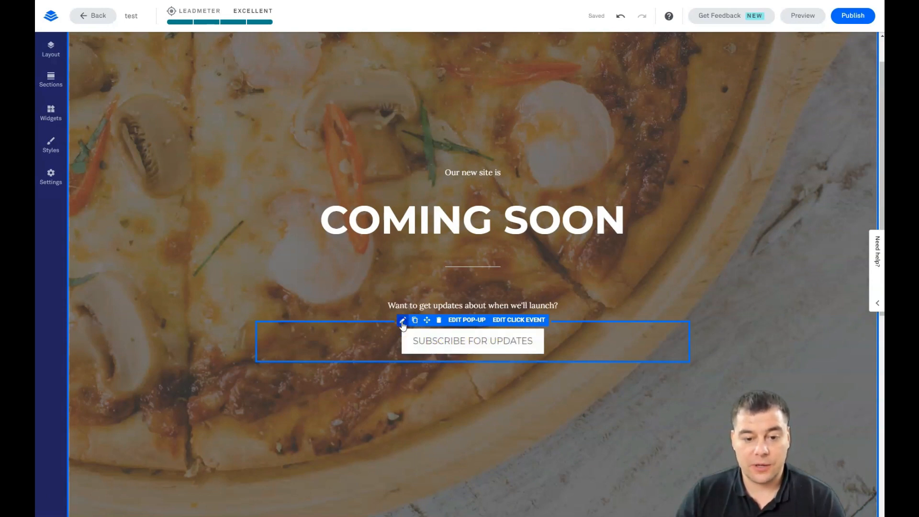
{"action": "left_click", "coordinate": [402, 319]}
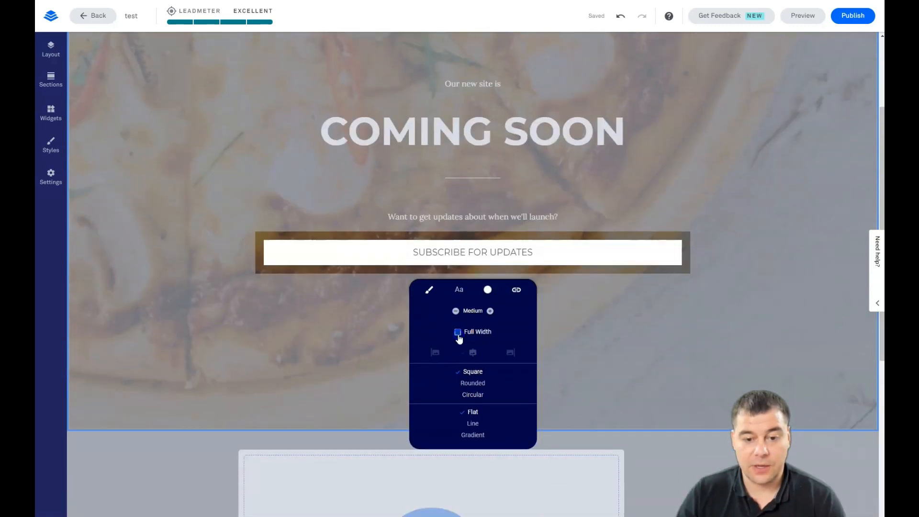
{"action": "left_click", "coordinate": [458, 331]}
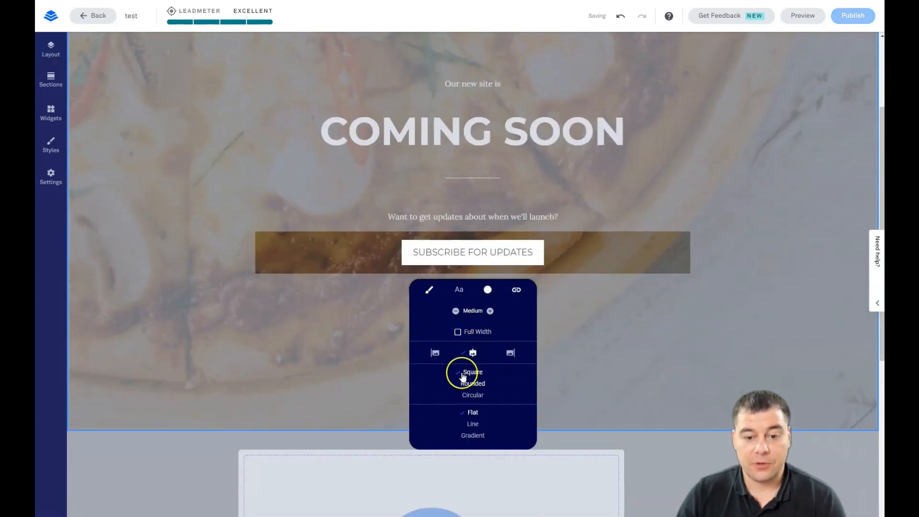
{"action": "left_click", "coordinate": [473, 383]}
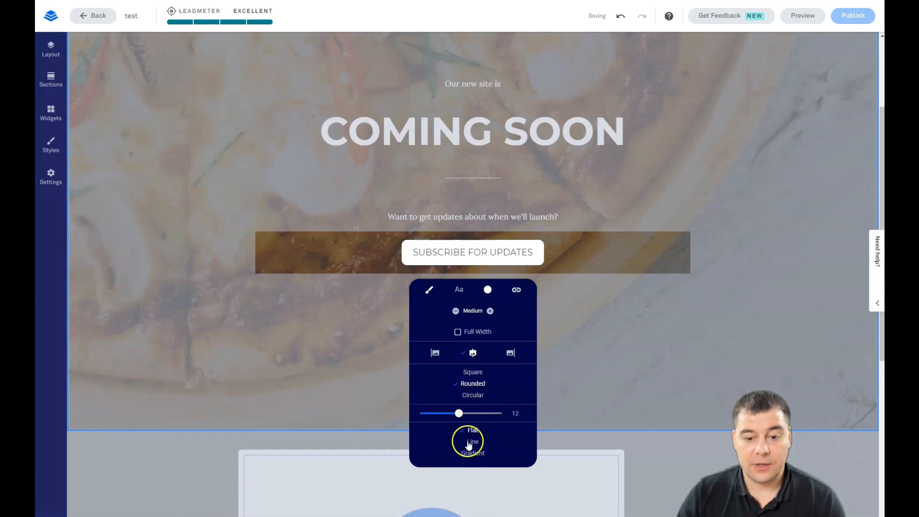
{"action": "left_click", "coordinate": [472, 440]}
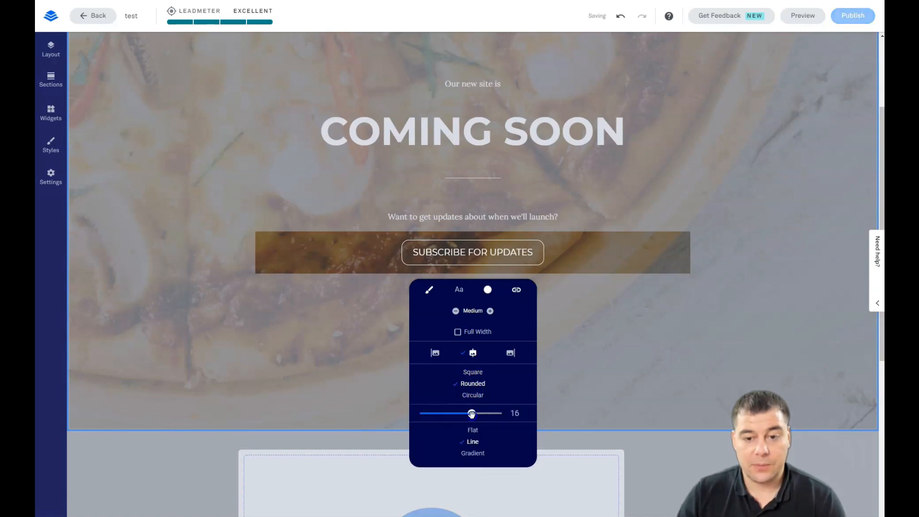
{"action": "left_click", "coordinate": [472, 394]}
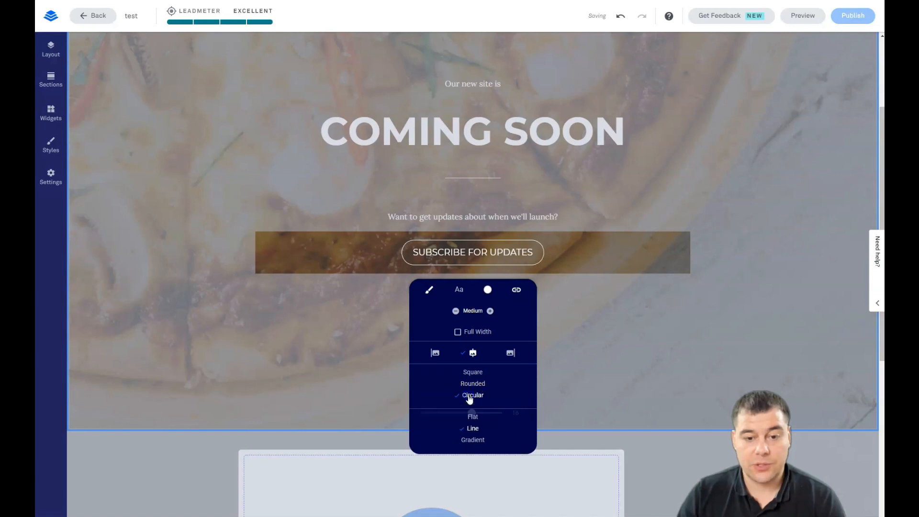
{"action": "mouse_move", "coordinate": [678, 329]}
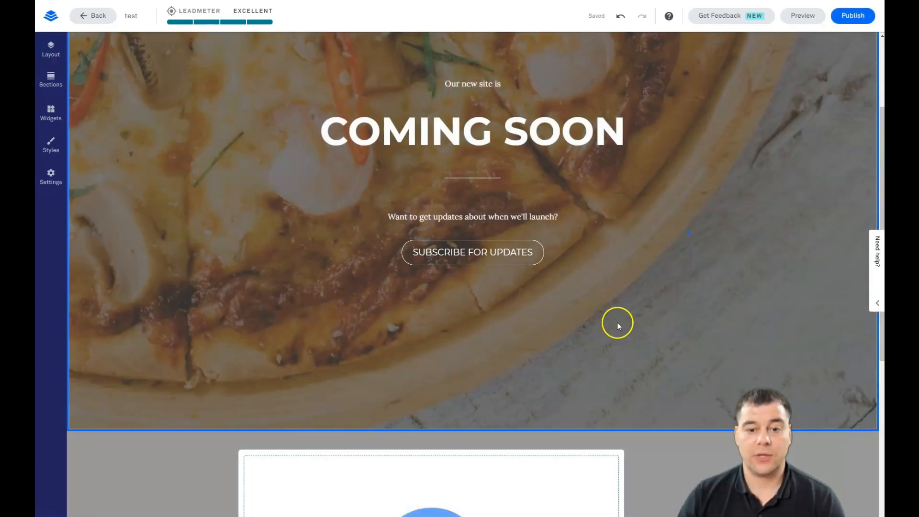
Review the Subscribe button's click event, set to open the Site Updates Subscription pop-up
{"action": "left_click", "coordinate": [472, 252]}
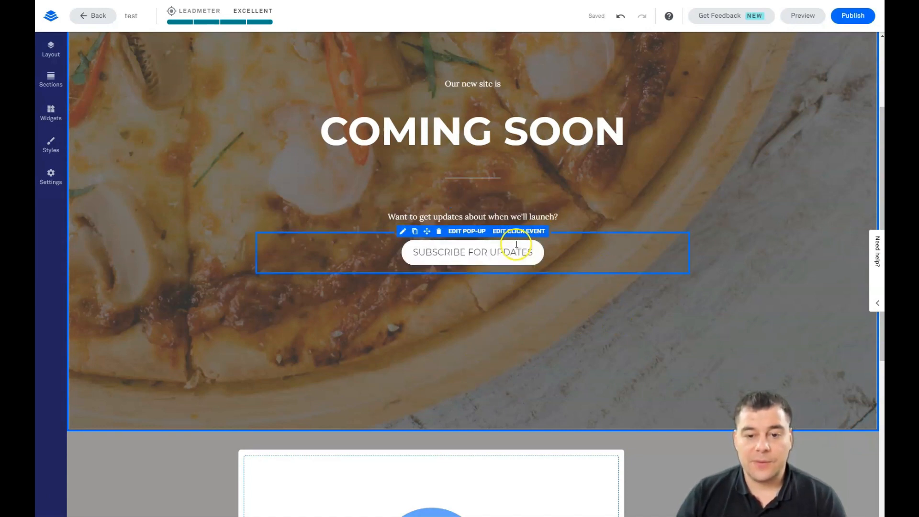
{"action": "left_click", "coordinate": [517, 231]}
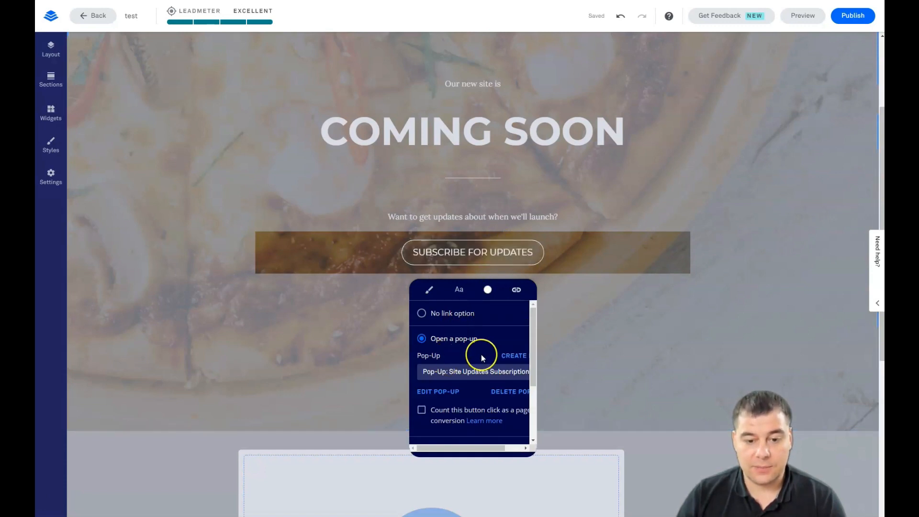
{"action": "scroll", "scroll_direction": "down", "scroll_amount": 3}
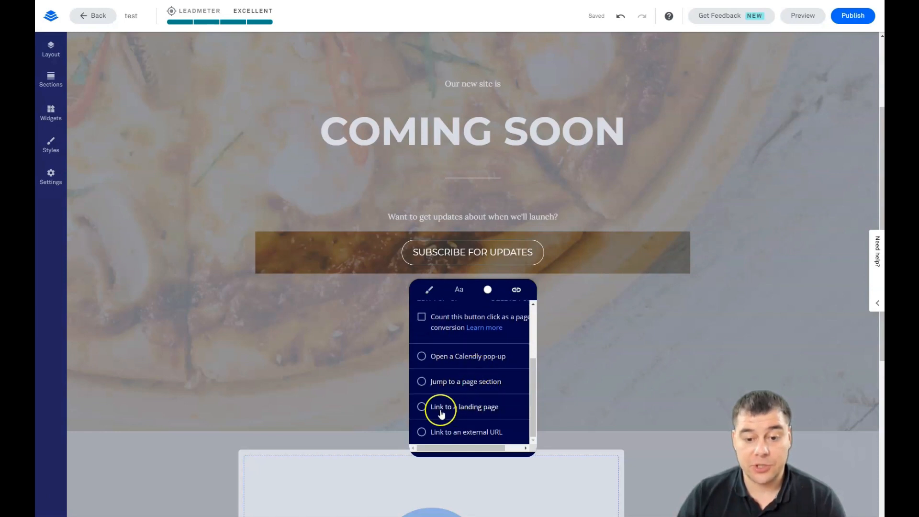
{"action": "mouse_move", "coordinate": [467, 432]}
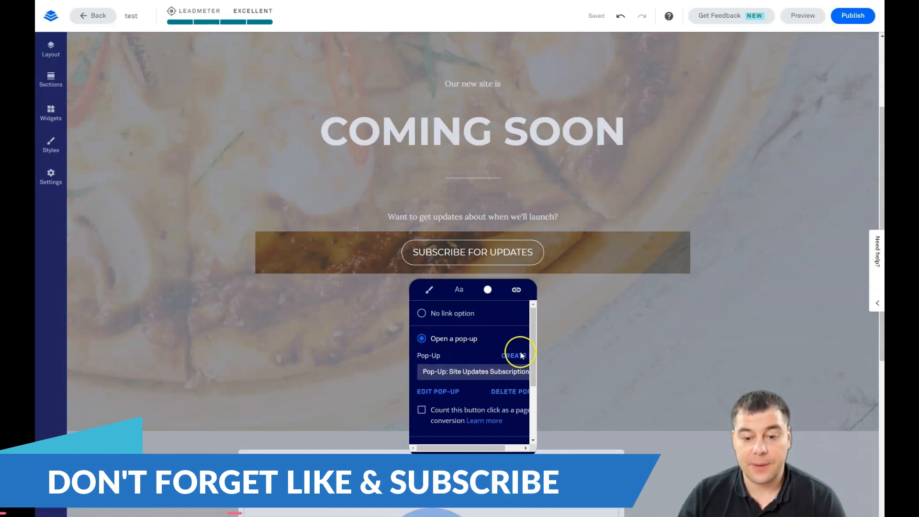
{"action": "mouse_move", "coordinate": [436, 393]}
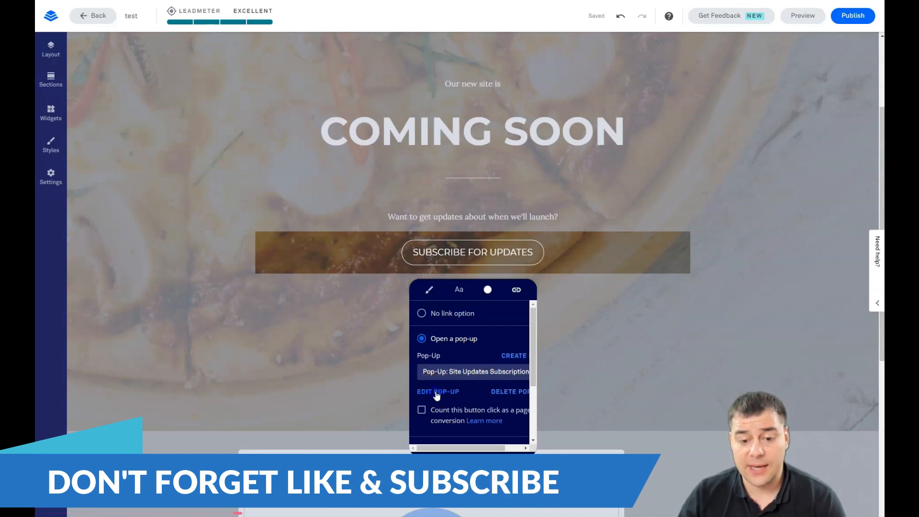
Edit the Site Updates Subscription pop-up and show its email form integration settings
{"action": "left_click", "coordinate": [437, 391]}
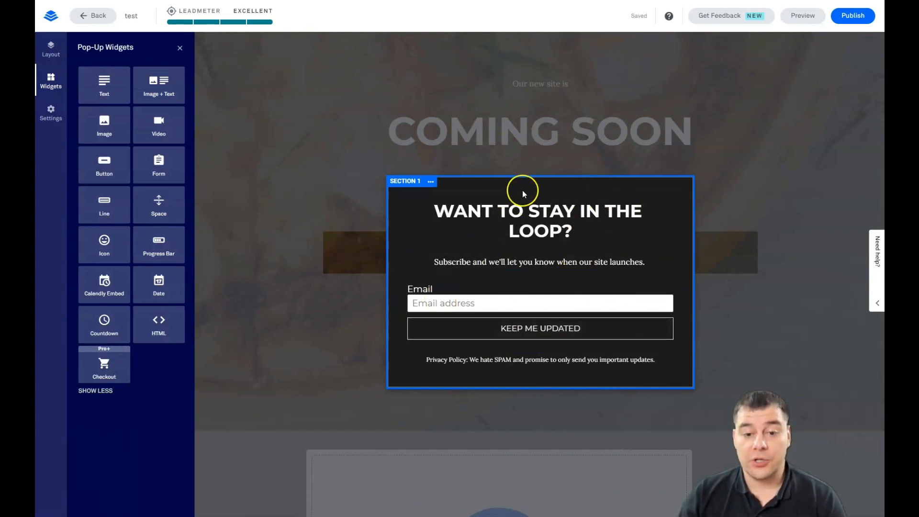
{"action": "mouse_move", "coordinate": [433, 184]}
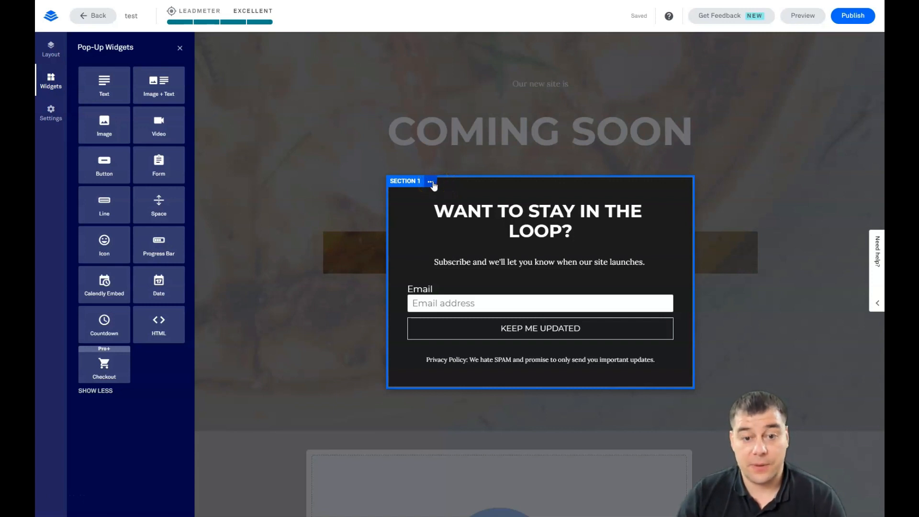
{"action": "left_click", "coordinate": [430, 180]}
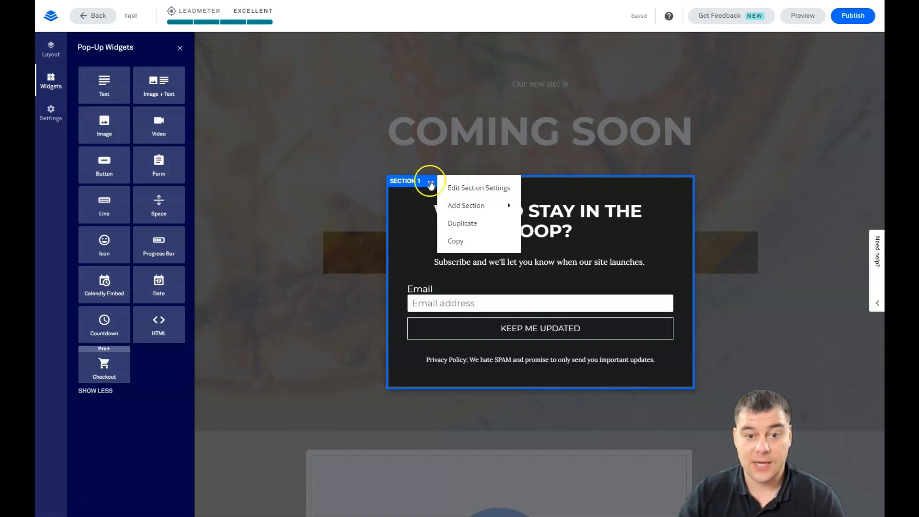
{"action": "left_click", "coordinate": [539, 303]}
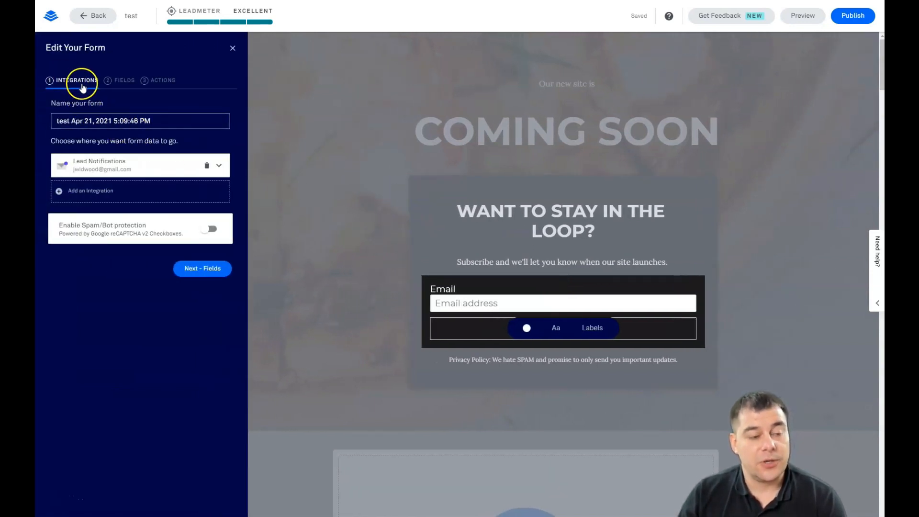
{"action": "mouse_move", "coordinate": [99, 155]}
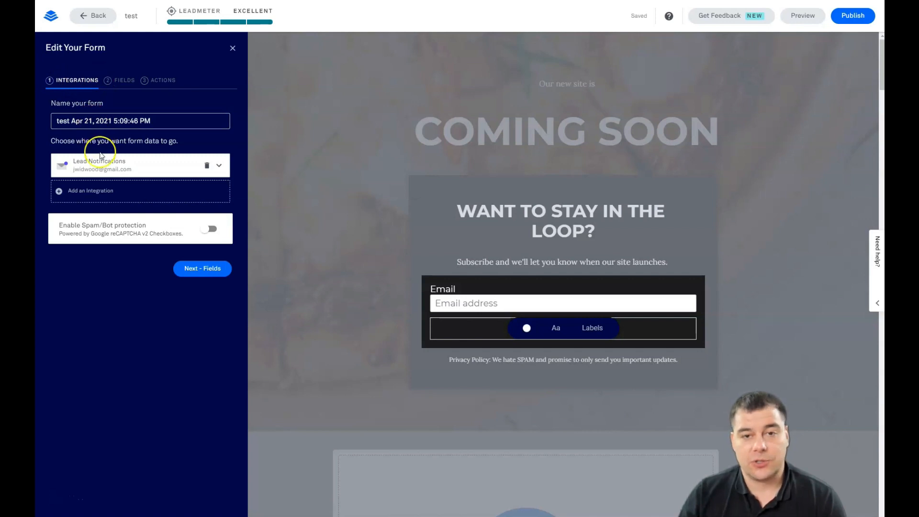
{"action": "mouse_move", "coordinate": [123, 163]}
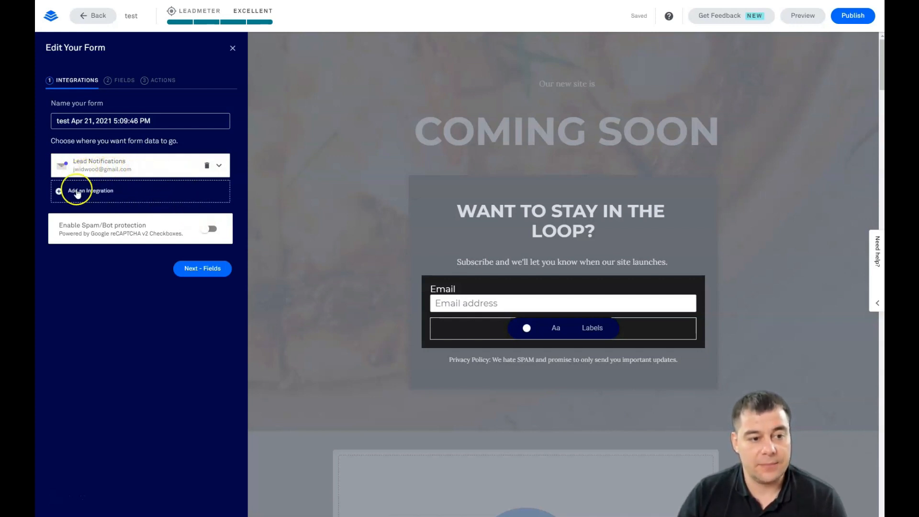
Expand the pop-up form's integration picker, showing Lead Notifications checked and More Services
{"action": "left_click", "coordinate": [90, 190]}
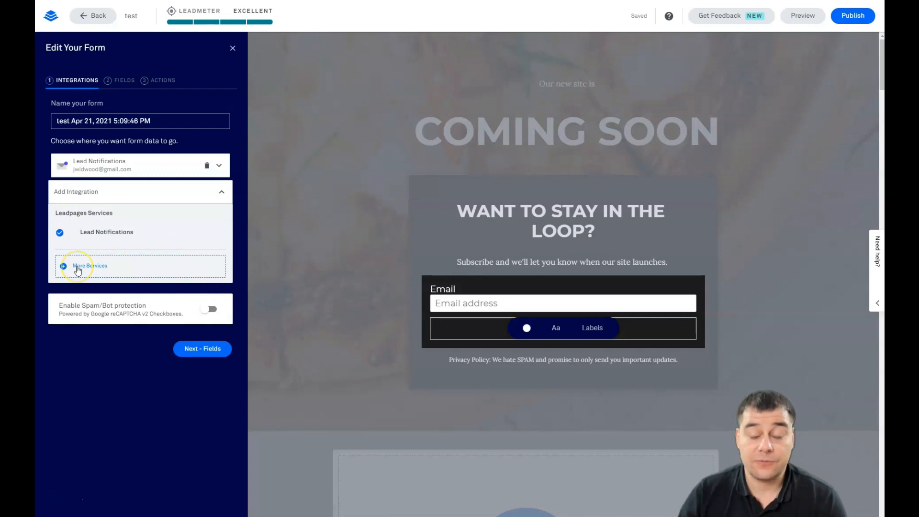
Browse All Integrations, scrolling through native services like Mailchimp and Zapier-powered options
{"action": "left_click", "coordinate": [89, 266]}
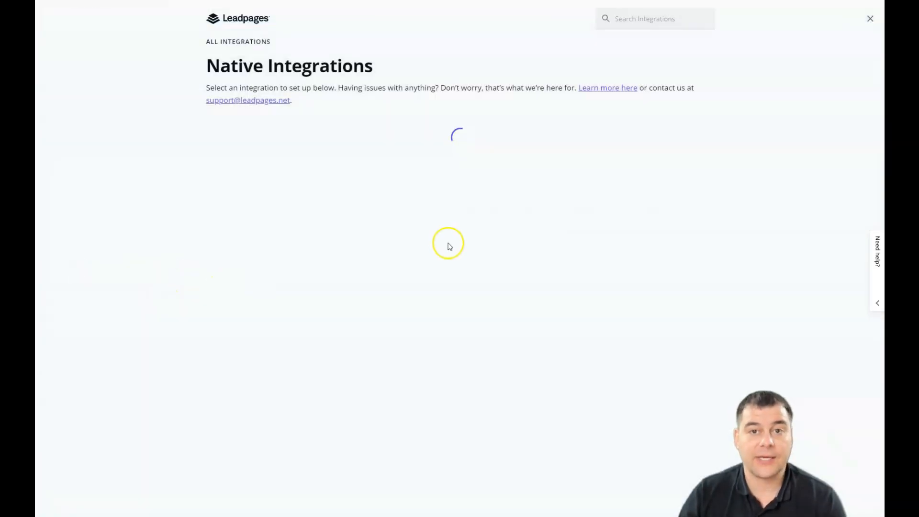
{"action": "mouse_move", "coordinate": [533, 186]}
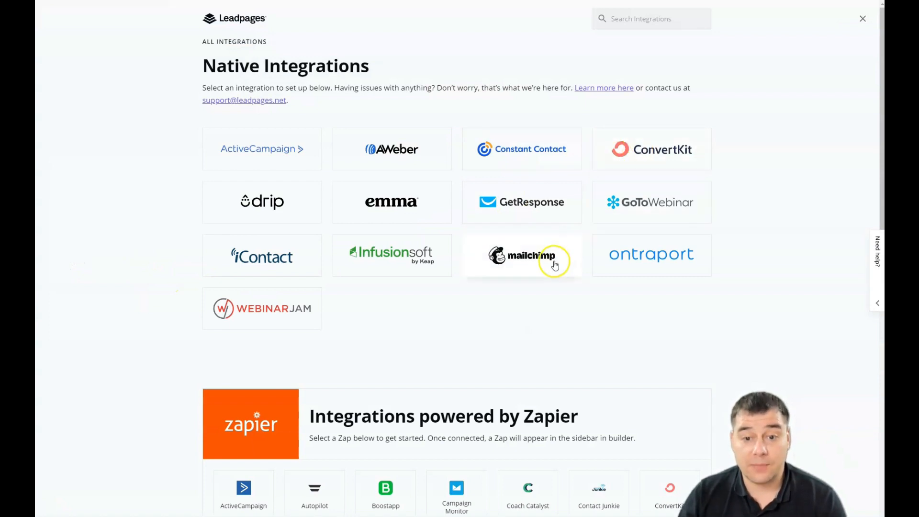
{"action": "mouse_move", "coordinate": [534, 226]}
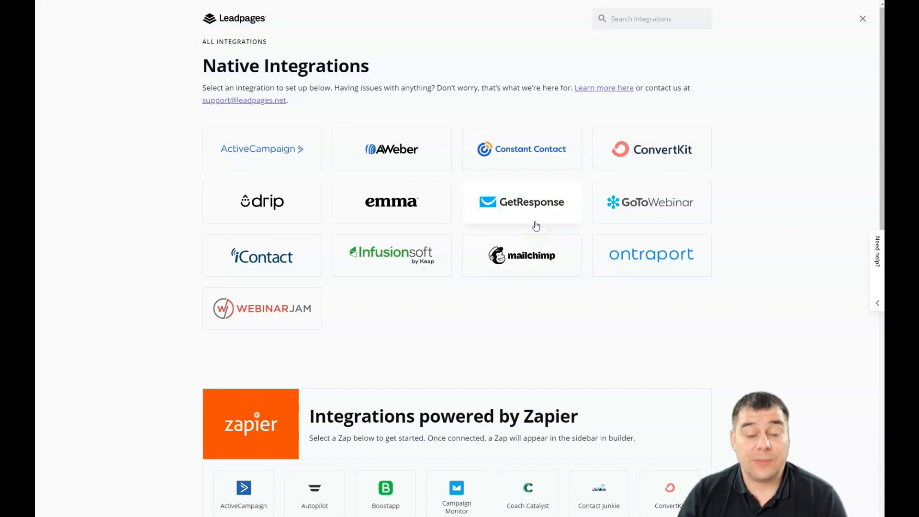
{"action": "scroll", "scroll_direction": "down", "scroll_amount": 3}
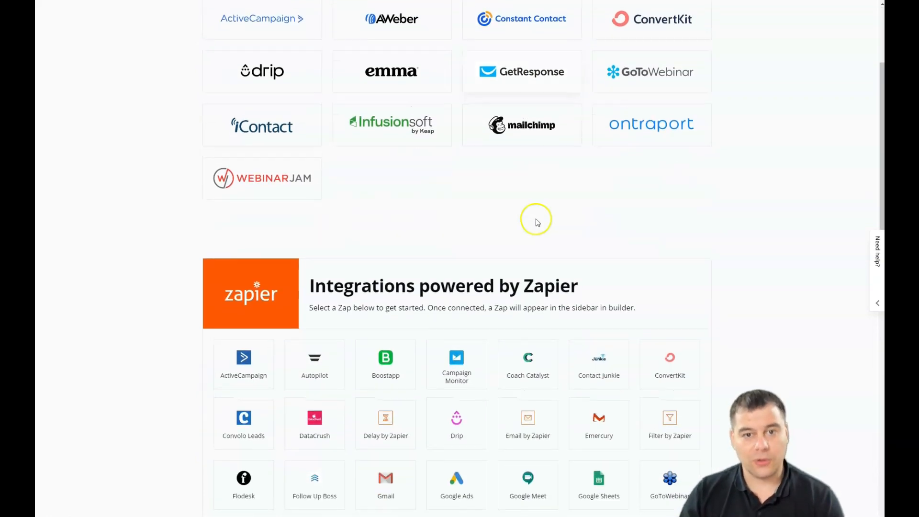
{"action": "scroll", "scroll_direction": "up", "scroll_amount": 3}
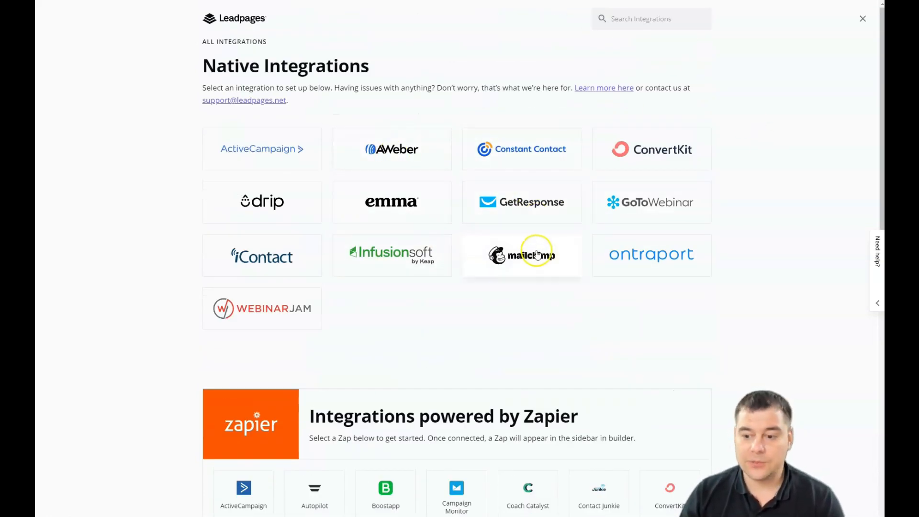
{"action": "mouse_move", "coordinate": [498, 337]}
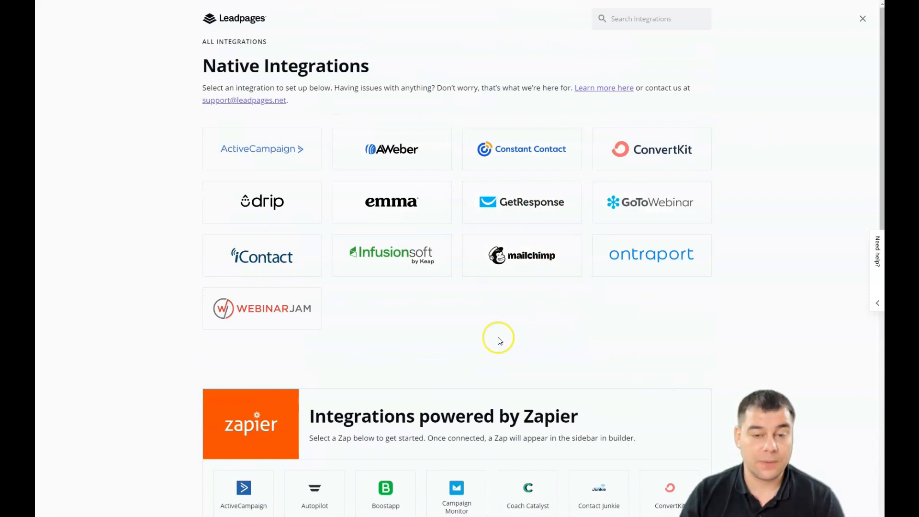
{"action": "mouse_move", "coordinate": [471, 350]}
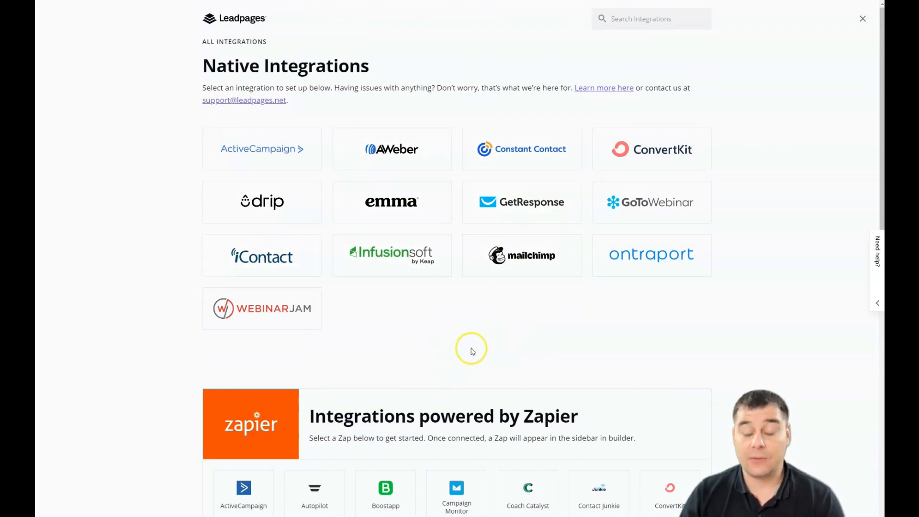
{"action": "mouse_move", "coordinate": [493, 339]}
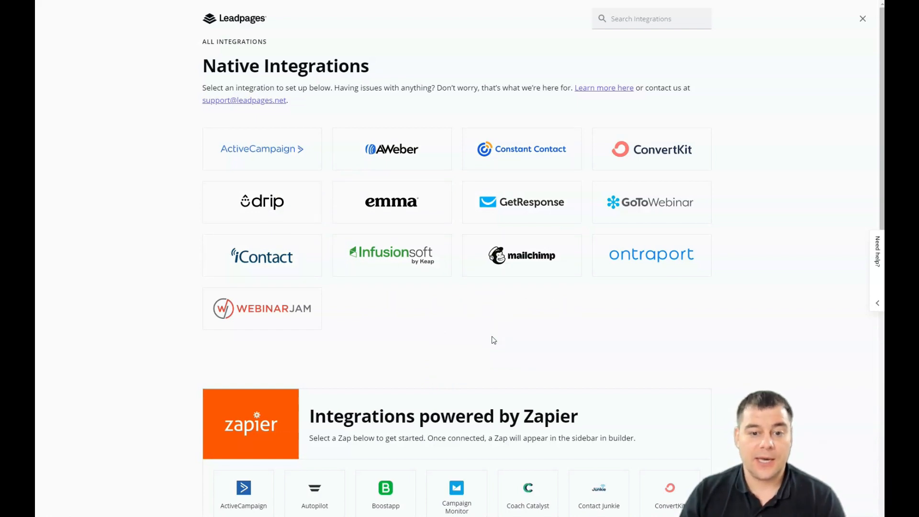
{"action": "scroll", "scroll_direction": "down", "scroll_amount": 3}
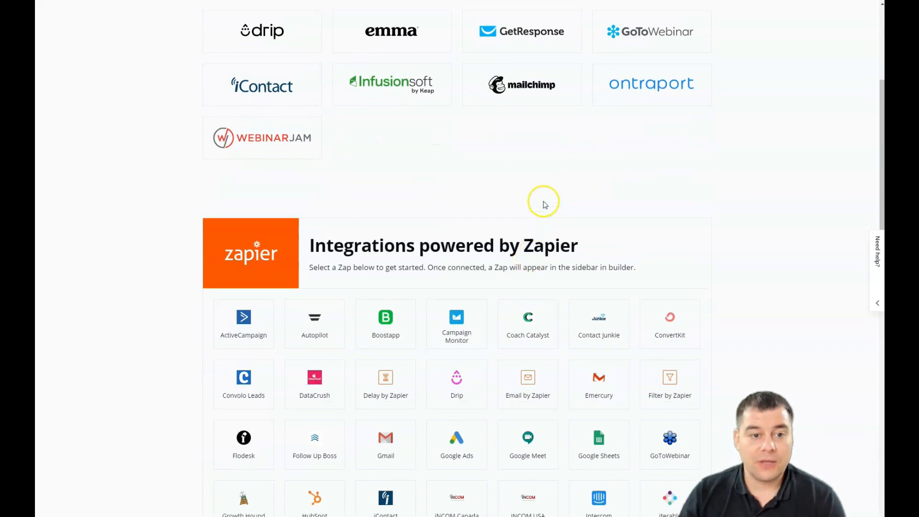
{"action": "scroll", "scroll_direction": "up", "scroll_amount": 3}
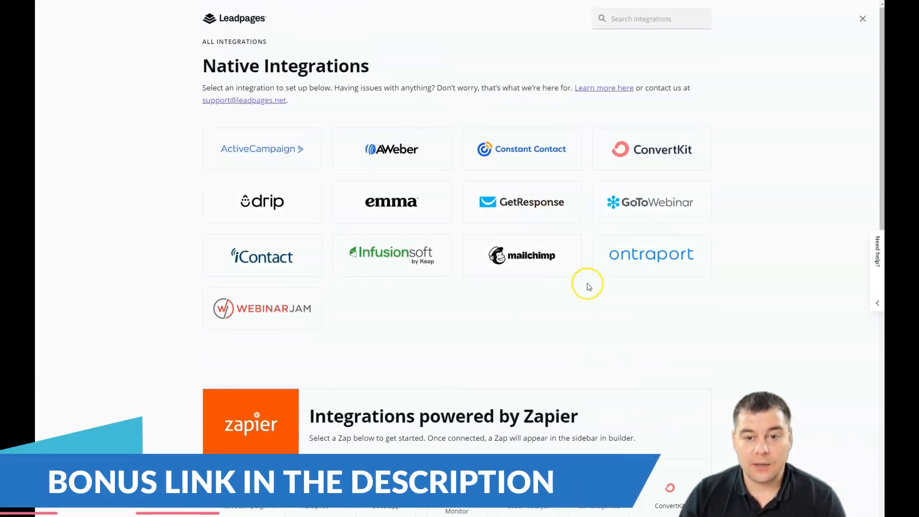
{"action": "scroll", "scroll_direction": "down", "scroll_amount": 3}
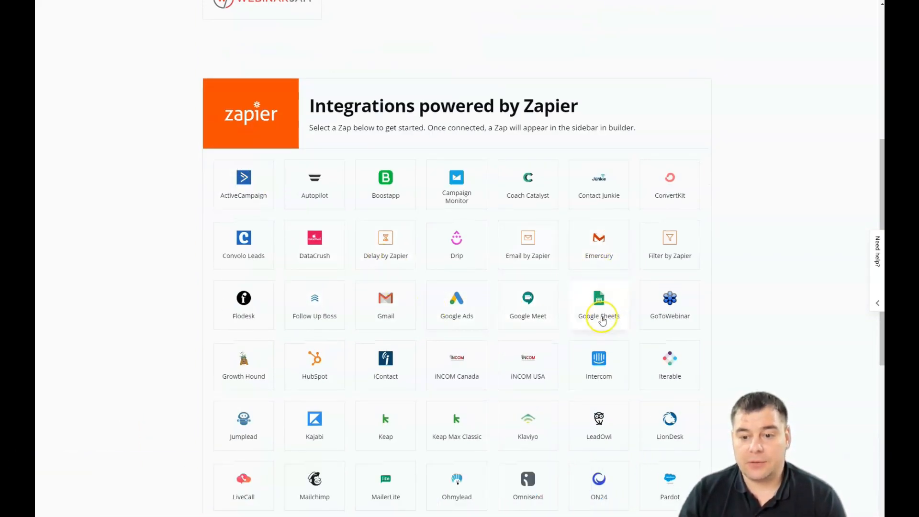
{"action": "mouse_move", "coordinate": [456, 306]}
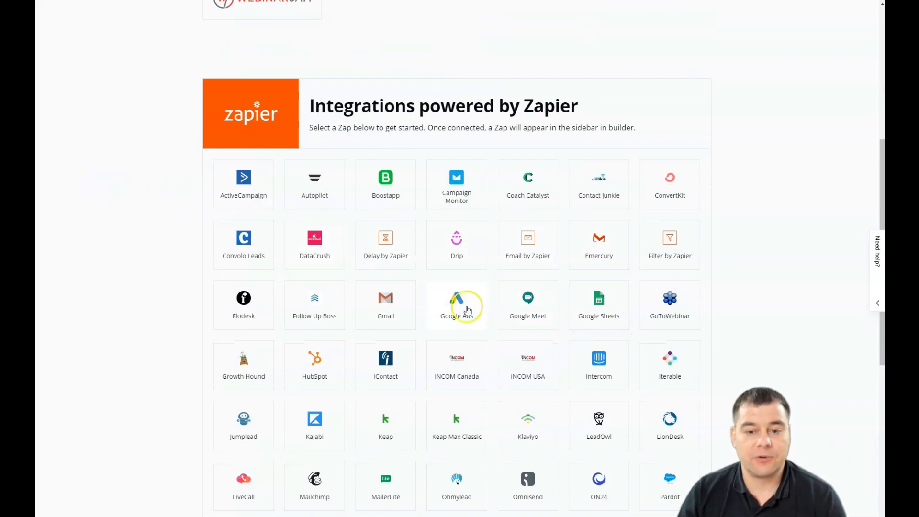
{"action": "mouse_move", "coordinate": [598, 321]}
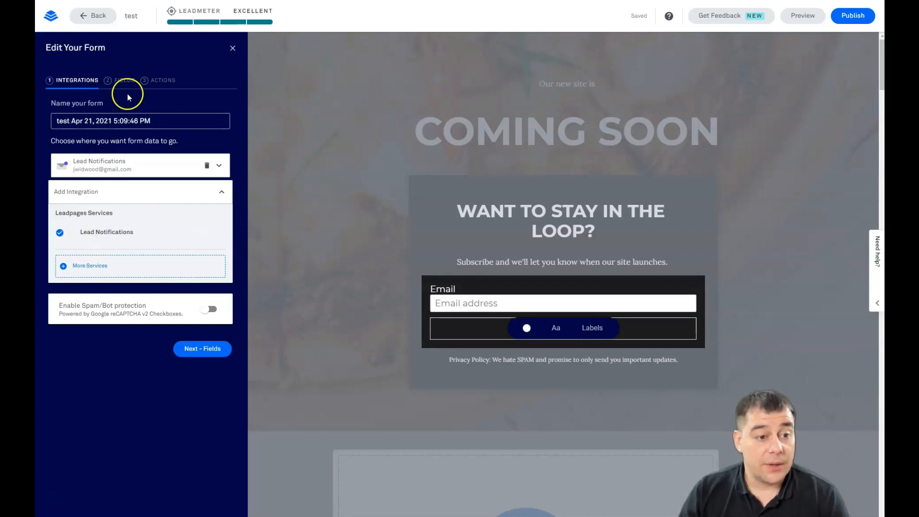
{"action": "mouse_move", "coordinate": [121, 170]}
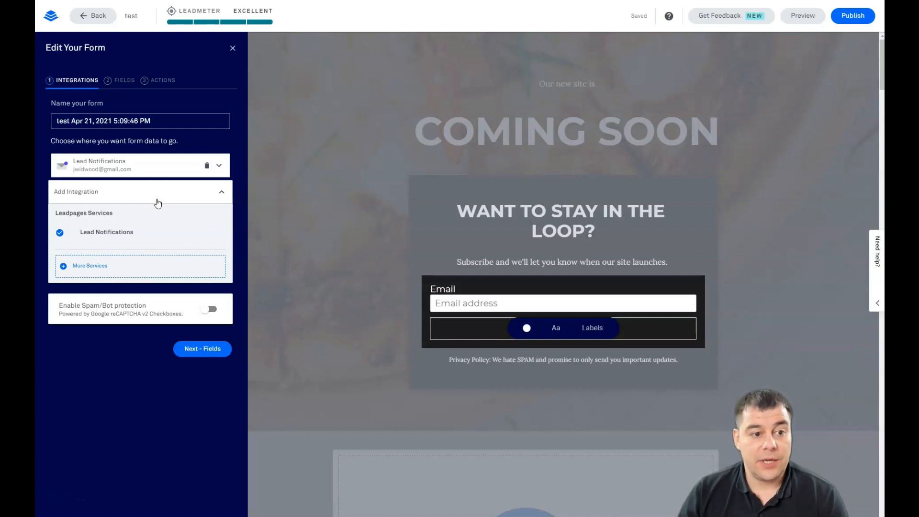
{"action": "mouse_move", "coordinate": [152, 196]}
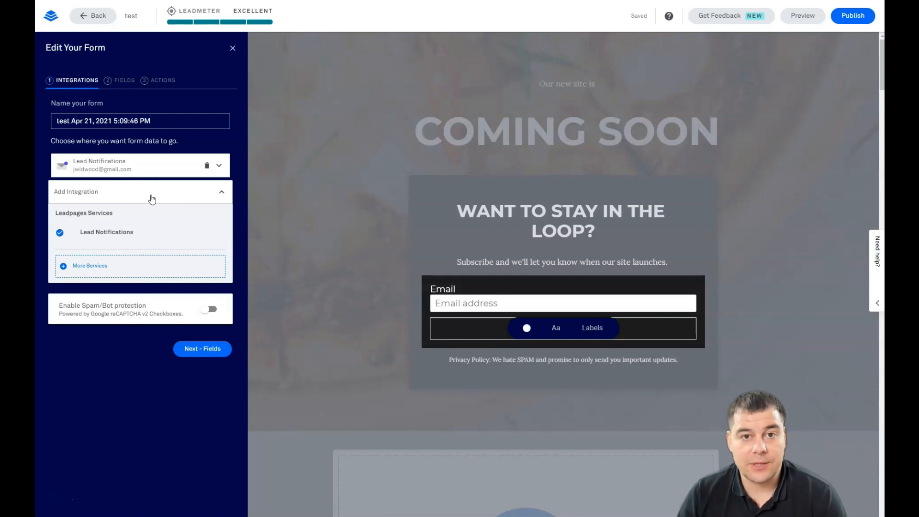
{"action": "mouse_move", "coordinate": [143, 101]}
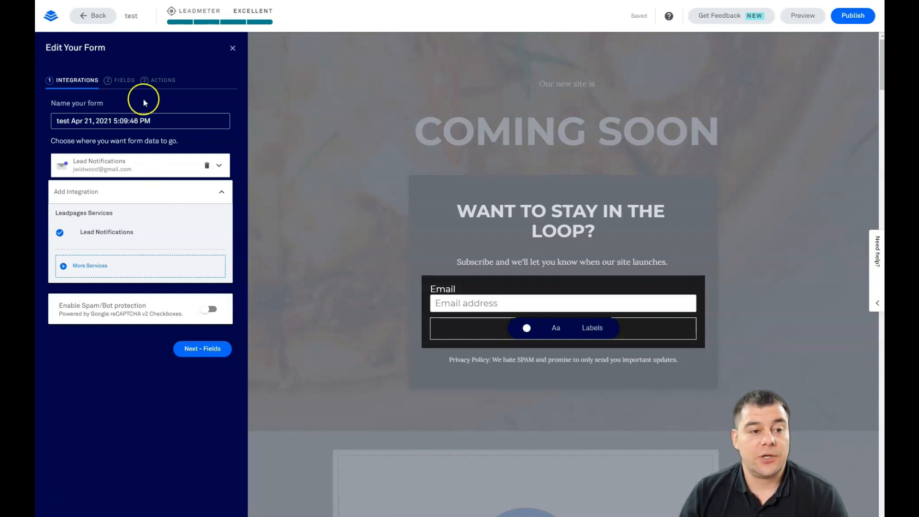
Advance the form editor to the Fields step, where only Email is collected
{"action": "left_click", "coordinate": [201, 348]}
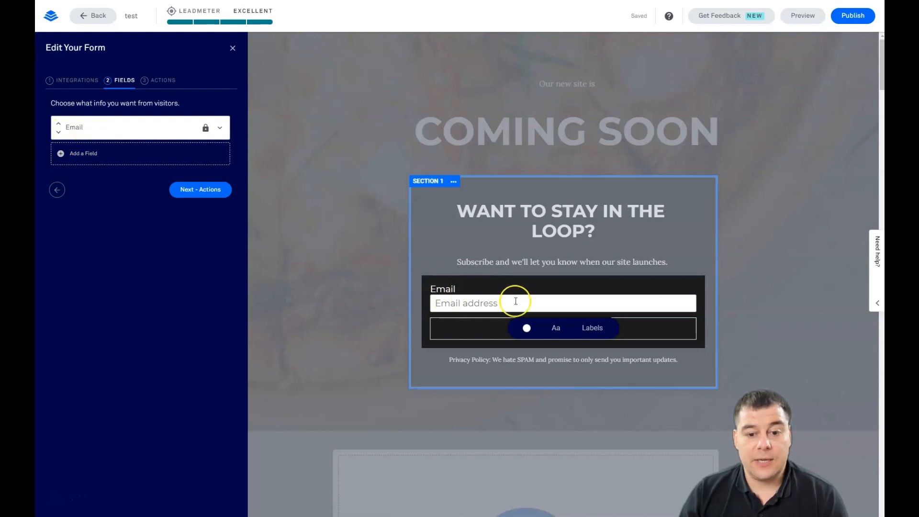
Add a First Name field above Email on the pop-up form
{"action": "left_click", "coordinate": [83, 153]}
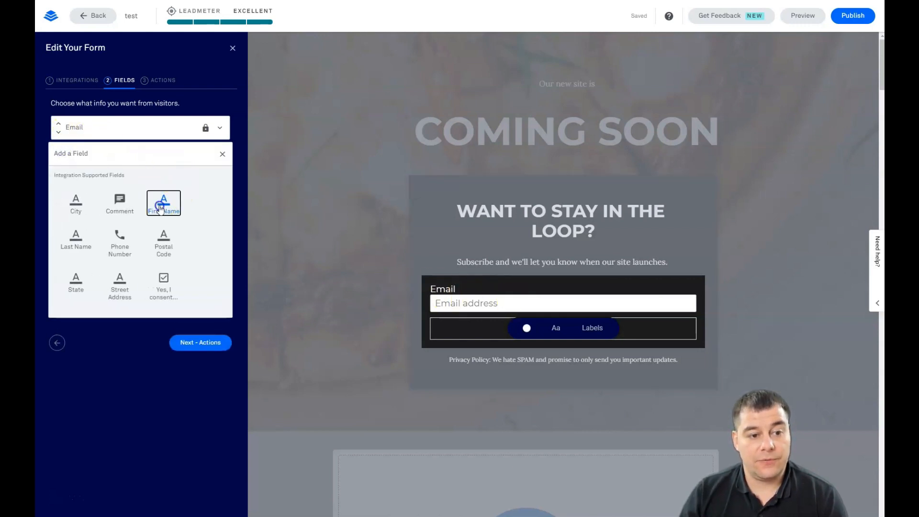
{"action": "left_click", "coordinate": [163, 203]}
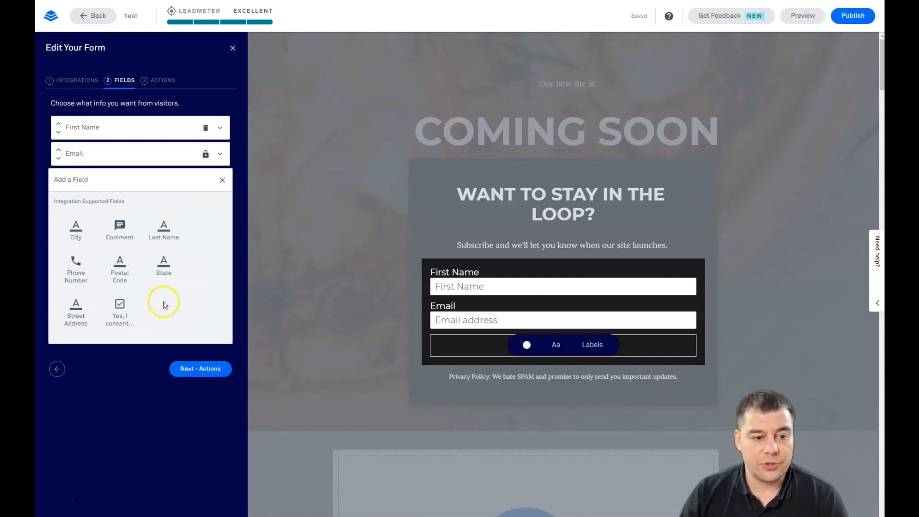
{"action": "mouse_move", "coordinate": [205, 212]}
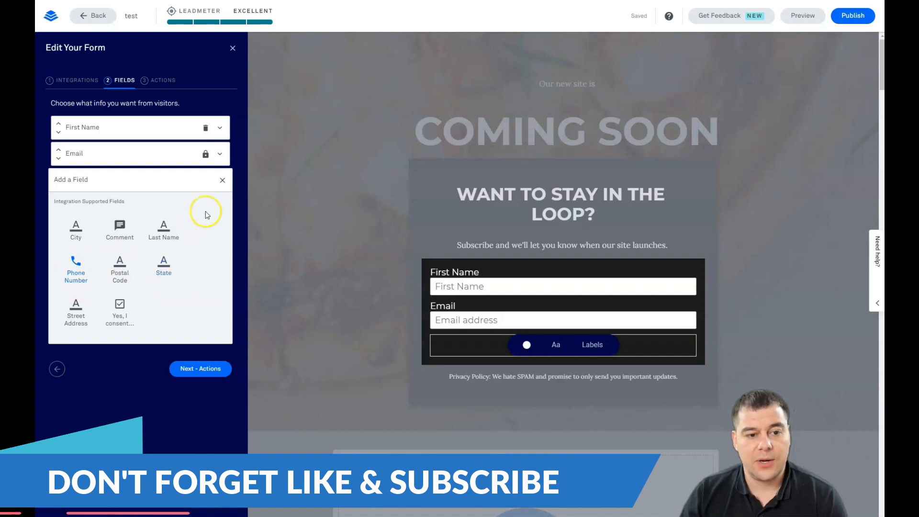
{"action": "left_click", "coordinate": [222, 180]}
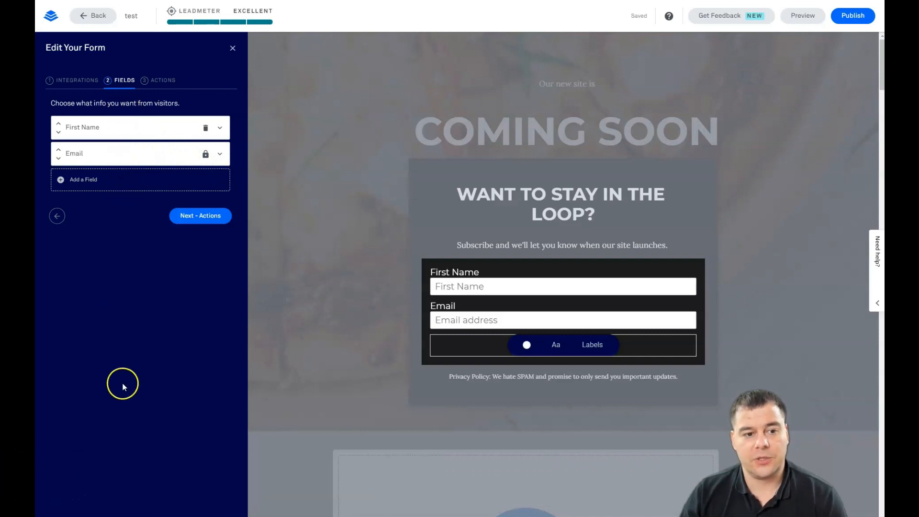
{"action": "mouse_move", "coordinate": [141, 353]}
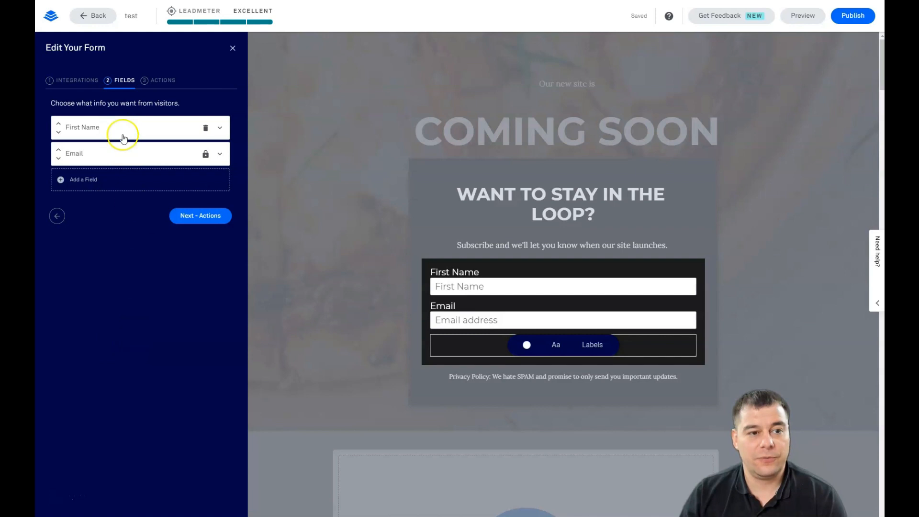
{"action": "mouse_move", "coordinate": [144, 438]}
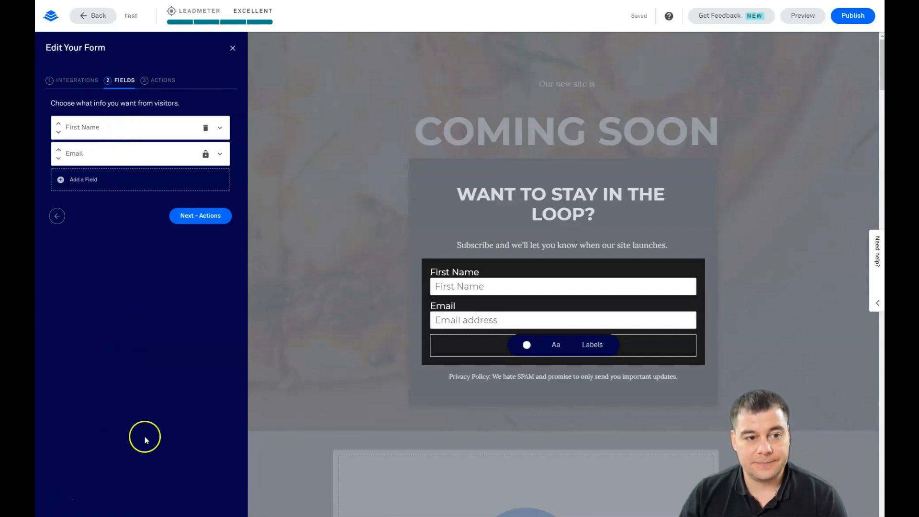
{"action": "mouse_move", "coordinate": [140, 284]}
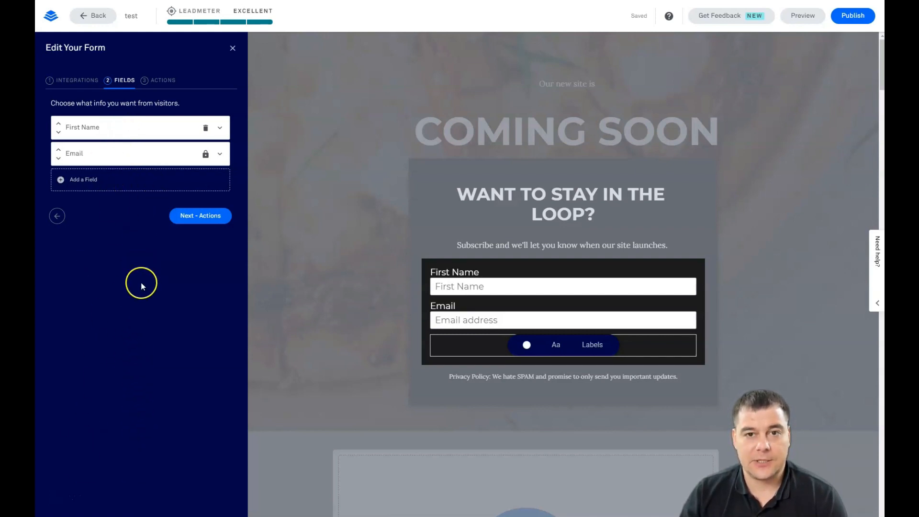
Go to the Actions step, keeping 'Default Leadpages thank you page' as the destination
{"action": "left_click", "coordinate": [200, 214]}
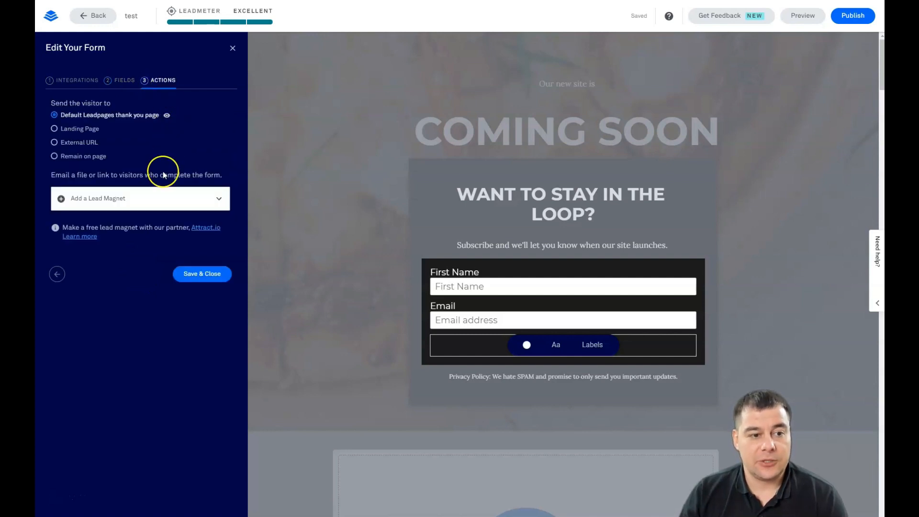
{"action": "mouse_move", "coordinate": [170, 146]}
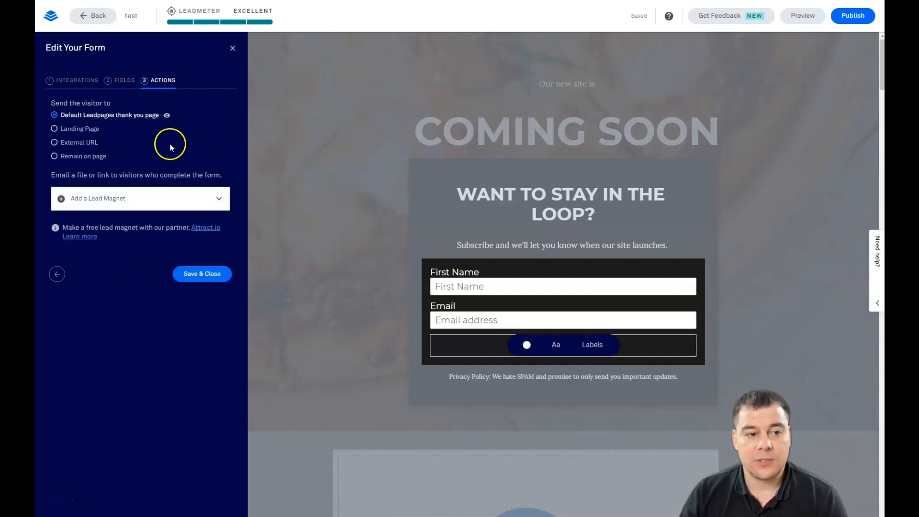
{"action": "left_click", "coordinate": [525, 318]}
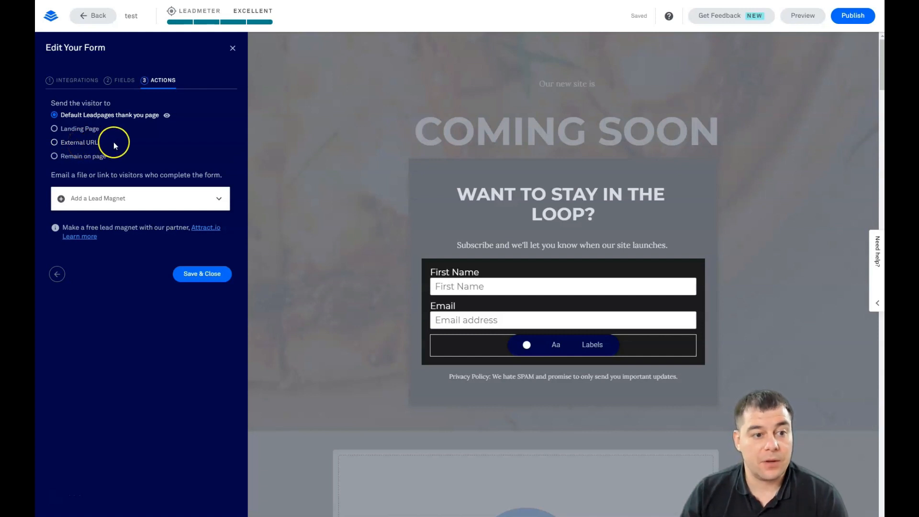
{"action": "mouse_move", "coordinate": [135, 146]}
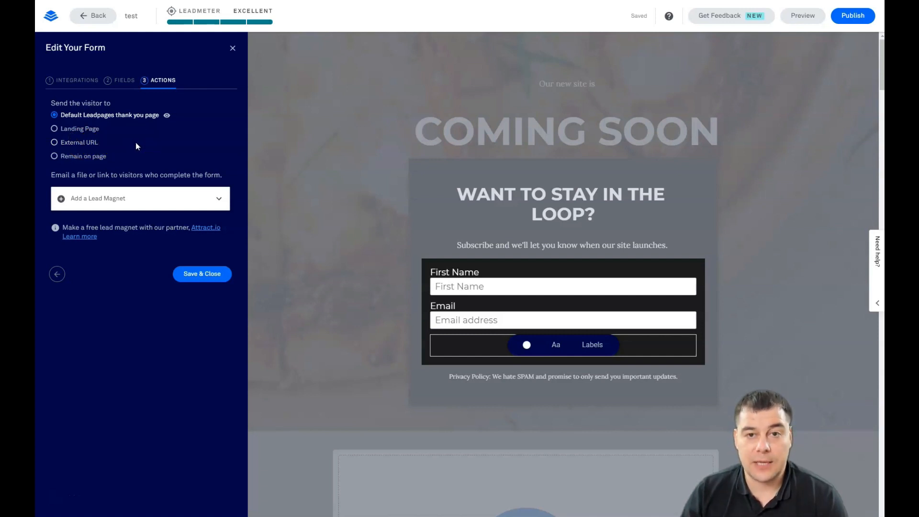
{"action": "mouse_move", "coordinate": [105, 193]}
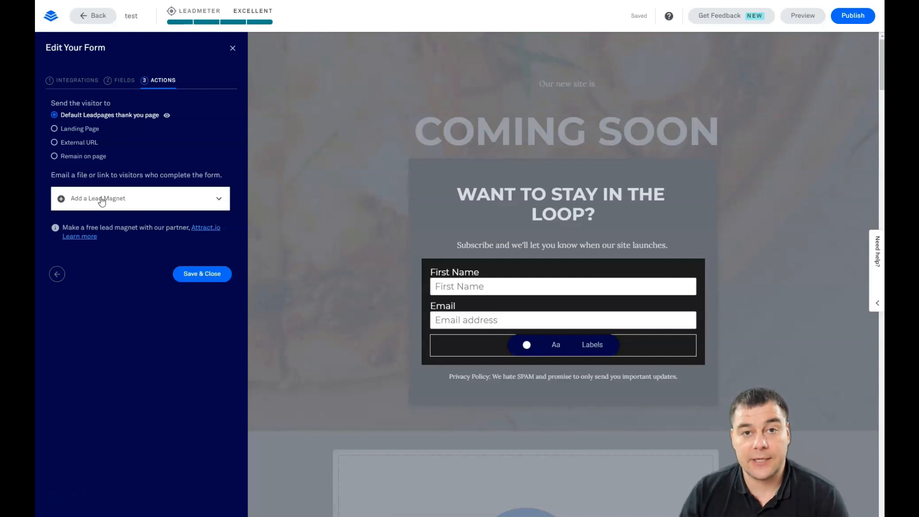
{"action": "mouse_move", "coordinate": [117, 198]}
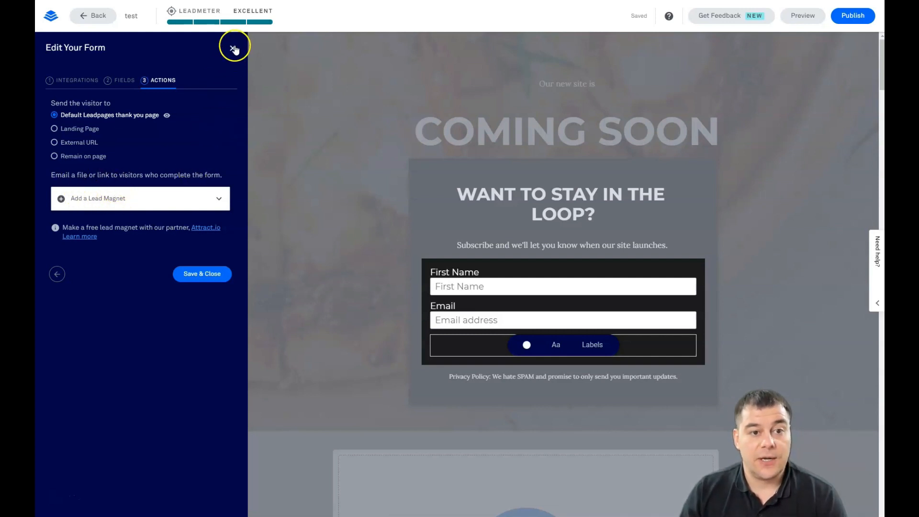
Close the Edit Your Form panel to return to the pizza hero page
{"action": "left_click", "coordinate": [233, 48]}
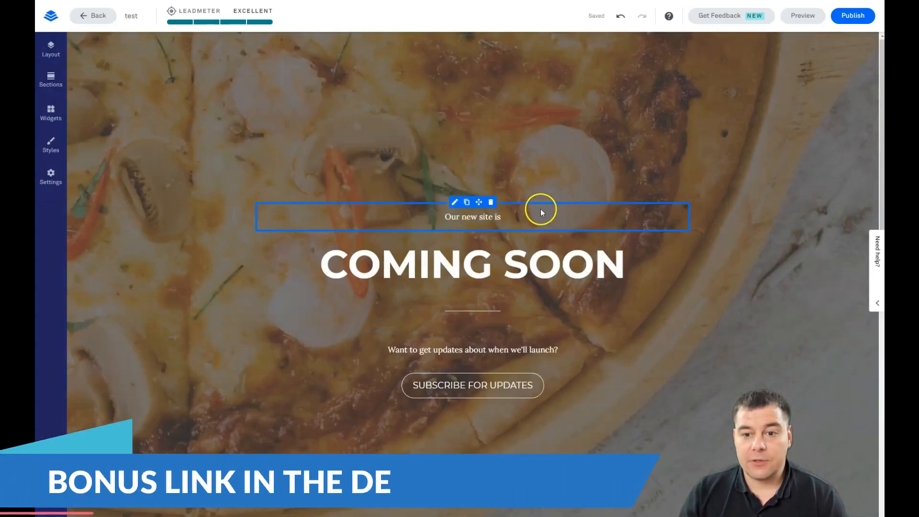
{"action": "mouse_move", "coordinate": [366, 213]}
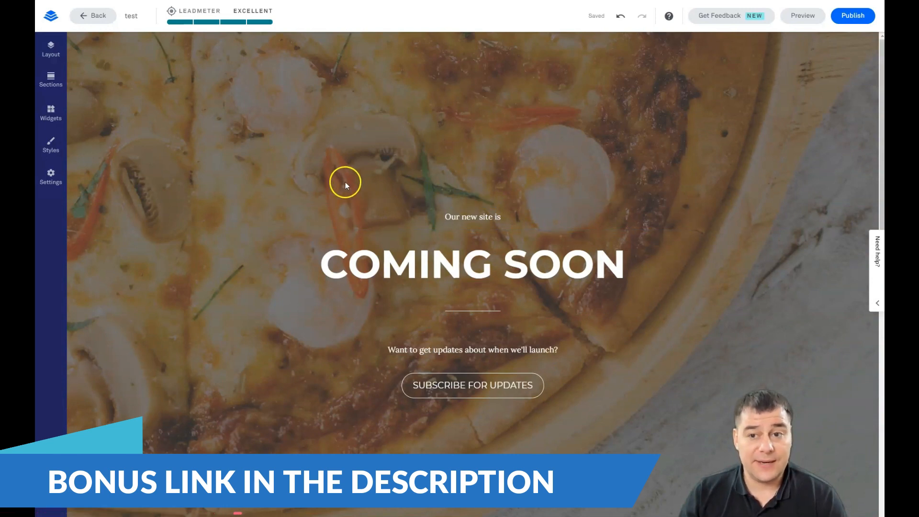
{"action": "mouse_move", "coordinate": [313, 170]}
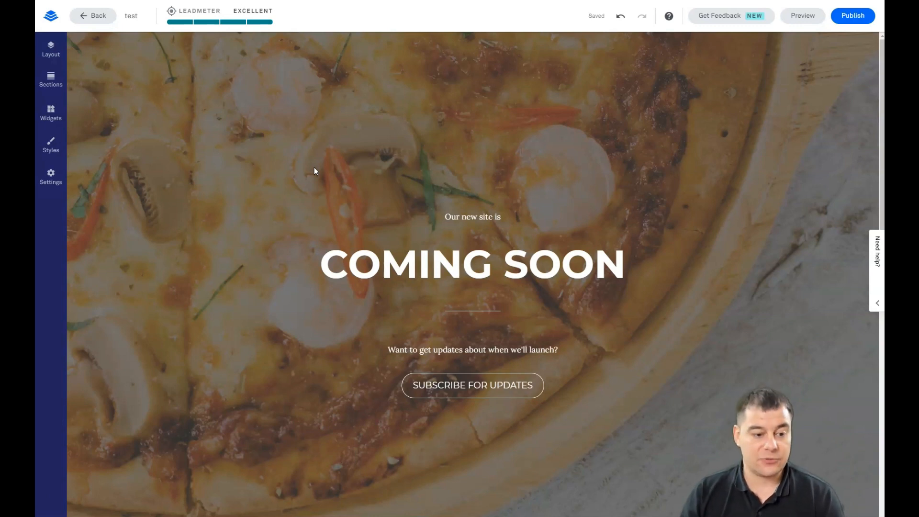
{"action": "mouse_move", "coordinate": [315, 155]}
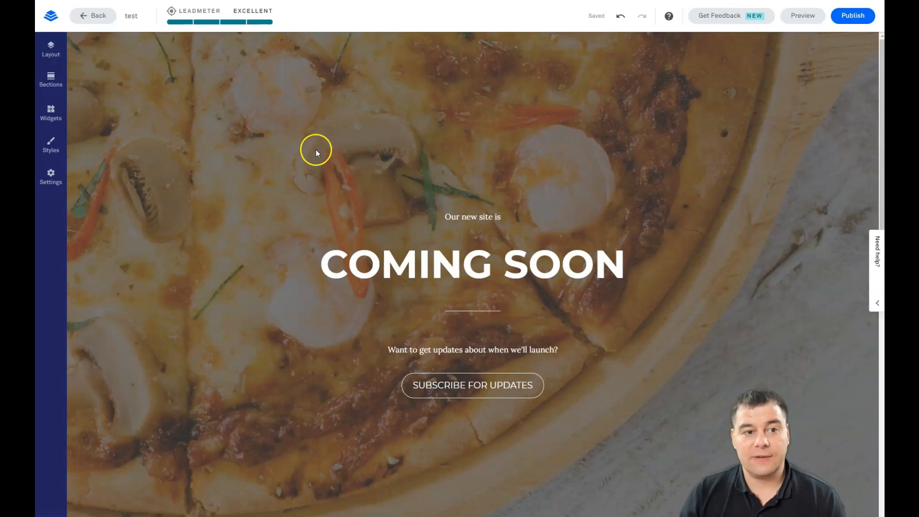
{"action": "mouse_move", "coordinate": [321, 140]}
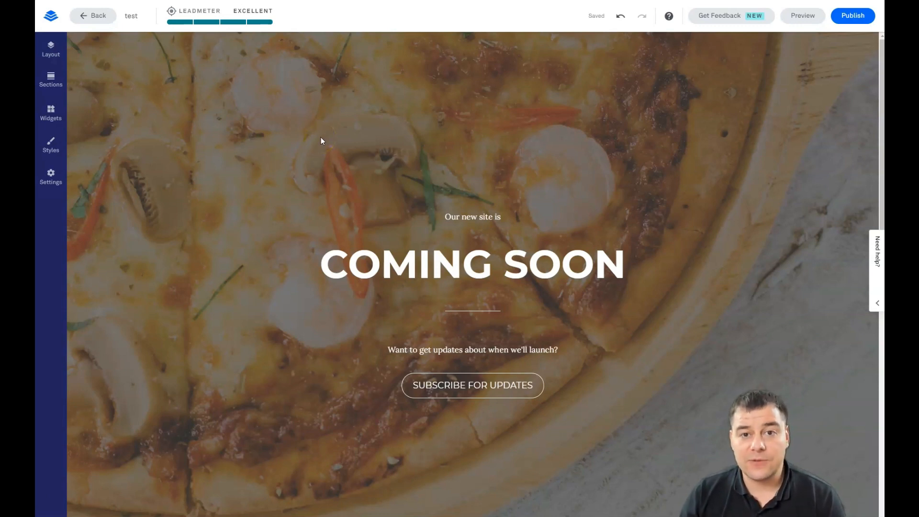
{"action": "mouse_move", "coordinate": [333, 132]}
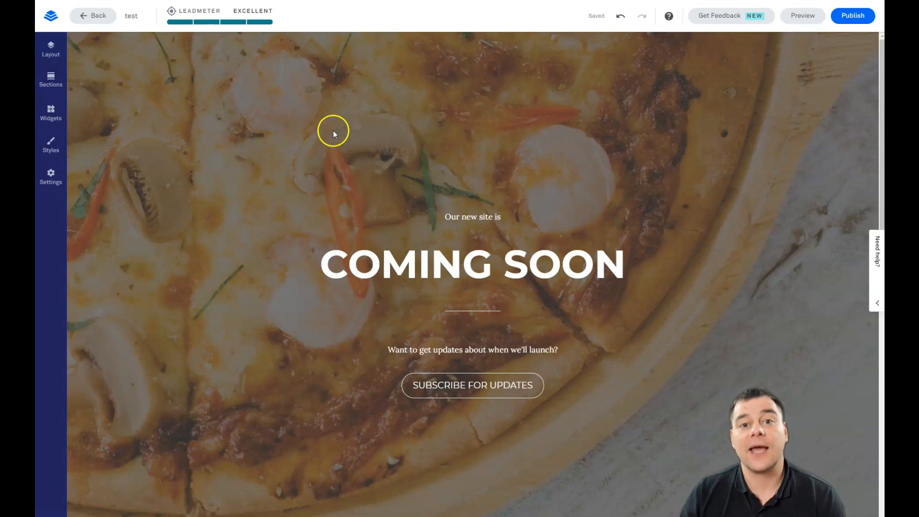
{"action": "mouse_move", "coordinate": [333, 134]}
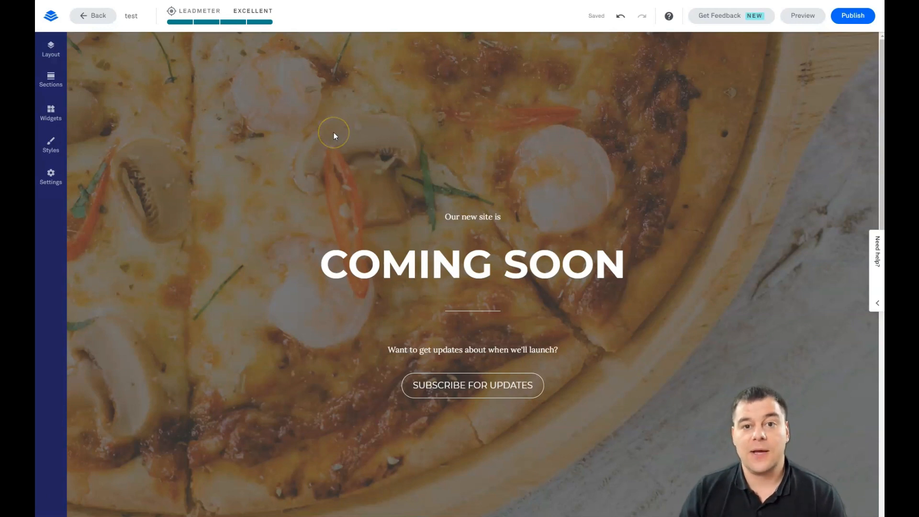
{"action": "mouse_move", "coordinate": [438, 178]}
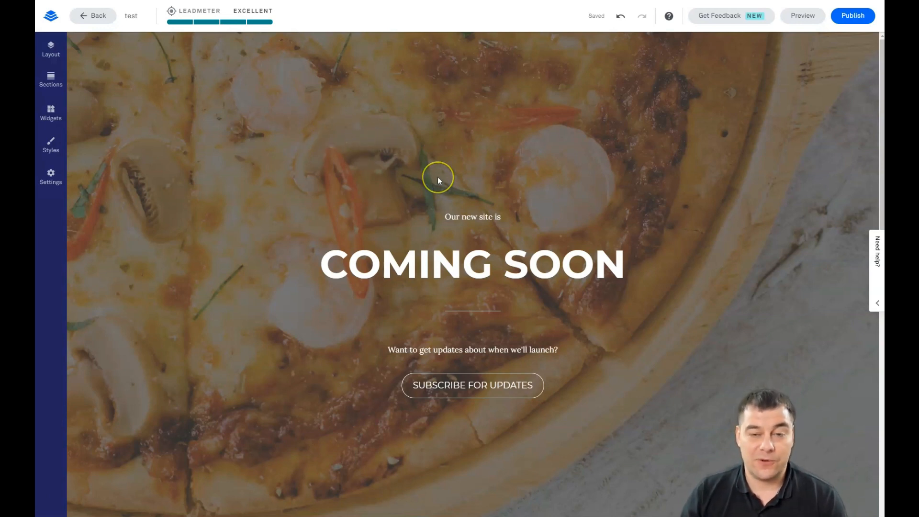
{"action": "mouse_move", "coordinate": [438, 179]}
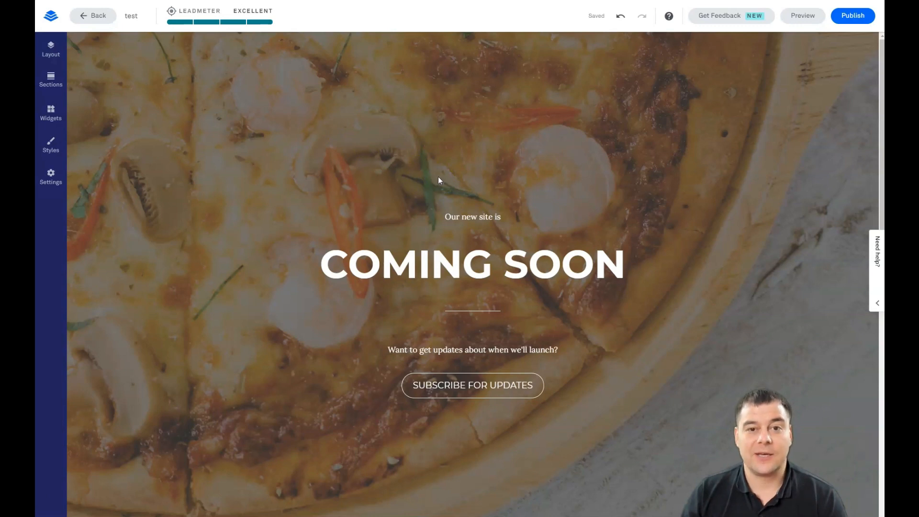
{"action": "mouse_move", "coordinate": [443, 175]}
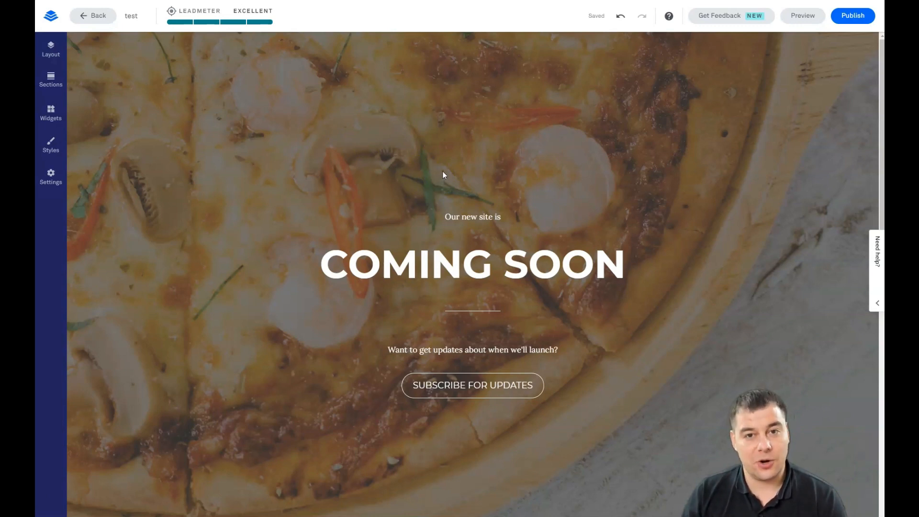
{"action": "mouse_move", "coordinate": [446, 171]}
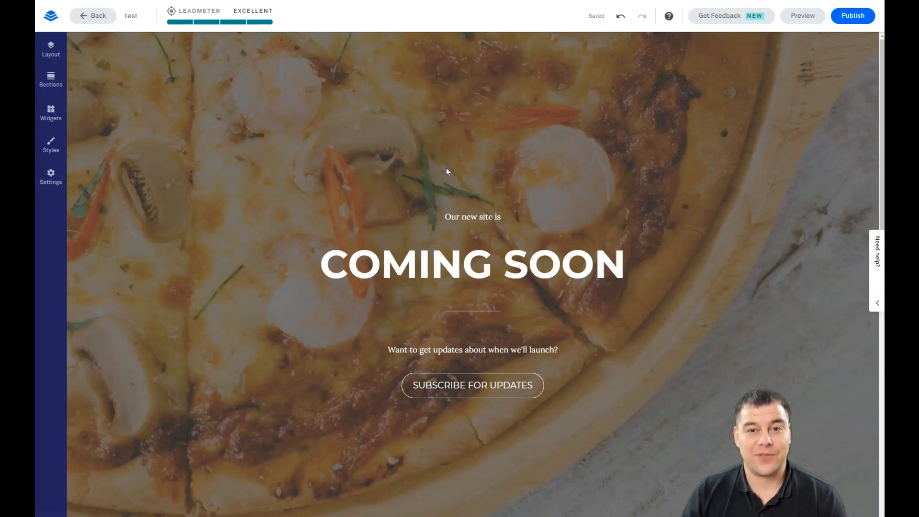